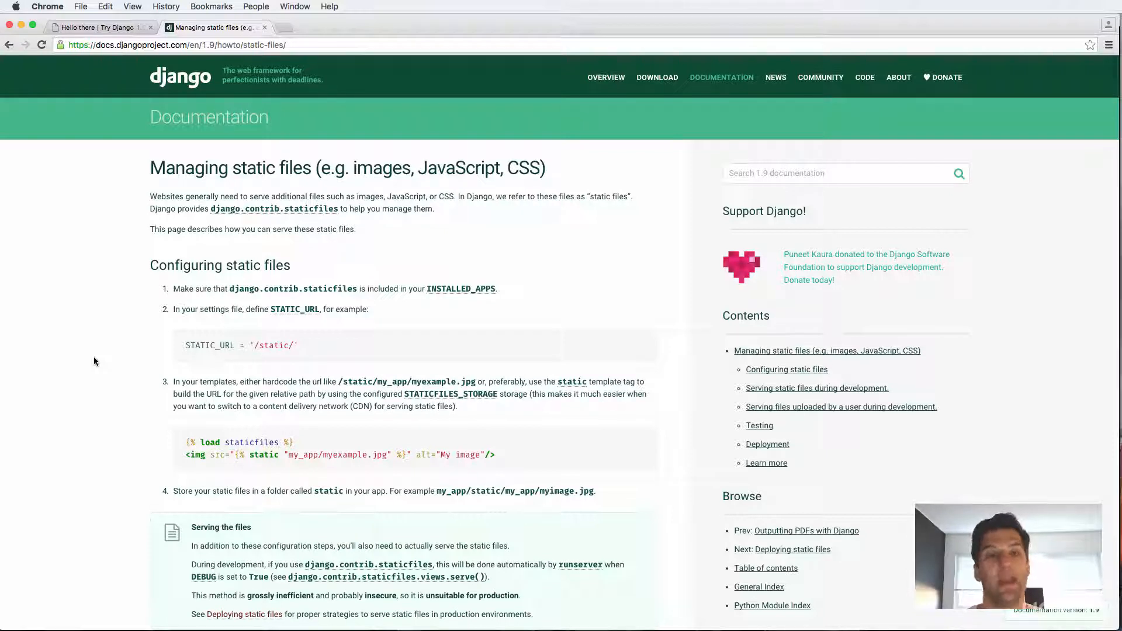
{"action": "mouse_move", "coordinate": [152, 318]}
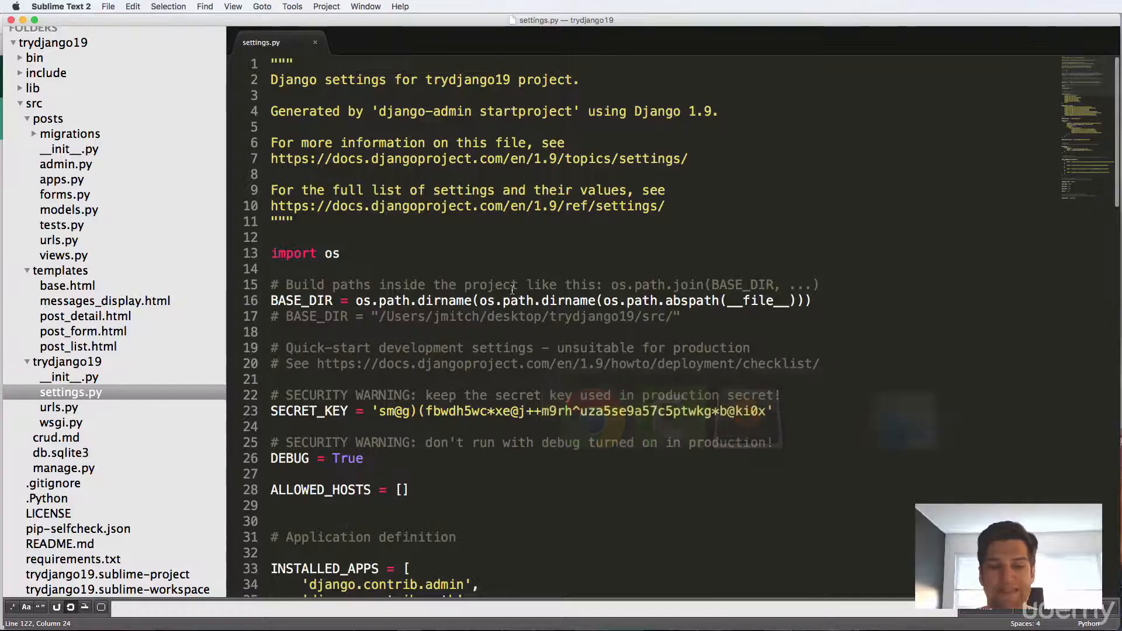
- Scroll the Django 'Managing static files' page down to the STATICFILES_DIRS code block
{"action": "scroll", "scroll_direction": "down", "scroll_amount": 3}
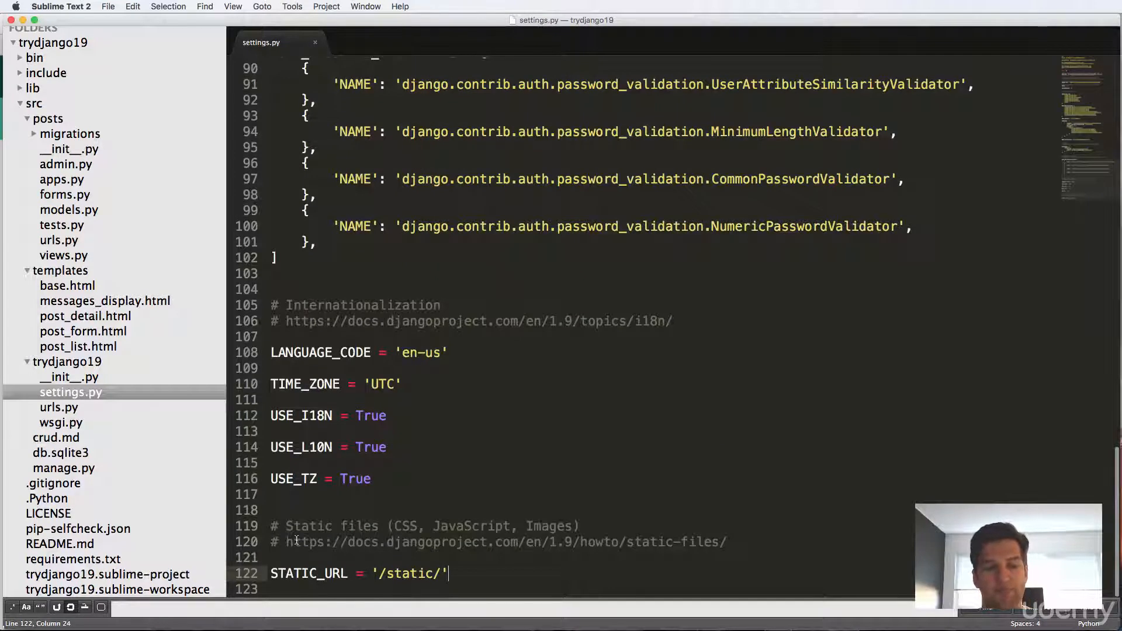
{"action": "mouse_move", "coordinate": [638, 528]}
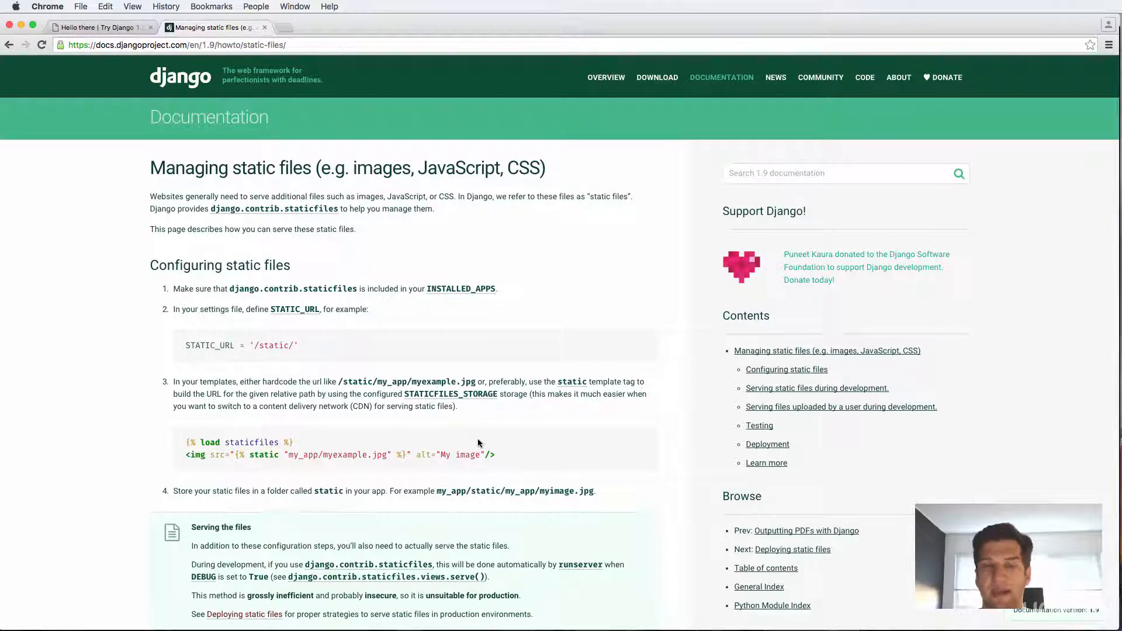
{"action": "mouse_move", "coordinate": [541, 266]}
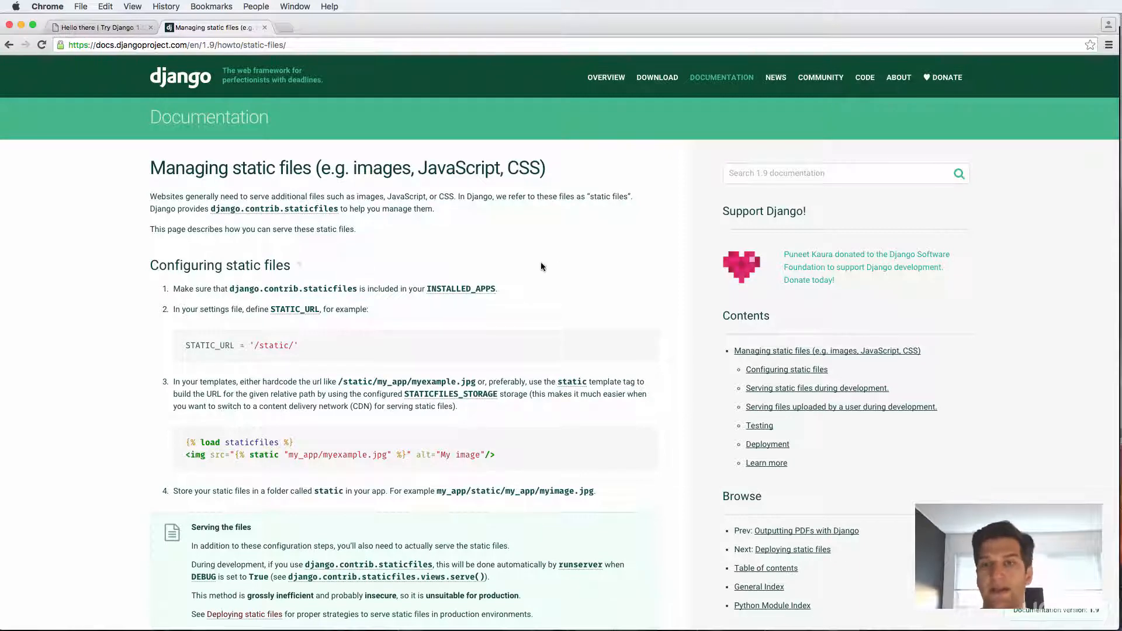
{"action": "scroll", "scroll_direction": "down", "scroll_amount": 3}
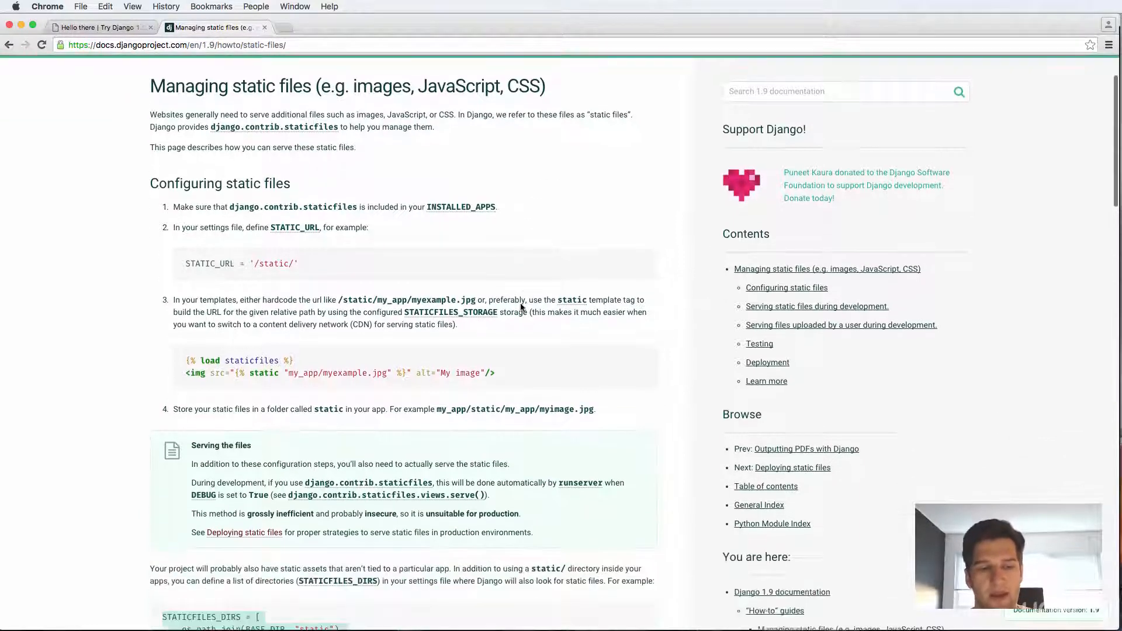
{"action": "scroll", "scroll_direction": "down", "scroll_amount": 3}
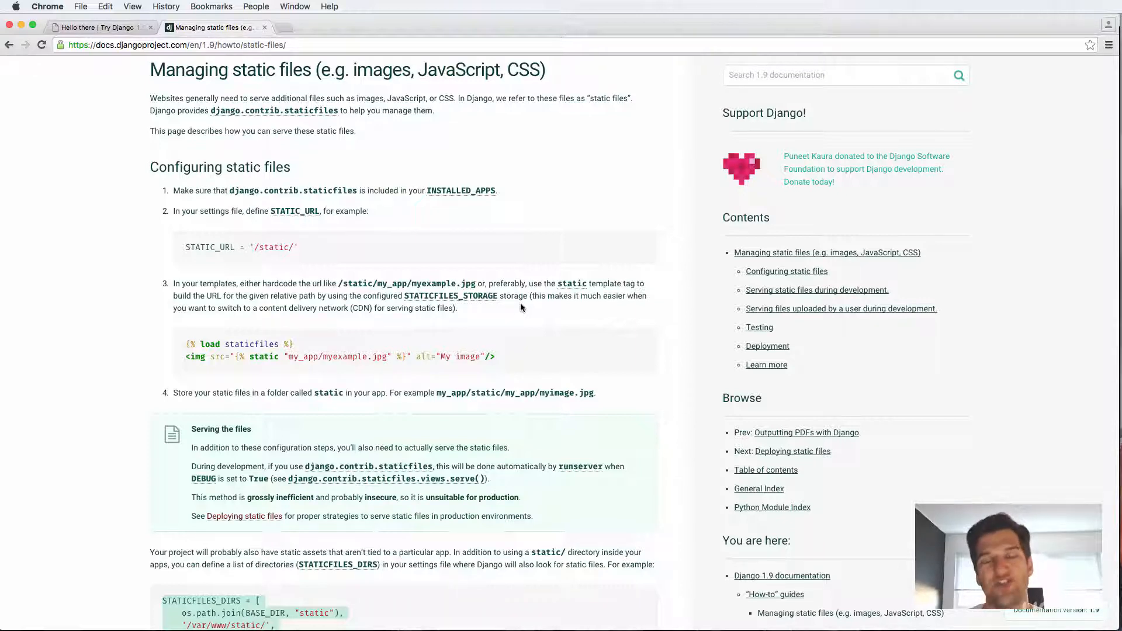
{"action": "mouse_move", "coordinate": [548, 304]}
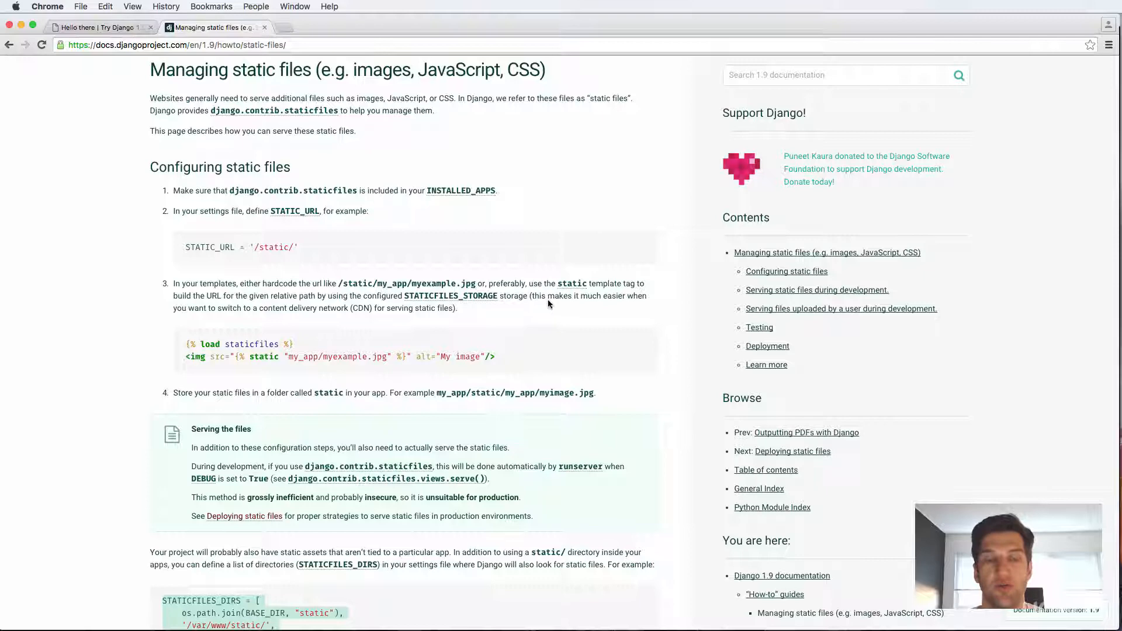
{"action": "scroll", "scroll_direction": "down", "scroll_amount": 3}
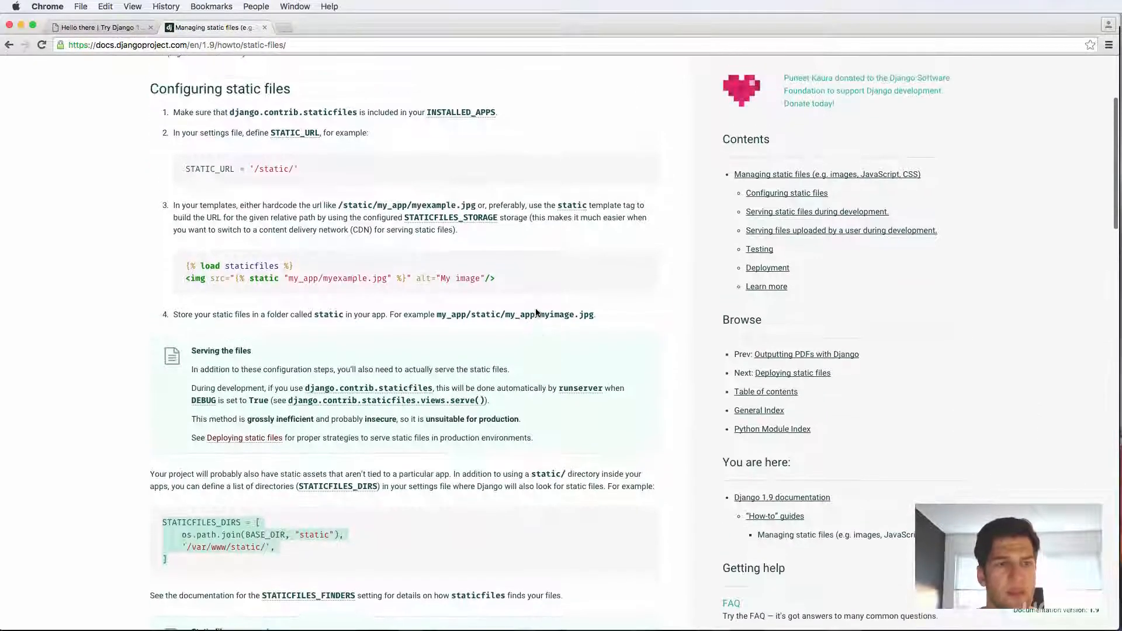
{"action": "scroll", "scroll_direction": "down", "scroll_amount": 3}
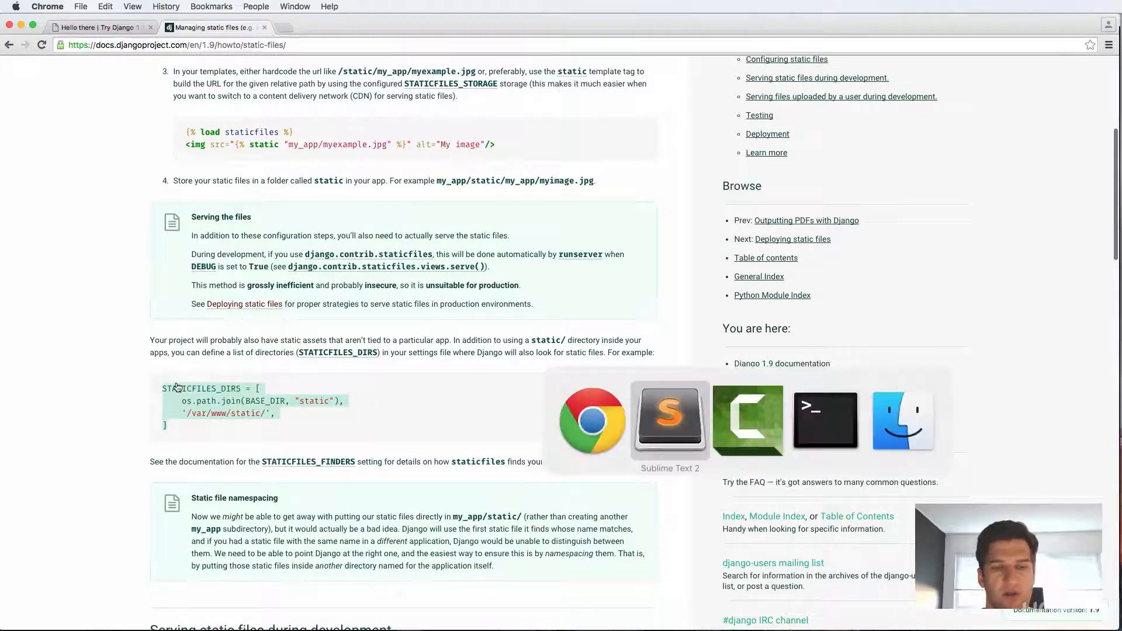
- Add STATICFILES_DIRS pointing at BASE_DIR/'static' below STATIC_URL, commenting out '/var/www/static/'
{"action": "left_click", "coordinate": [669, 419]}
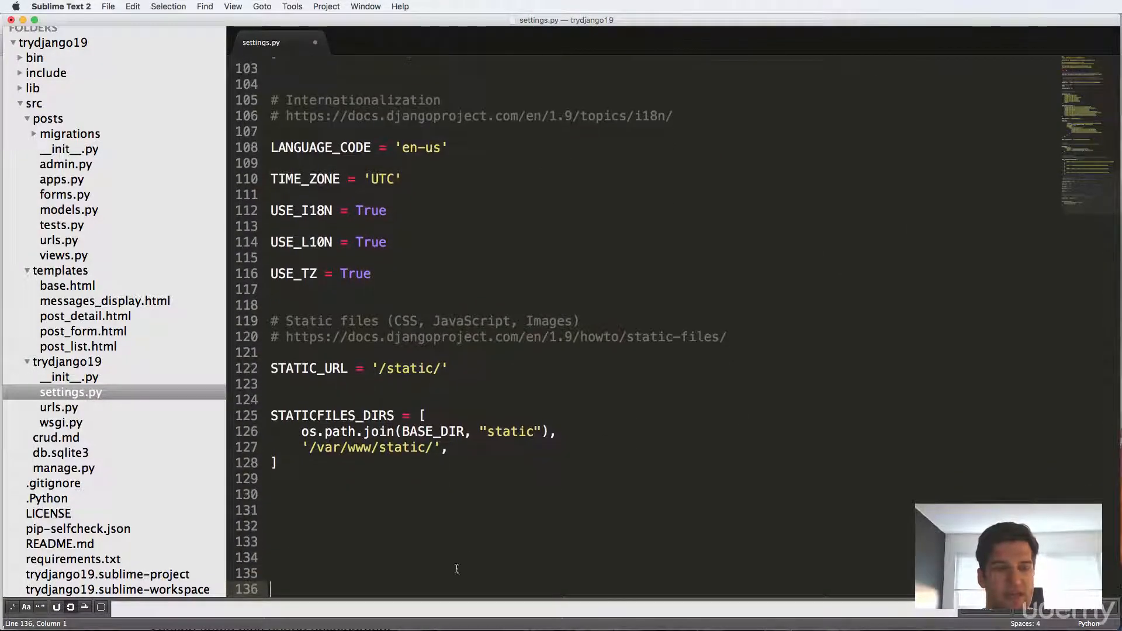
{"action": "scroll", "scroll_direction": "down", "scroll_amount": 3}
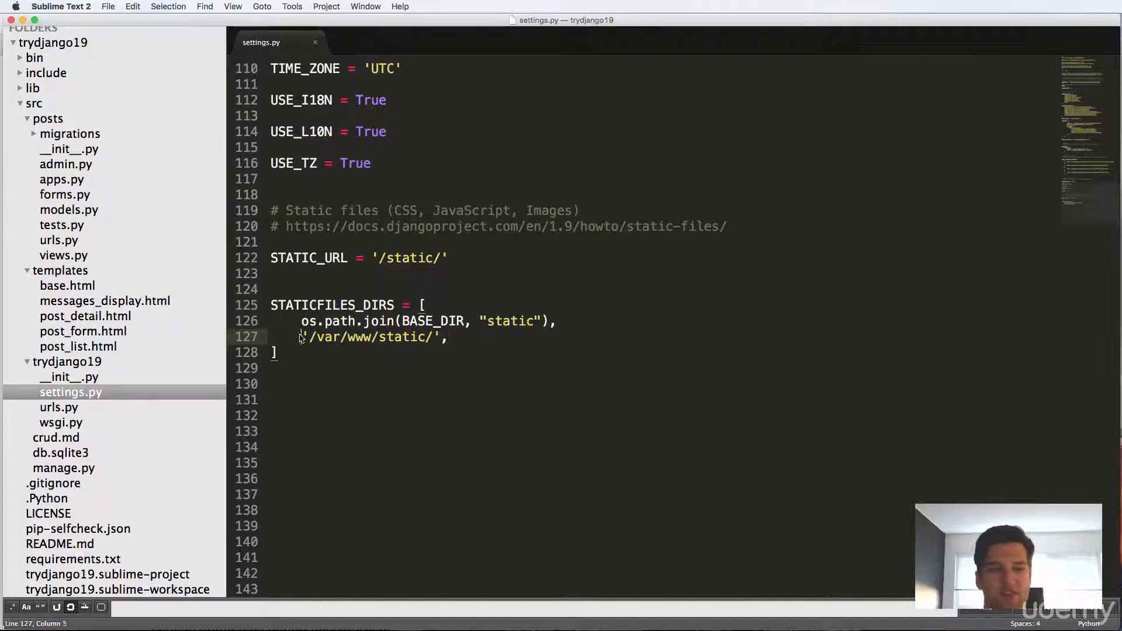
{"action": "type", "text": "#"}
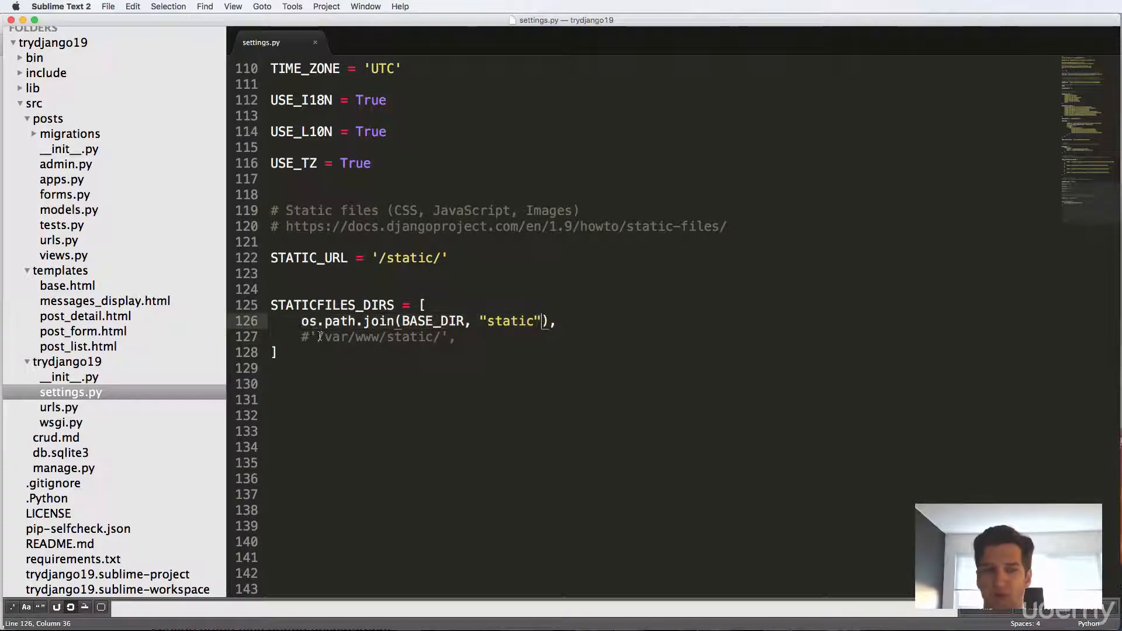
{"action": "scroll", "scroll_direction": "up", "scroll_amount": 3}
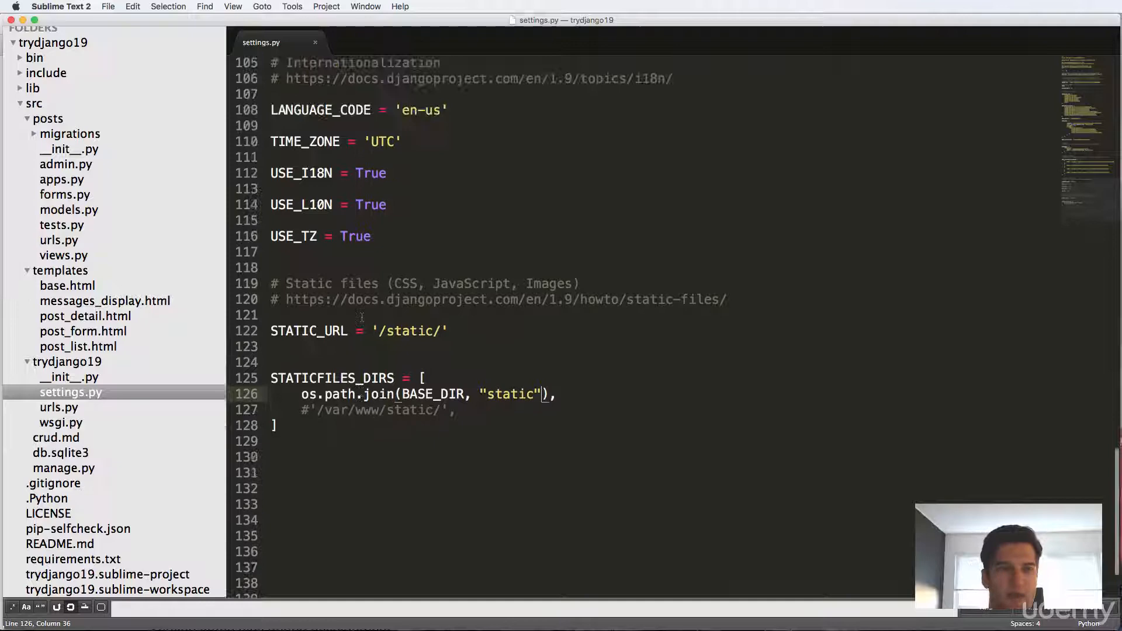
{"action": "scroll", "scroll_direction": "up", "scroll_amount": 3}
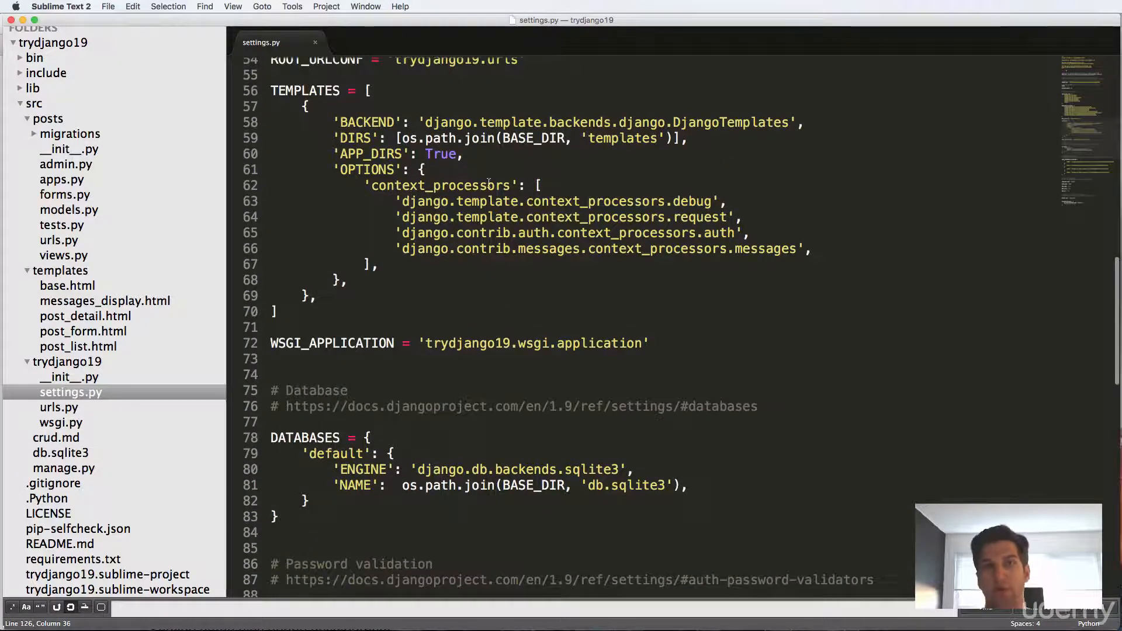
{"action": "scroll", "scroll_direction": "down", "scroll_amount": 3}
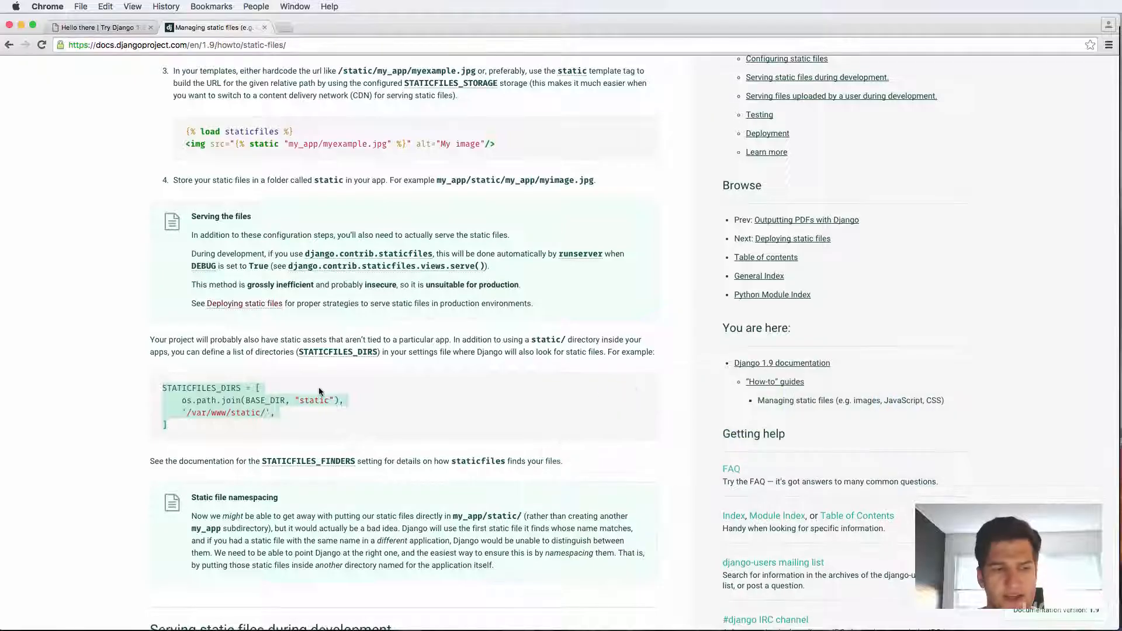
- Scroll the docs to the 'Serving static files during development' urls.py snippet
{"action": "scroll", "scroll_direction": "down", "scroll_amount": 3}
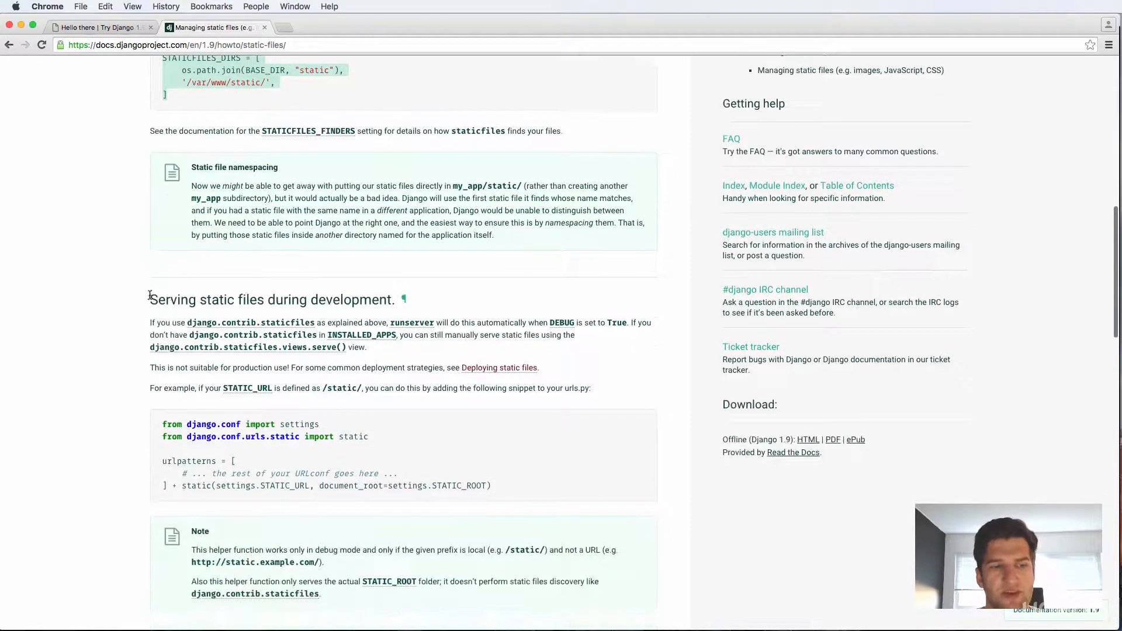
{"action": "mouse_move", "coordinate": [394, 298]}
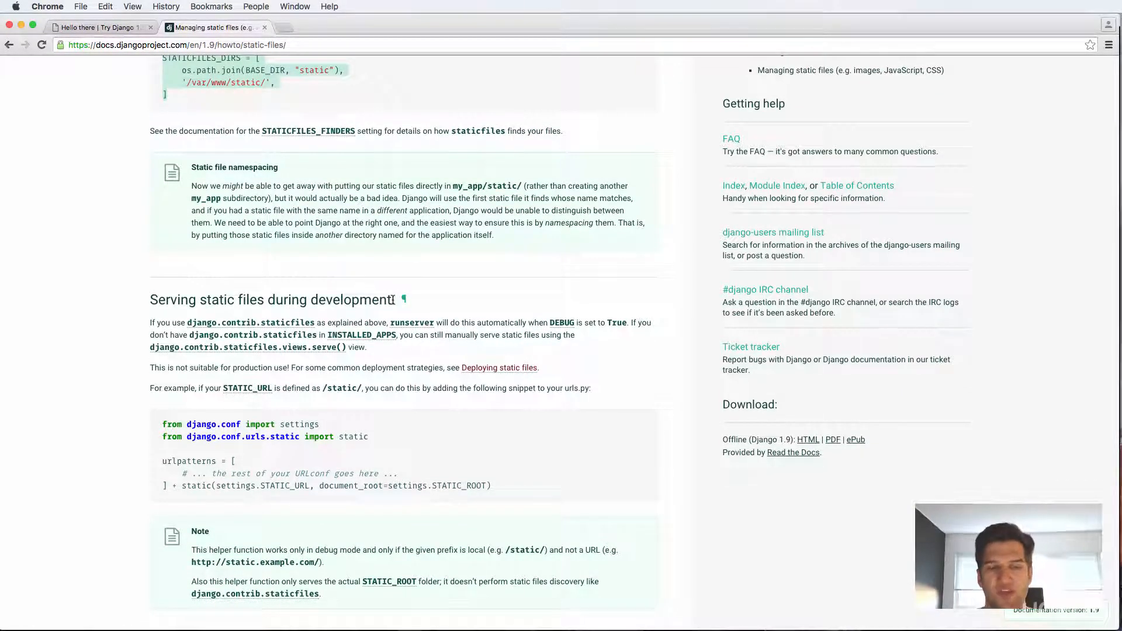
{"action": "mouse_move", "coordinate": [244, 405]}
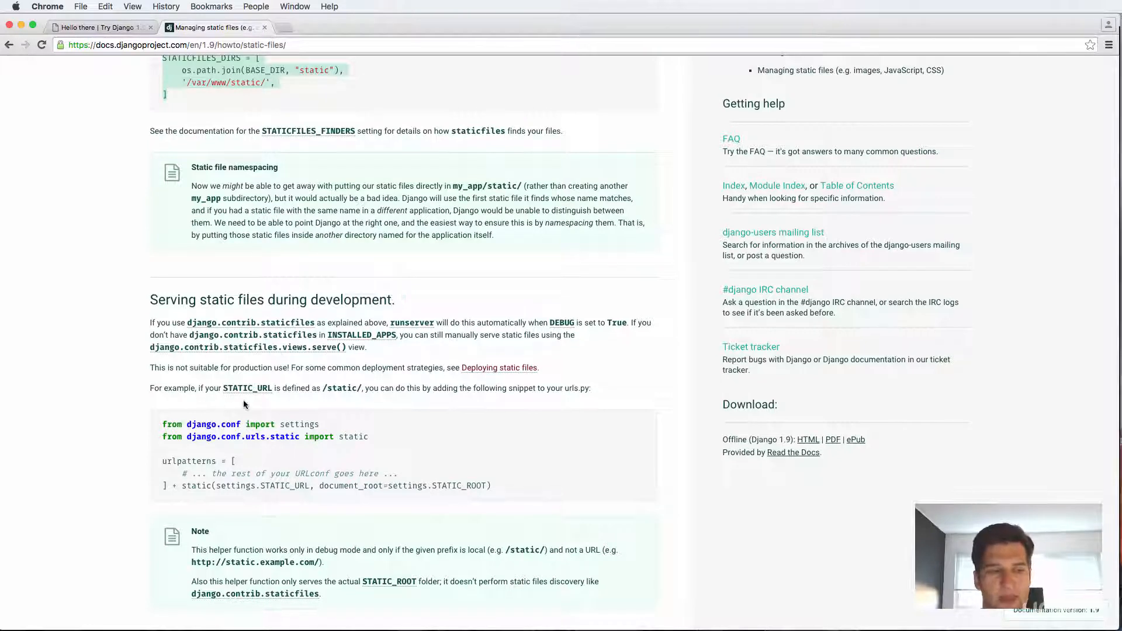
{"action": "scroll", "scroll_direction": "down", "scroll_amount": 3}
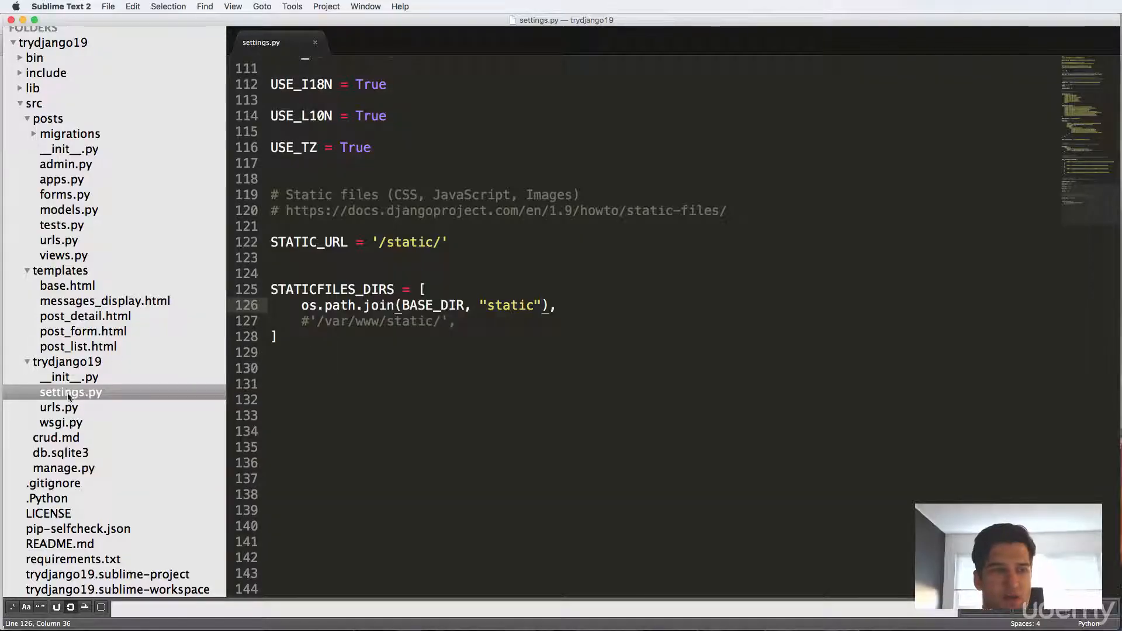
- In urls.py import settings from django.conf and static from django.conf.urls.static
{"action": "left_click", "coordinate": [59, 407]}
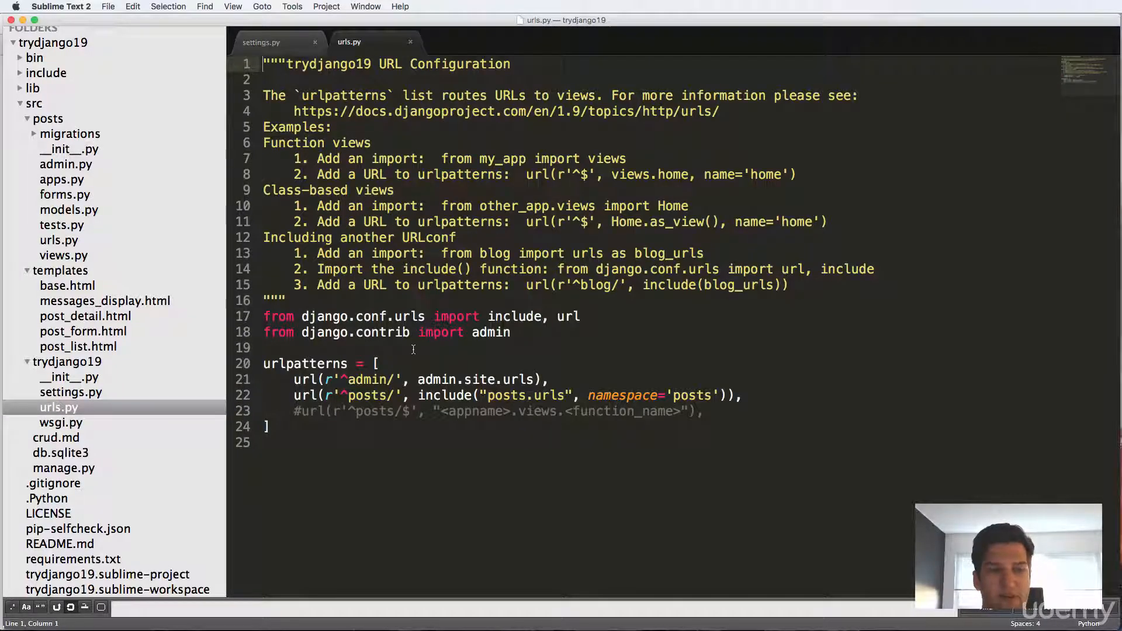
{"action": "left_click", "coordinate": [285, 300]}
{"action": "type", "text": "from django."}
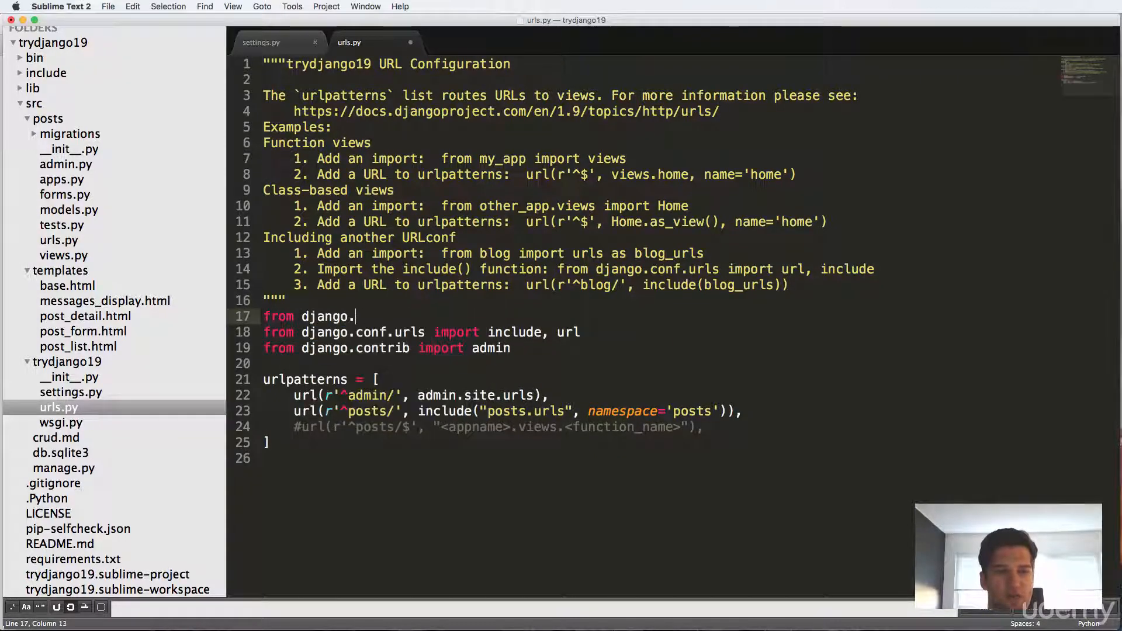
{"action": "type", "text": "conf import settings"}
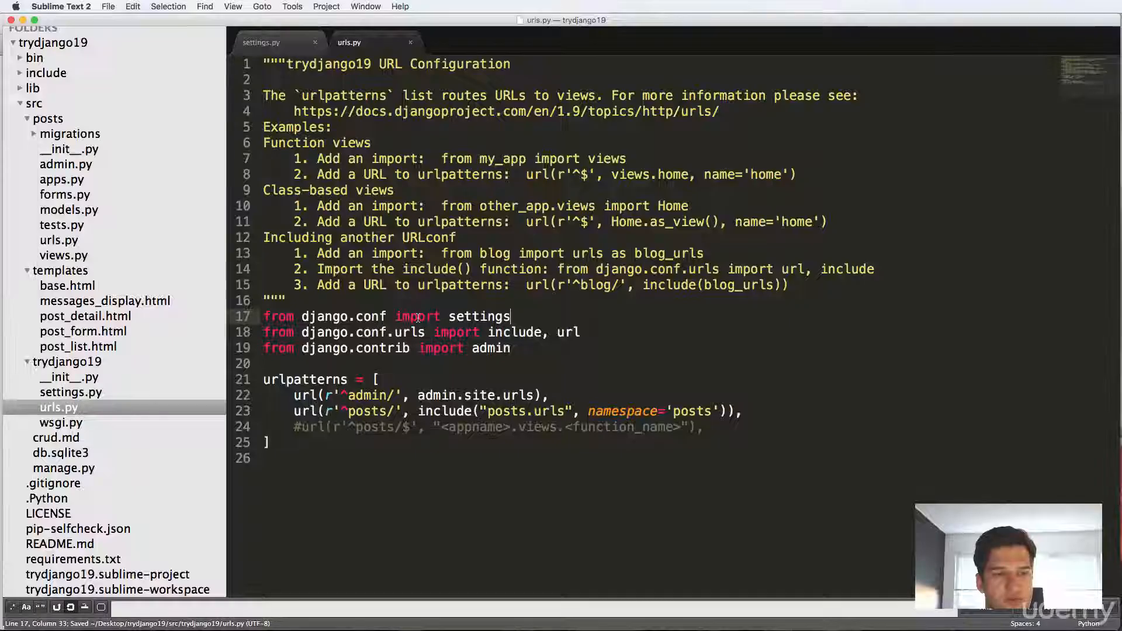
{"action": "type", "text": "from django.conf.urls.static import static"}
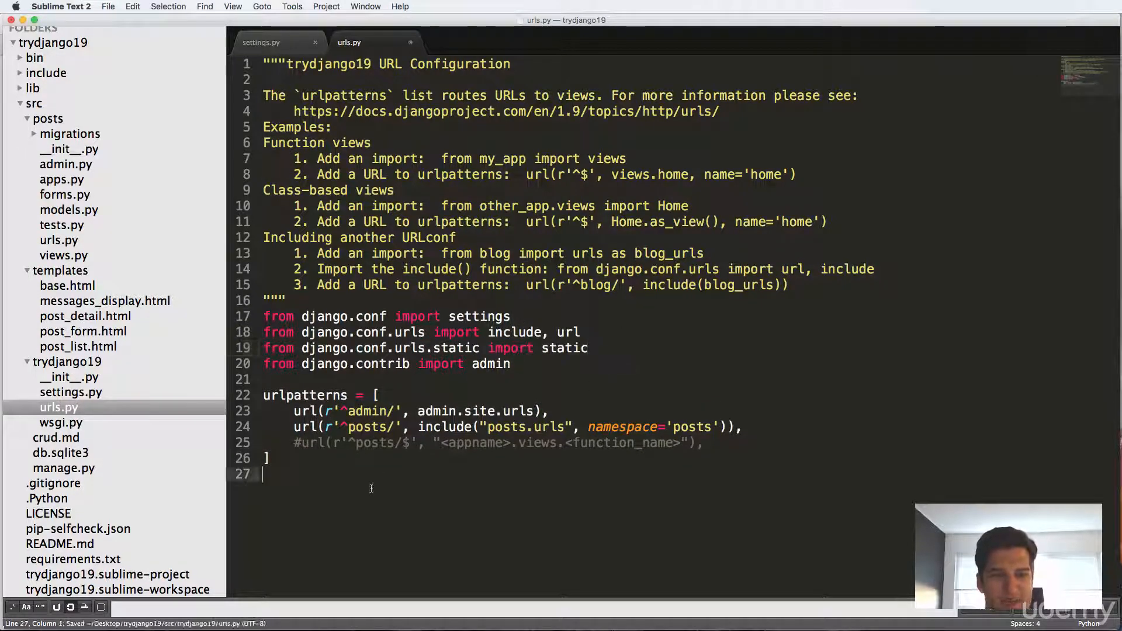
- Start an 'if settings.DEBUG:' block at the end of urls.py
{"action": "type", "text": "if settings."}
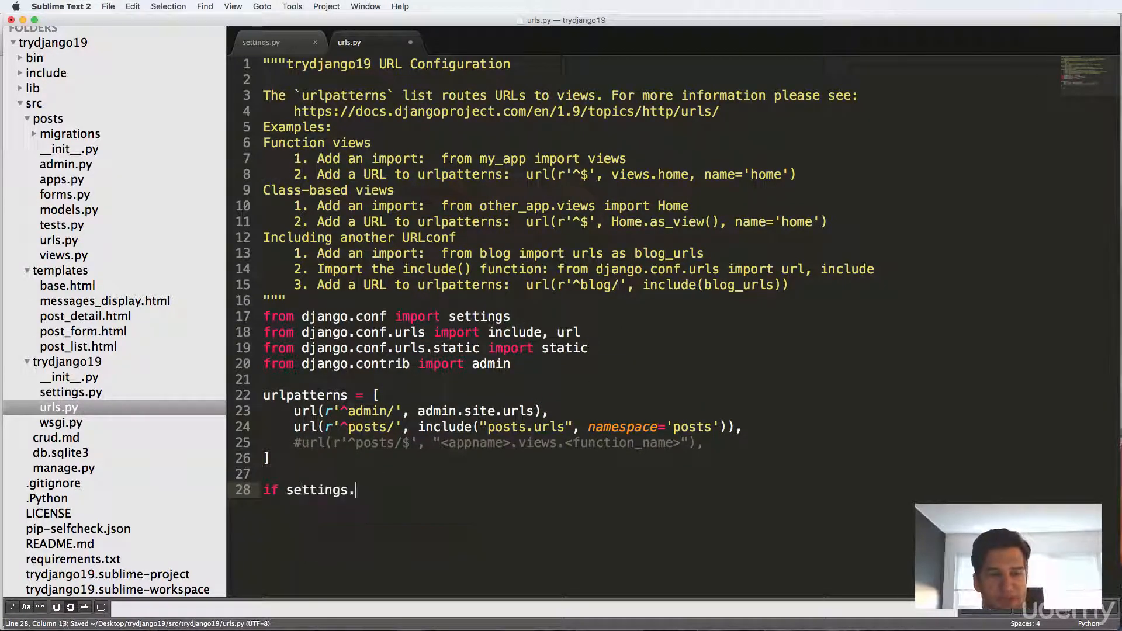
{"action": "type", "text": "DEBUG:"}
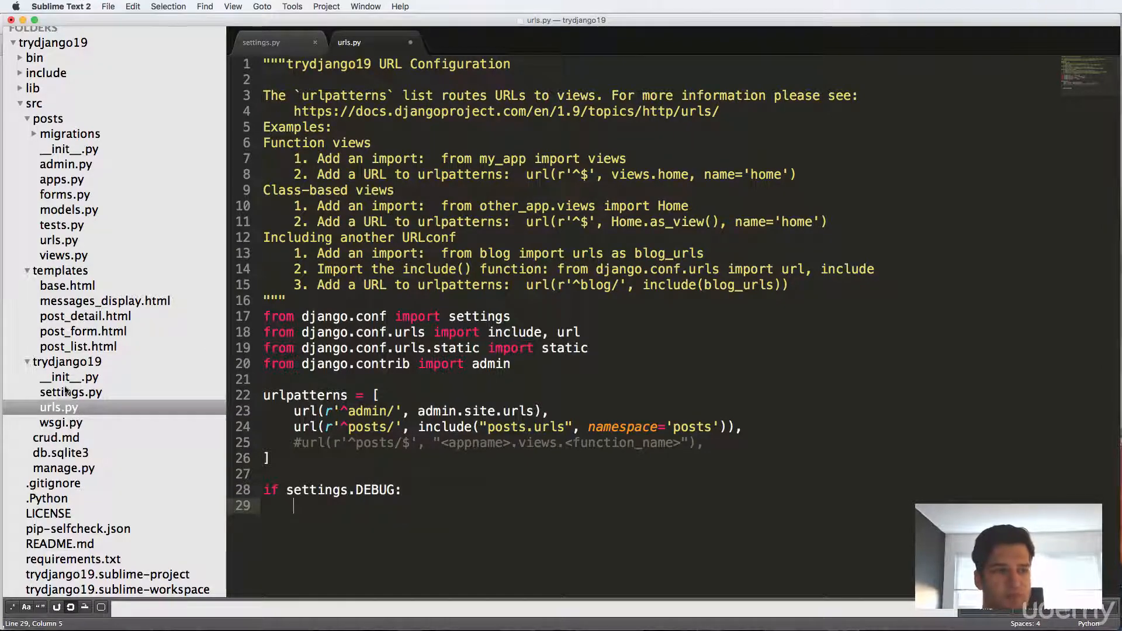
{"action": "left_click", "coordinate": [261, 42]}
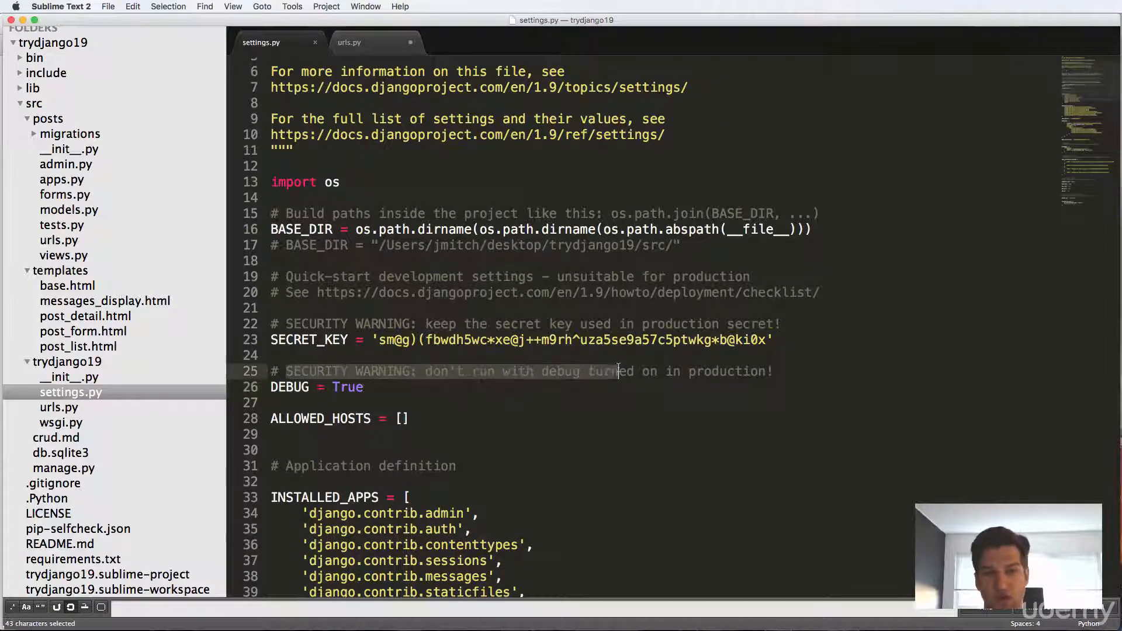
- Append static(settings.STATIC_URL, document_root=settings.STATIC_ROOT) to urlpatterns inside the DEBUG block
{"action": "left_click", "coordinate": [486, 161]}
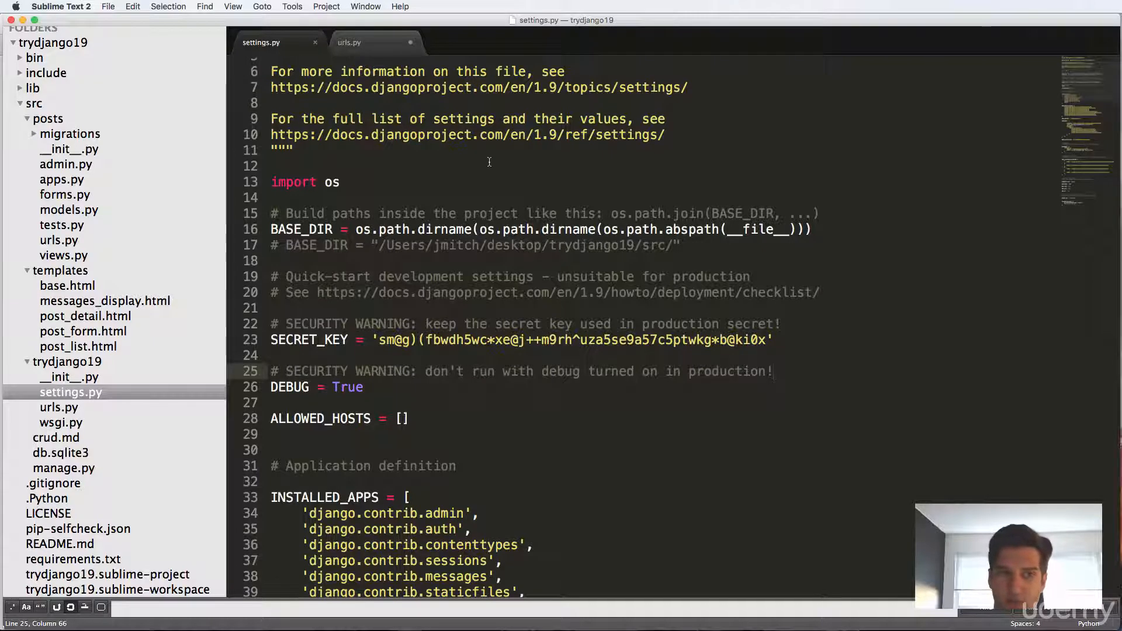
{"action": "left_click", "coordinate": [350, 42]}
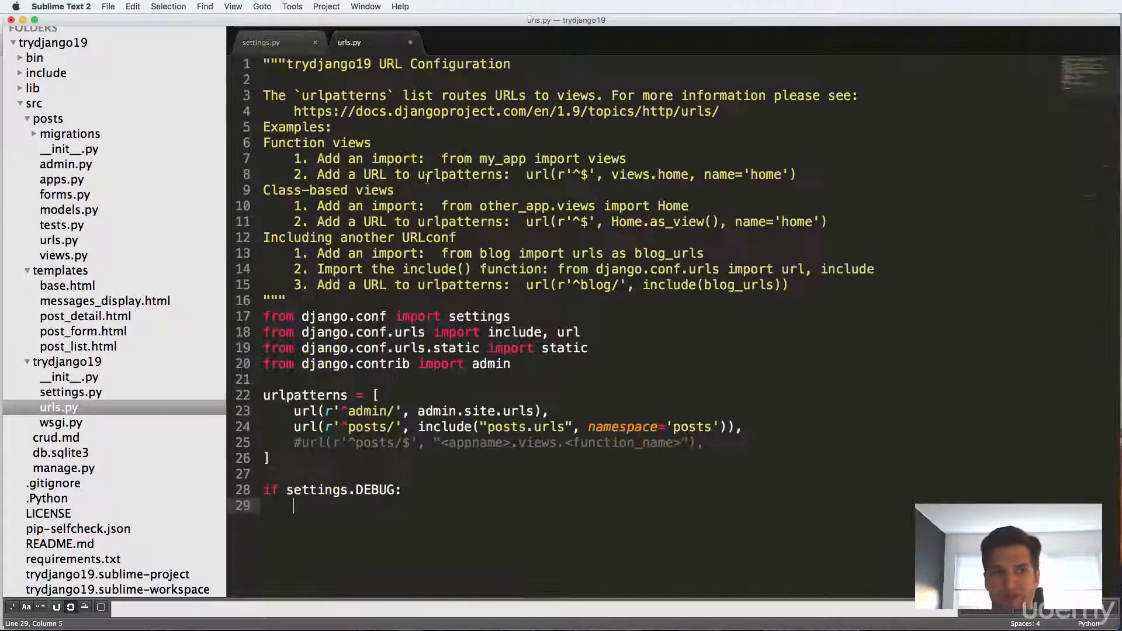
{"action": "type", "text": "urlpatterns +="}
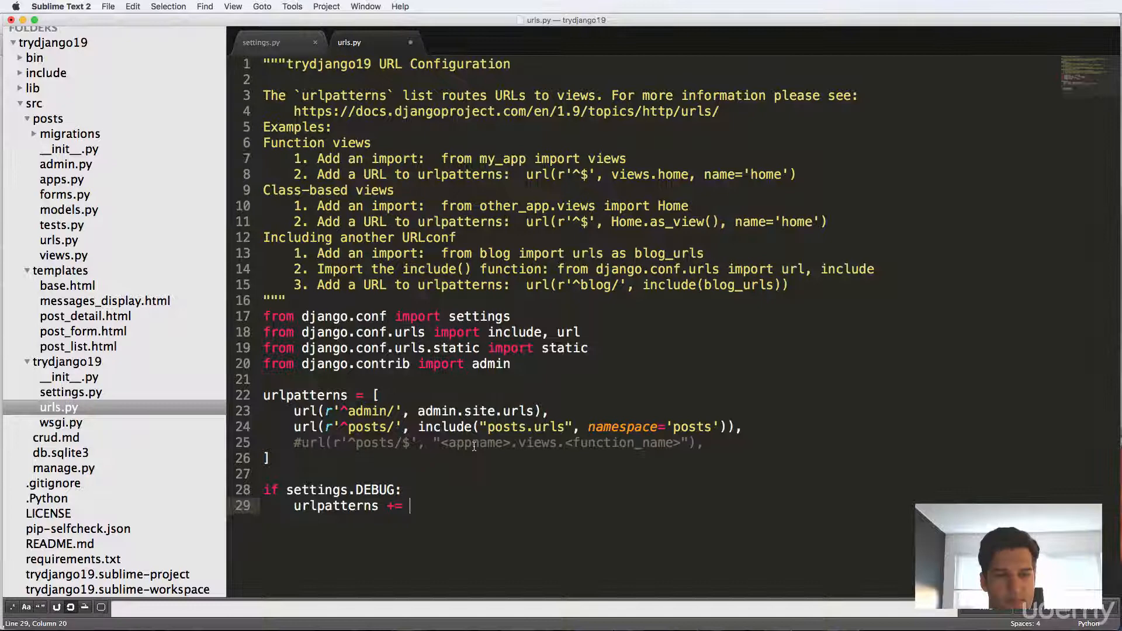
{"action": "type", "text": "static(settings.STATIC_URL, document_root=settings.STATIC_ROOT)"}
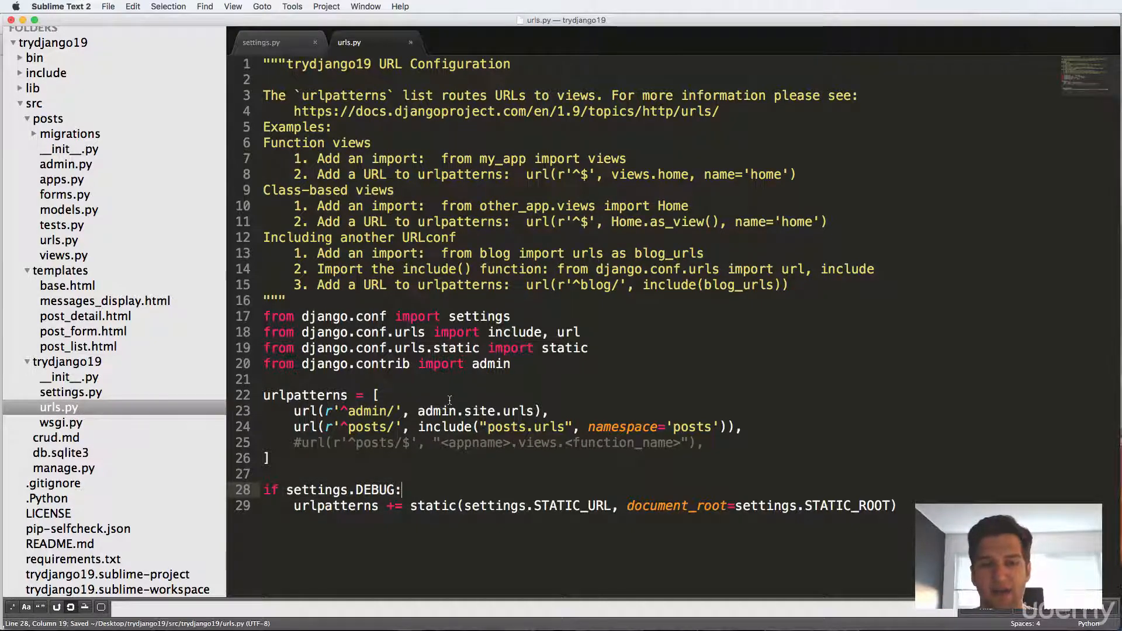
{"action": "mouse_move", "coordinate": [742, 496]}
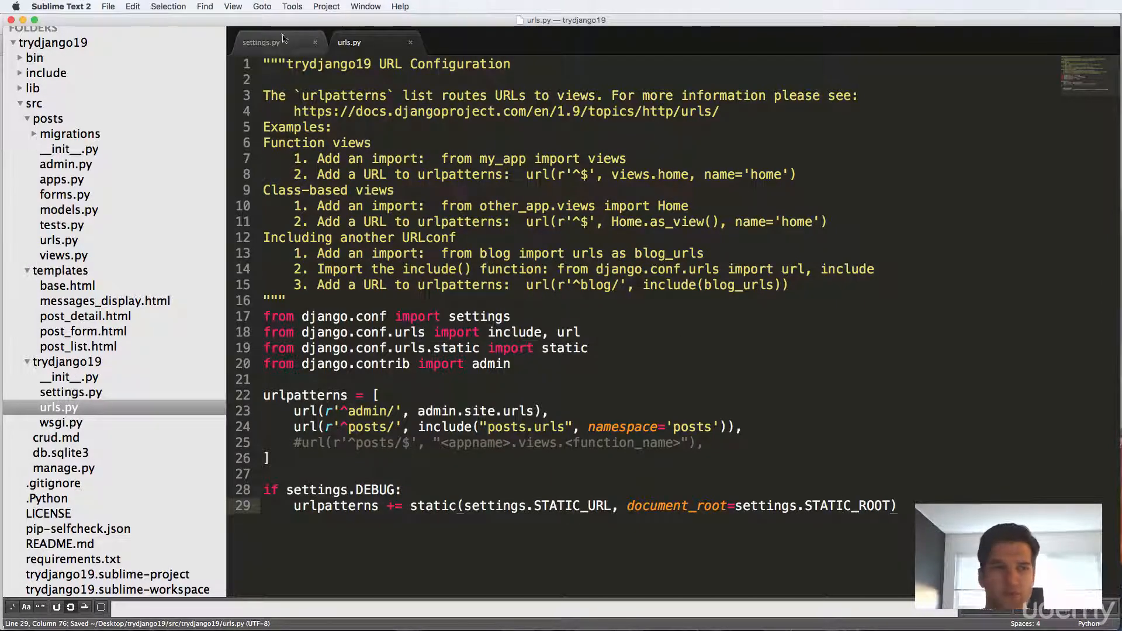
{"action": "left_click", "coordinate": [261, 42]}
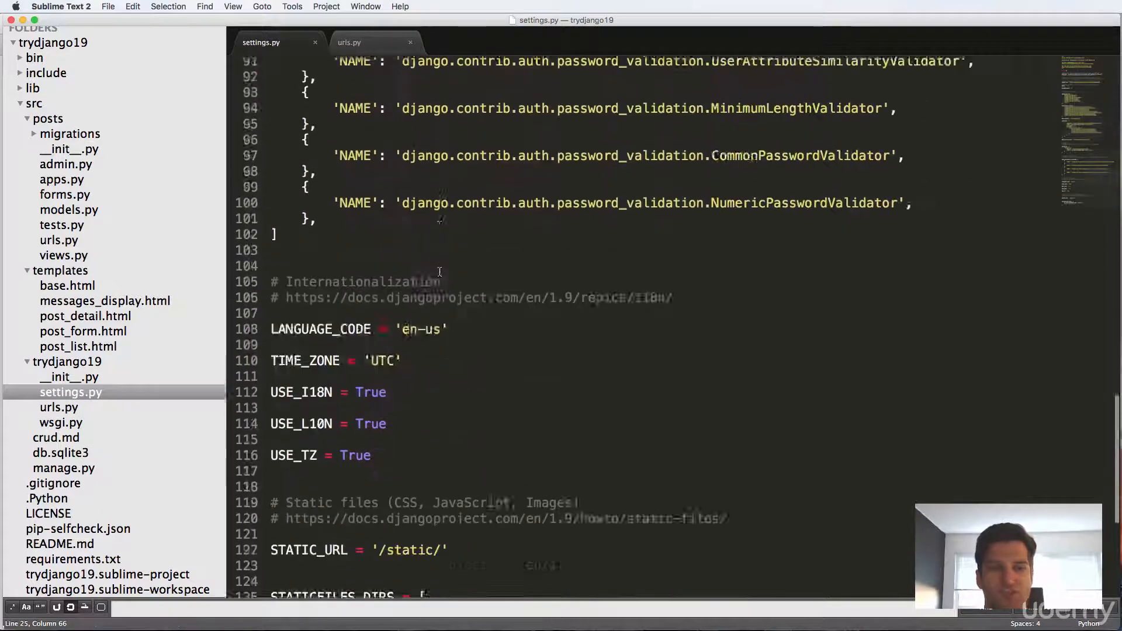
{"action": "scroll", "scroll_direction": "down", "scroll_amount": 3}
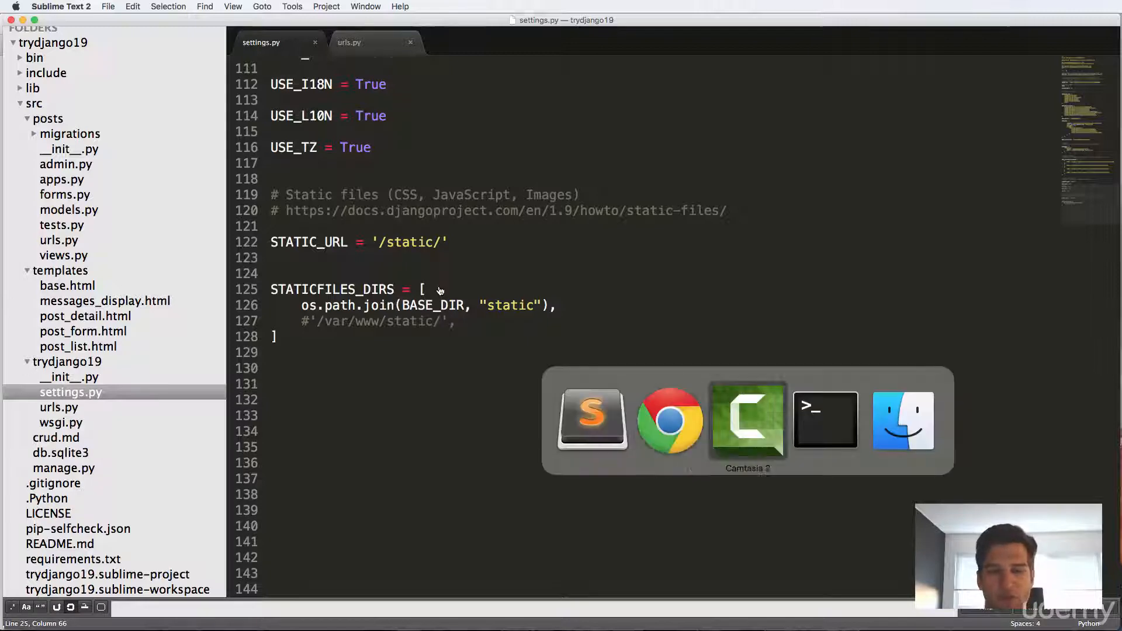
- Run python manage.py collectstatic in Terminal, which fails with ImproperlyConfigured for STATIC_ROOT
{"action": "left_click", "coordinate": [824, 419]}
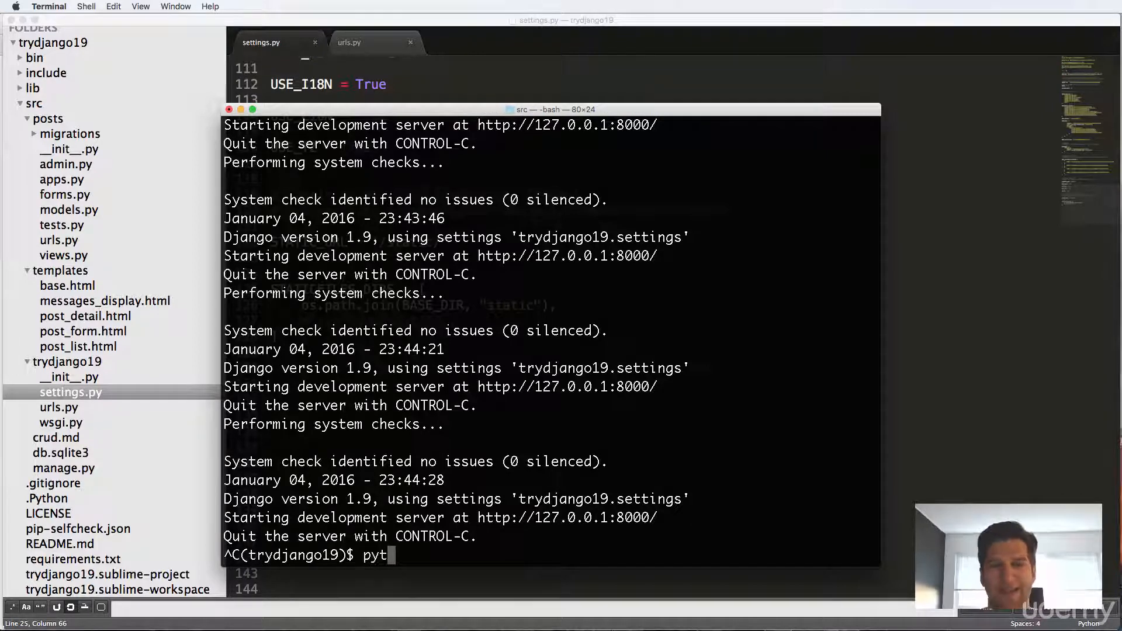
{"action": "type", "text": "hon manage.py collectstatic"}
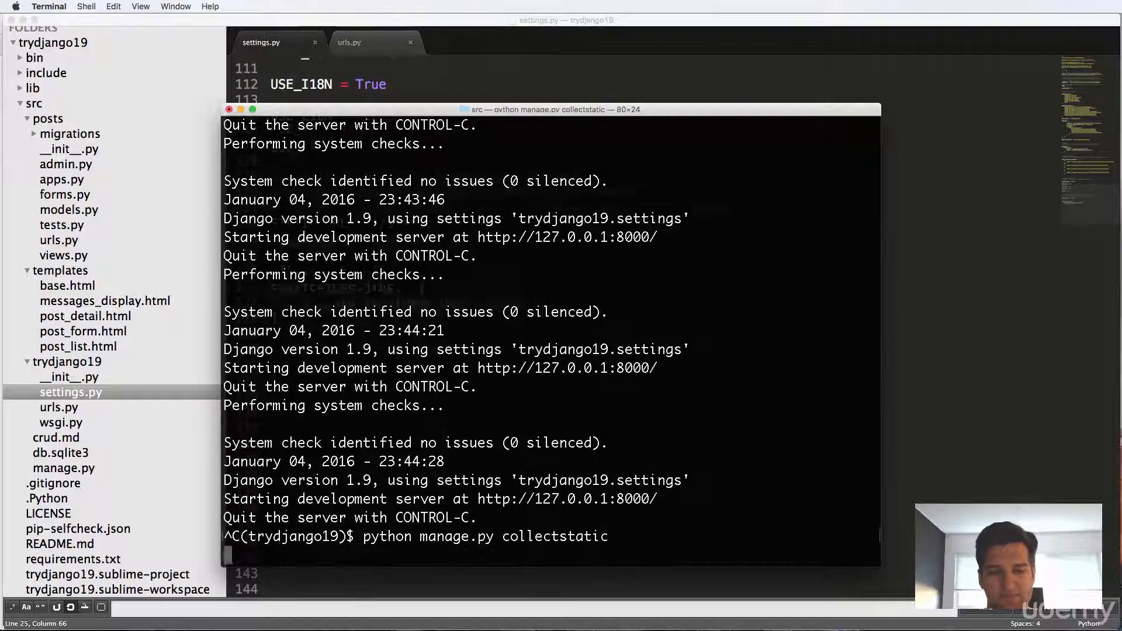
{"action": "key", "text": "Return"}
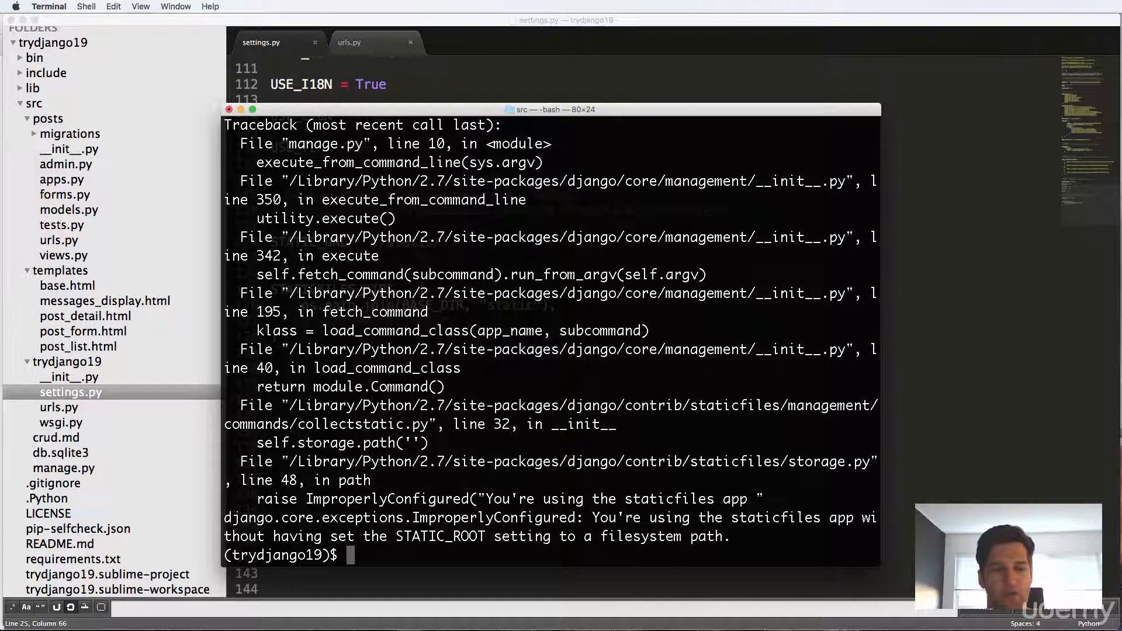
- Define STATIC_ROOT = os.path.join(BASE_DIR, "static_cdn") in settings.py
{"action": "left_click", "coordinate": [347, 337]}
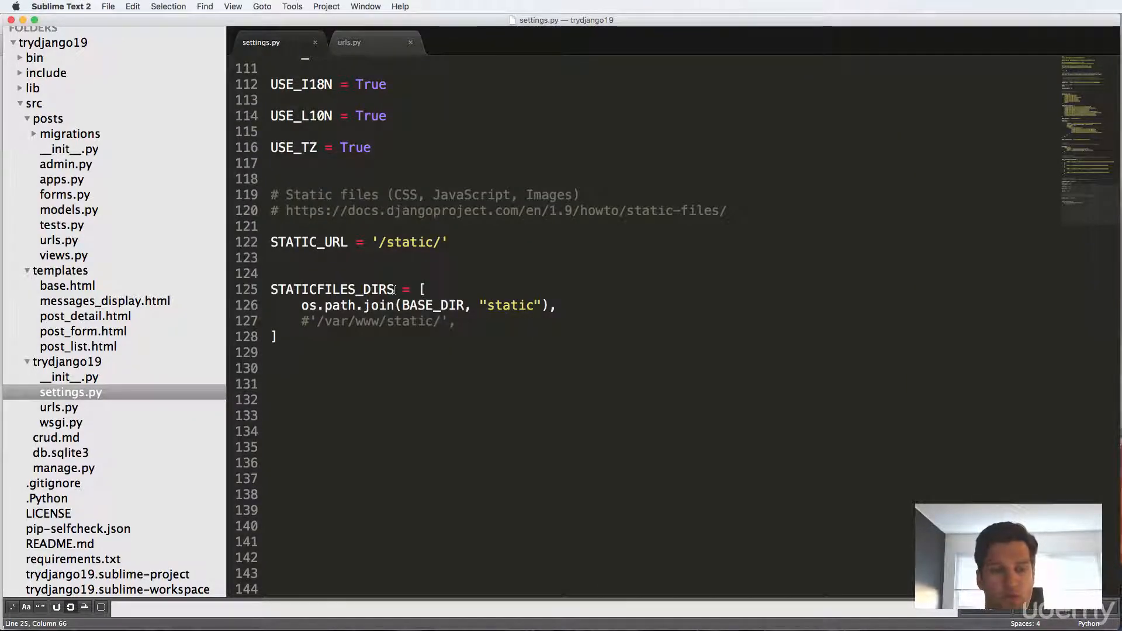
{"action": "type", "text": "S"}
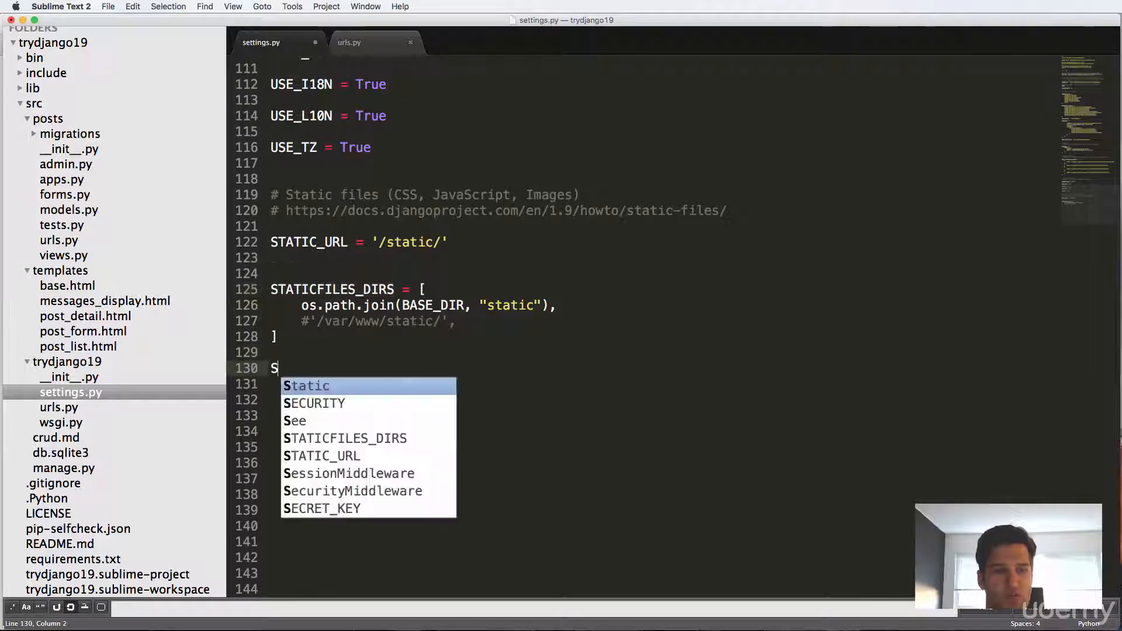
{"action": "type", "text": "TATIC_ROOT ="}
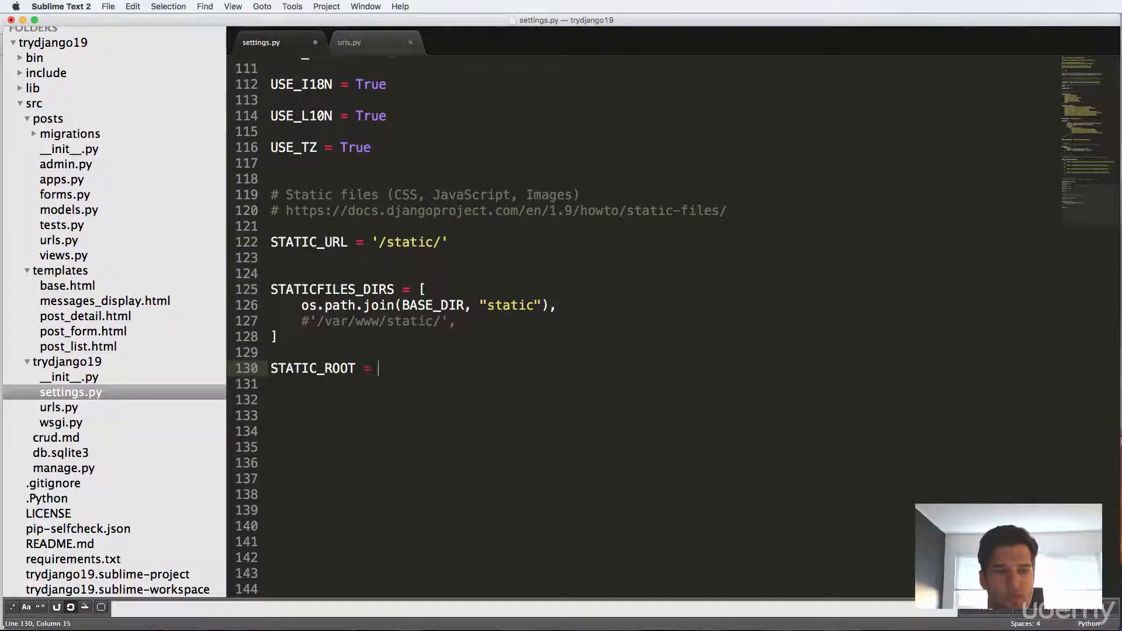
{"action": "type", "text": "os.path.join(BASE_DIR,"}
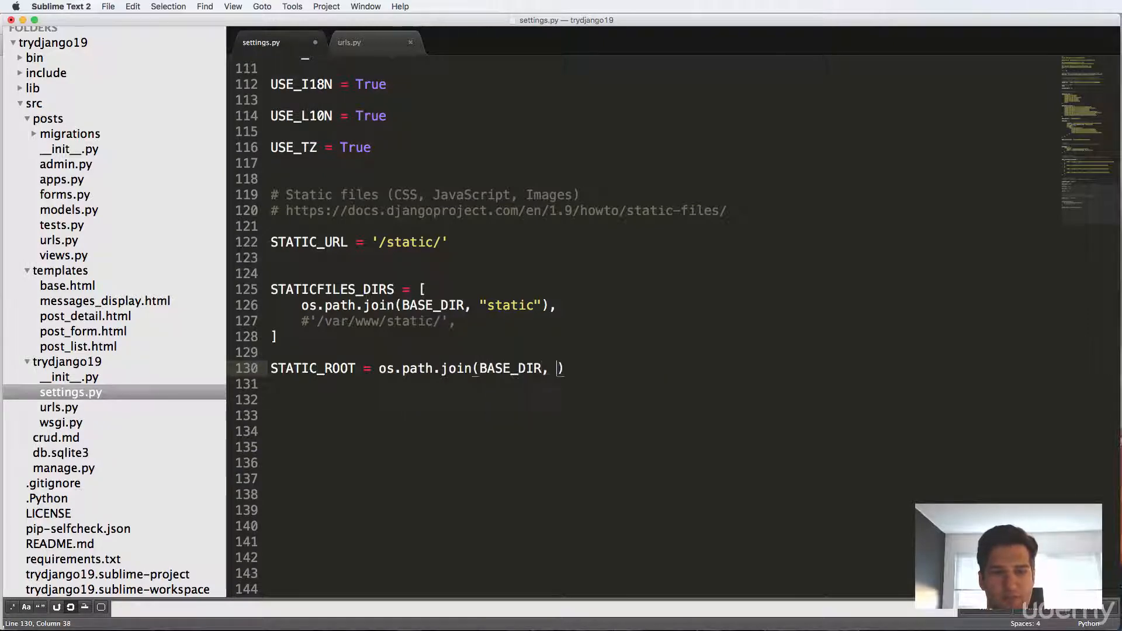
{"action": "type", "text": "\""}
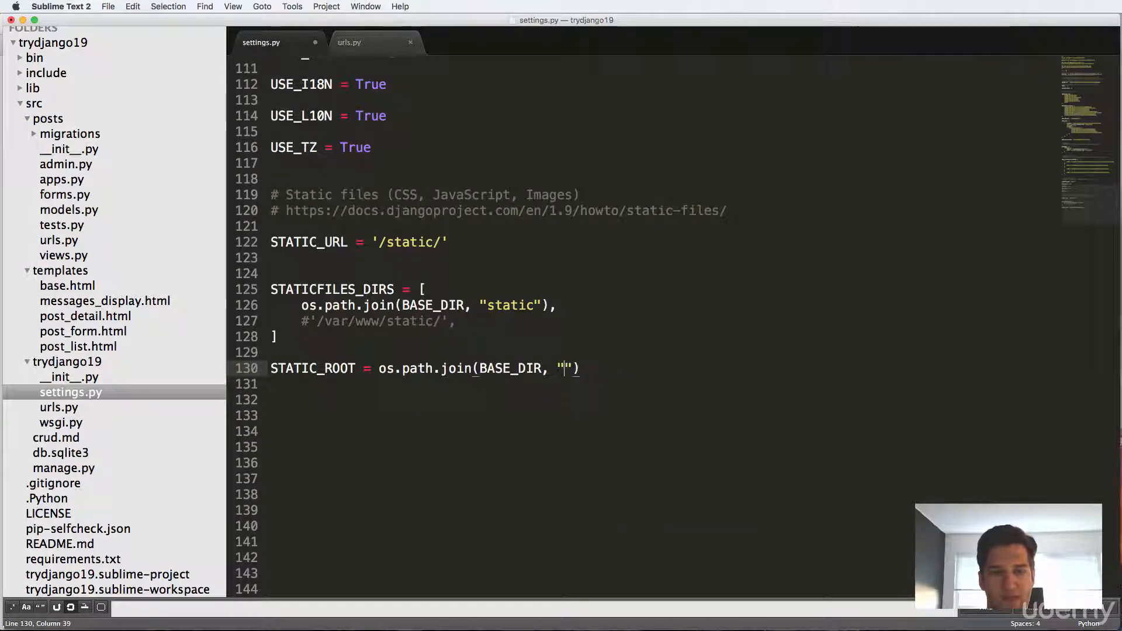
{"action": "type", "text": "static_cdn"}
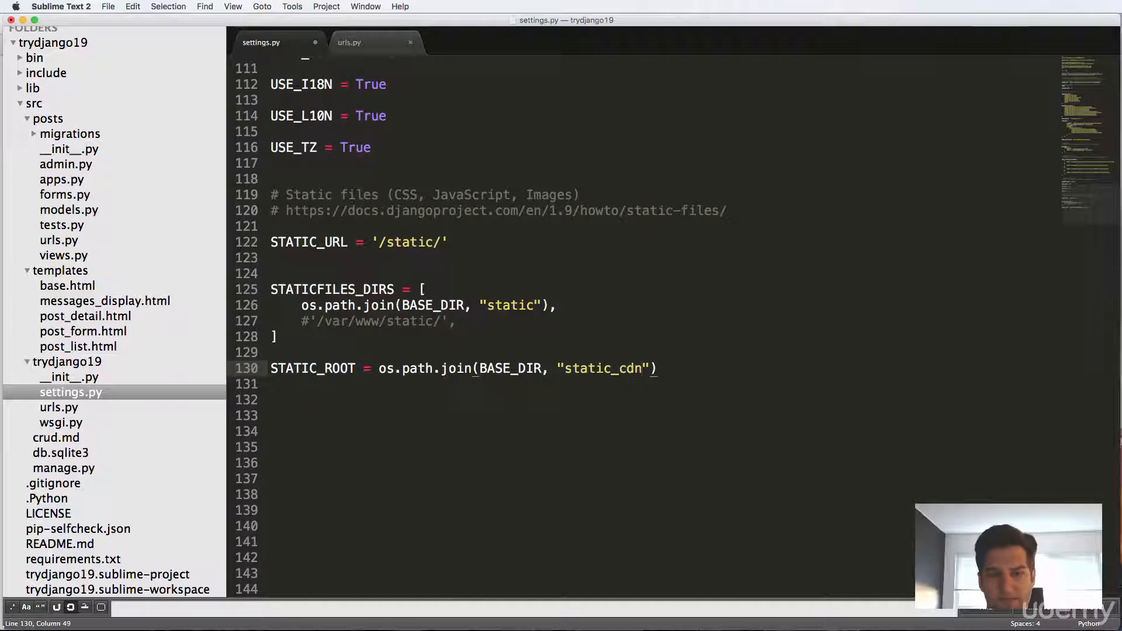
- Wrap BASE_DIR in os.path.dirname() so static_cdn sits outside the project folder
{"action": "double_click", "coordinate": [604, 368]}
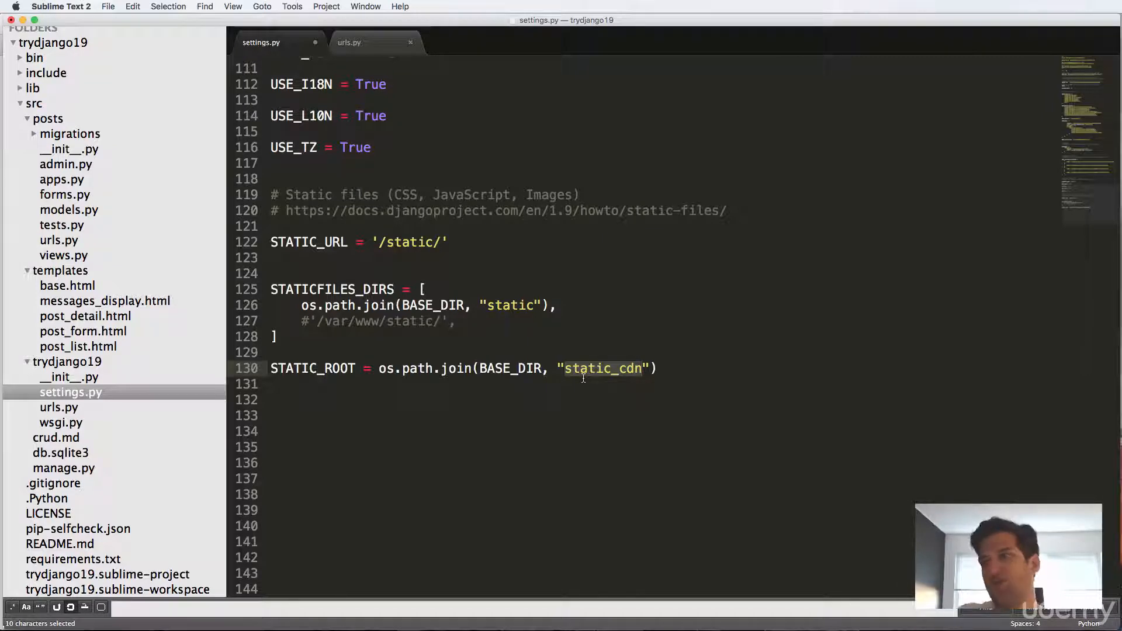
{"action": "left_click", "coordinate": [480, 385]}
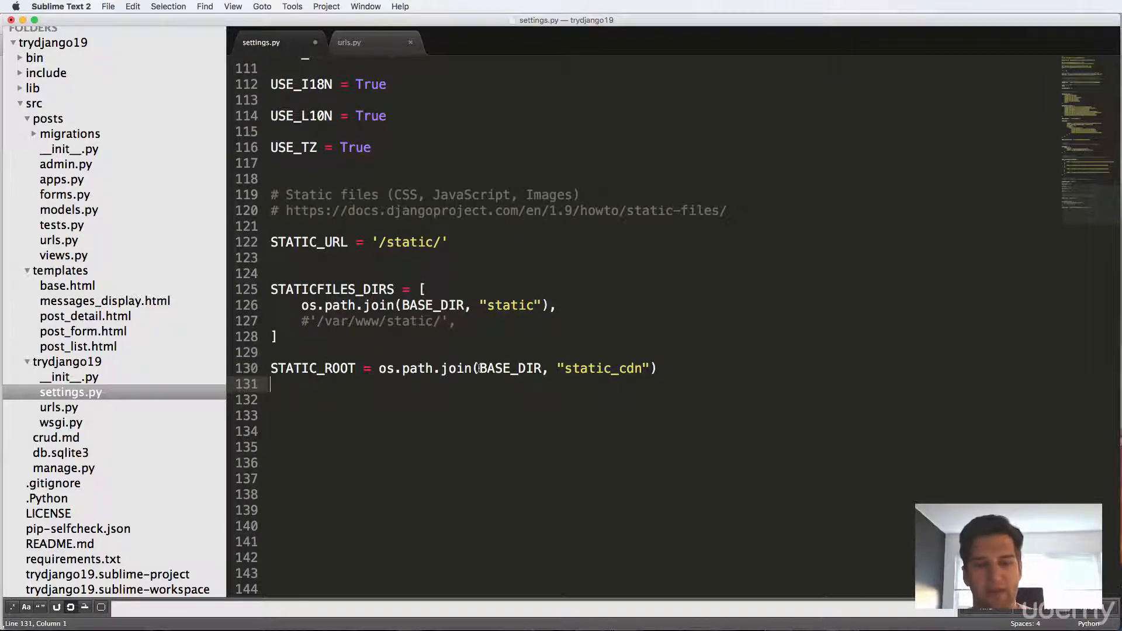
{"action": "double_click", "coordinate": [510, 368]}
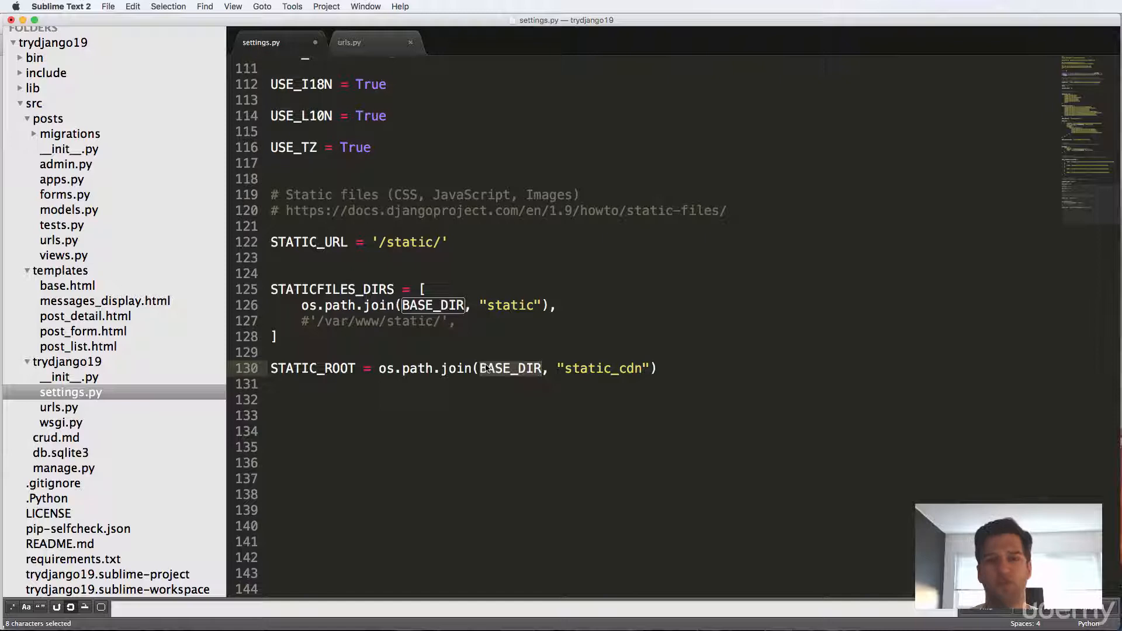
{"action": "mouse_move", "coordinate": [486, 376]}
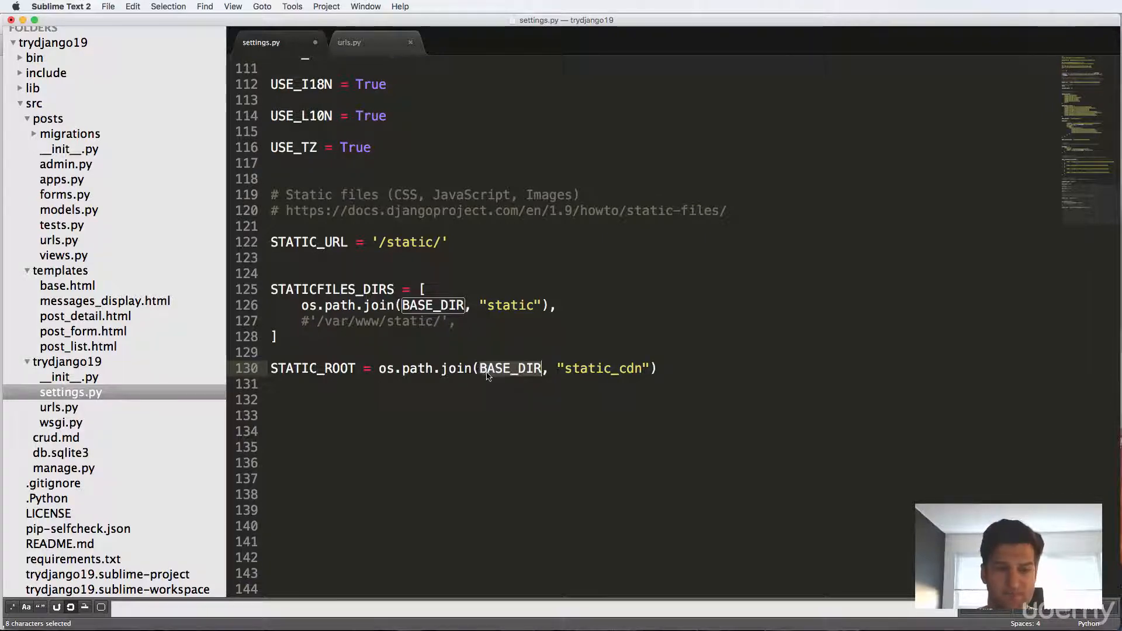
{"action": "left_click", "coordinate": [510, 368]}
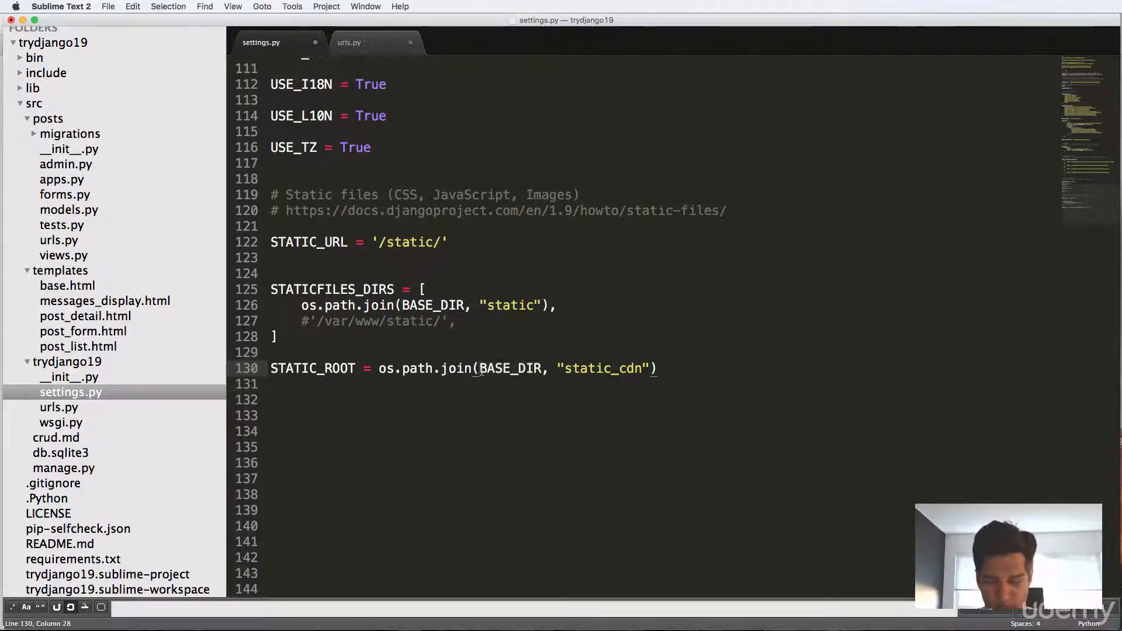
{"action": "type", "text": "os.path.dirname("}
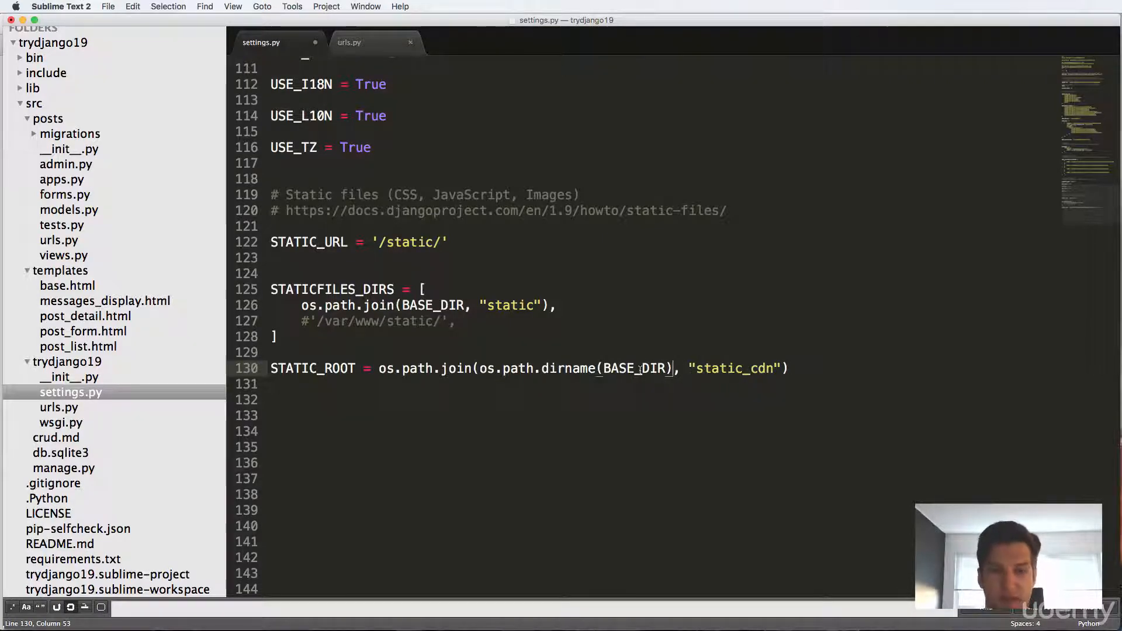
{"action": "mouse_move", "coordinate": [645, 383]}
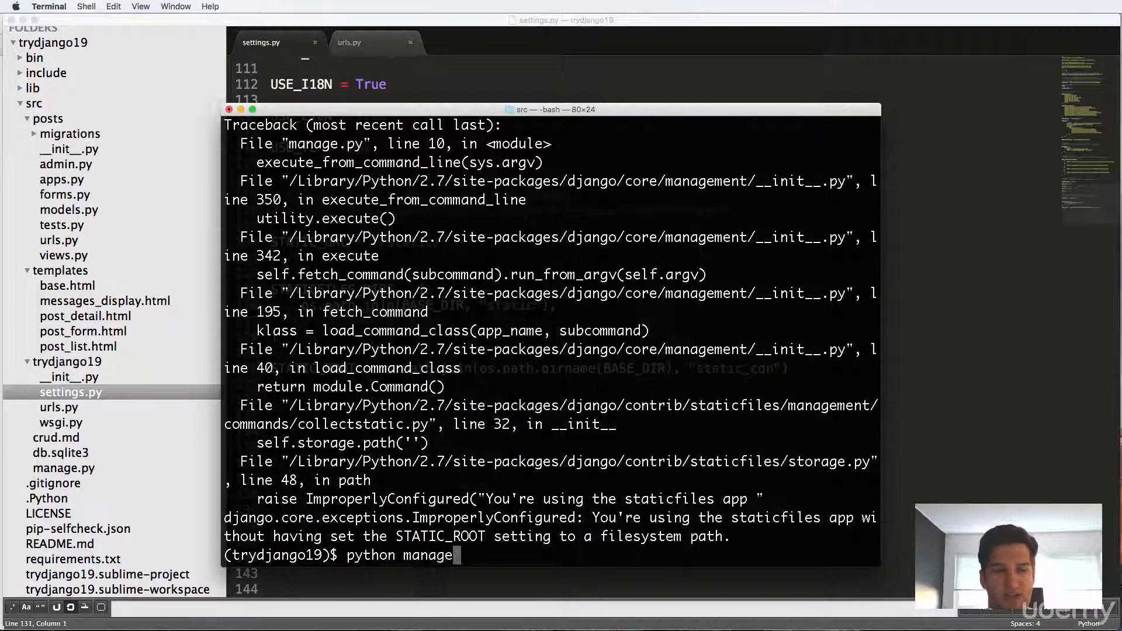
- Rerun python manage.py collectstatic and confirm the overwrite prompt with yes
{"action": "type", "text": ".py collectstatic"}
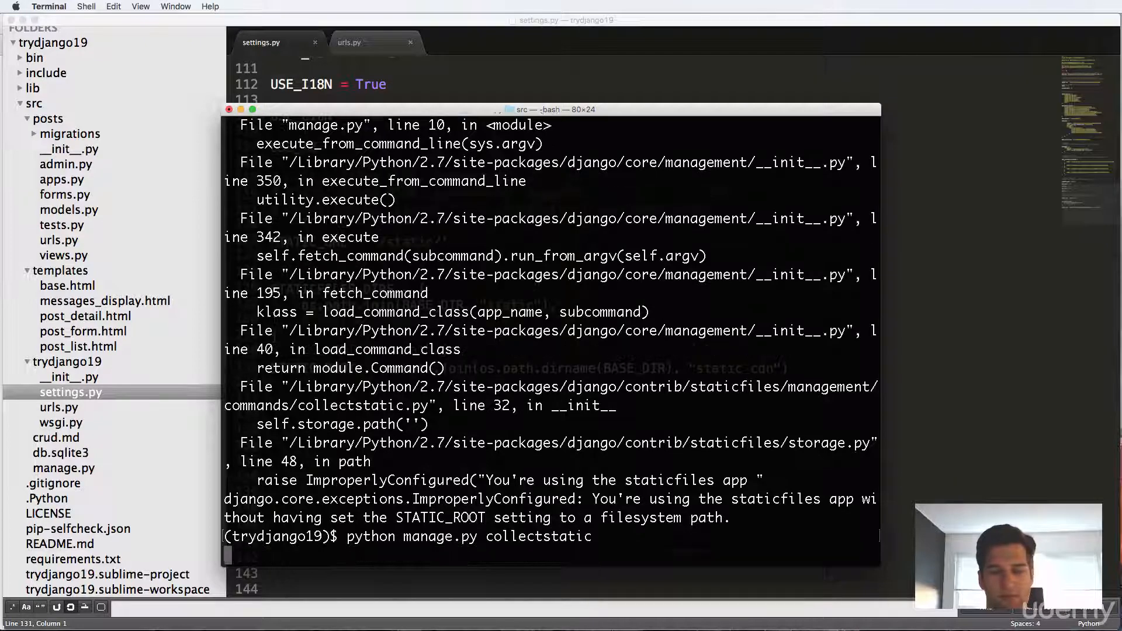
{"action": "key", "text": "Return"}
{"action": "type", "text": "yes"}
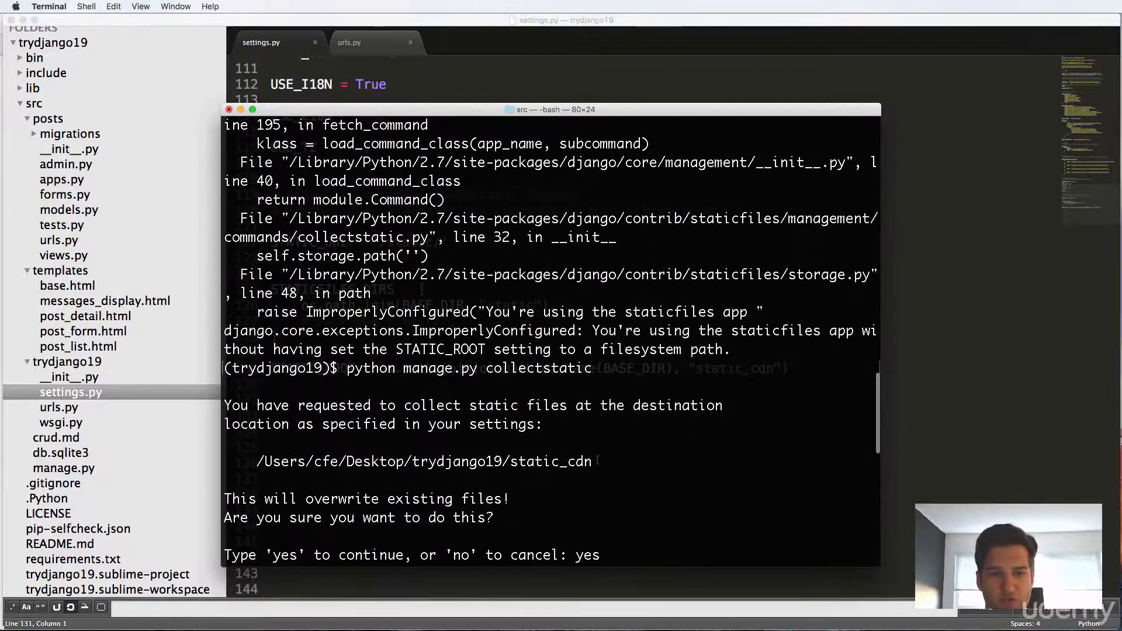
{"action": "double_click", "coordinate": [424, 461]}
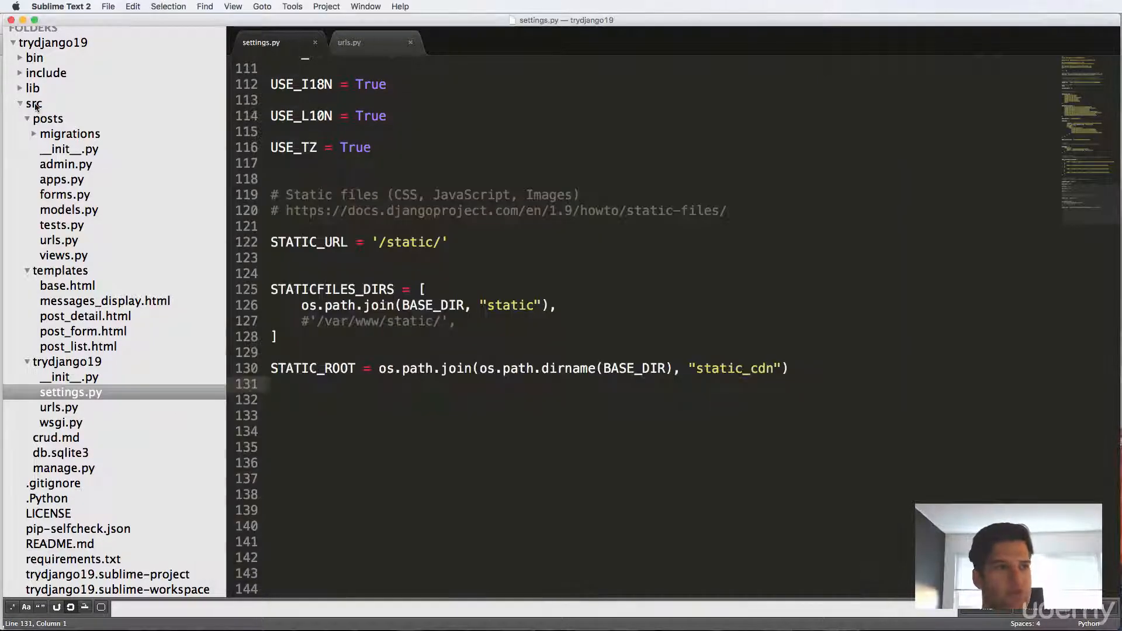
- Create a static_cdn folder under the trydjango19 project in the sidebar
{"action": "right_click", "coordinate": [53, 93]}
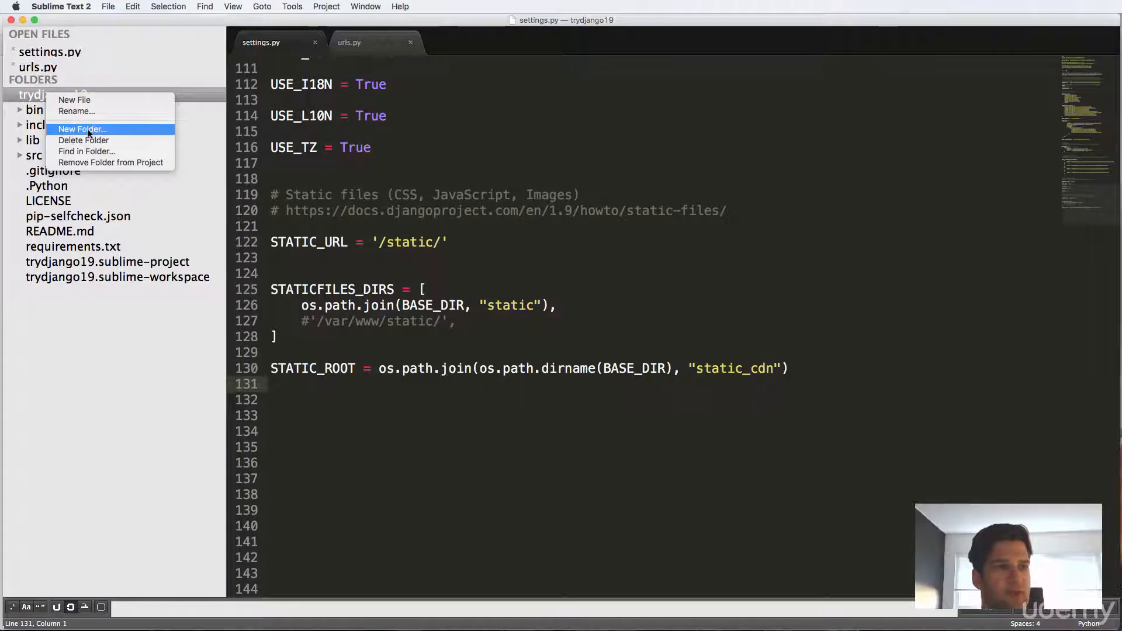
{"action": "left_click", "coordinate": [82, 130]}
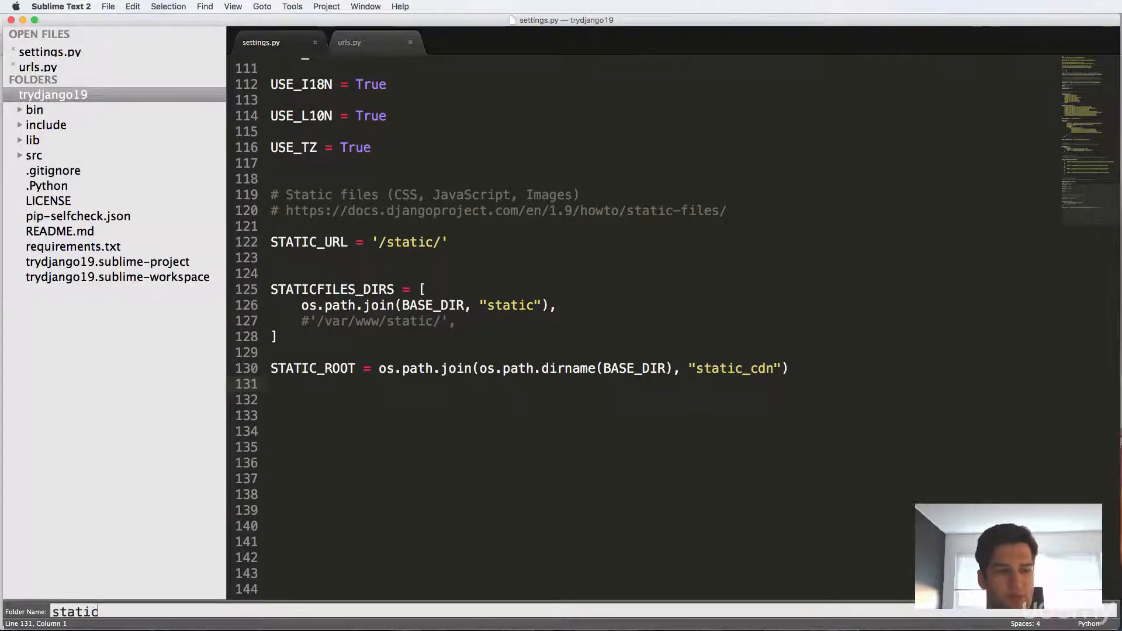
{"action": "type", "text": "_cdn"}
{"action": "type", "text": "yes"}
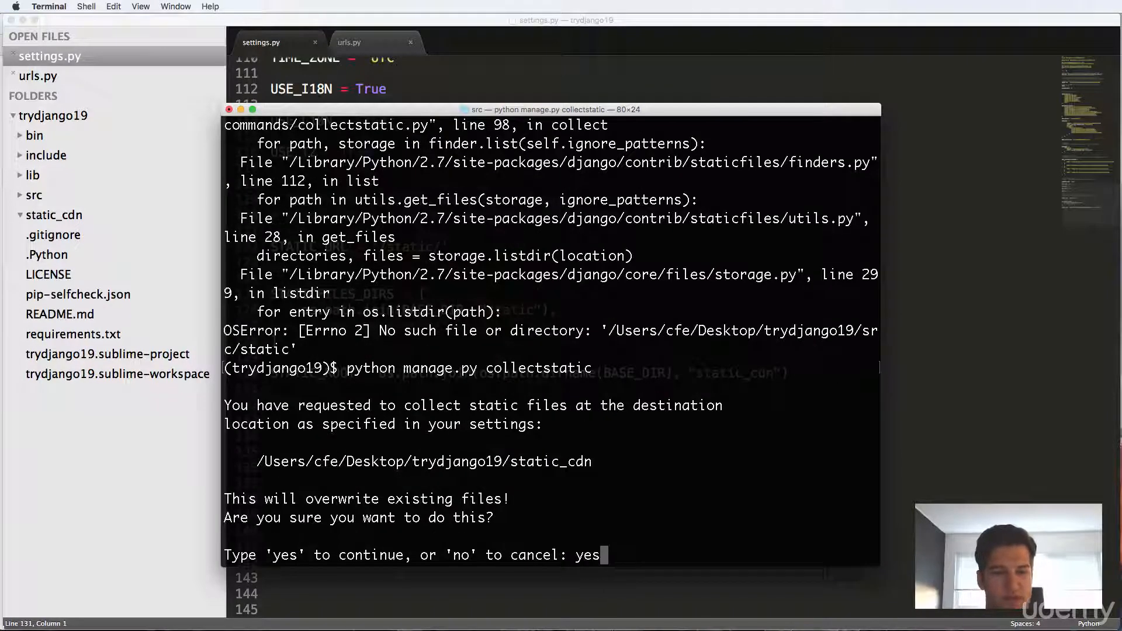
- Confirm the collectstatic prompt, copying 56 static files into static_cdn
{"action": "key", "text": "Return"}
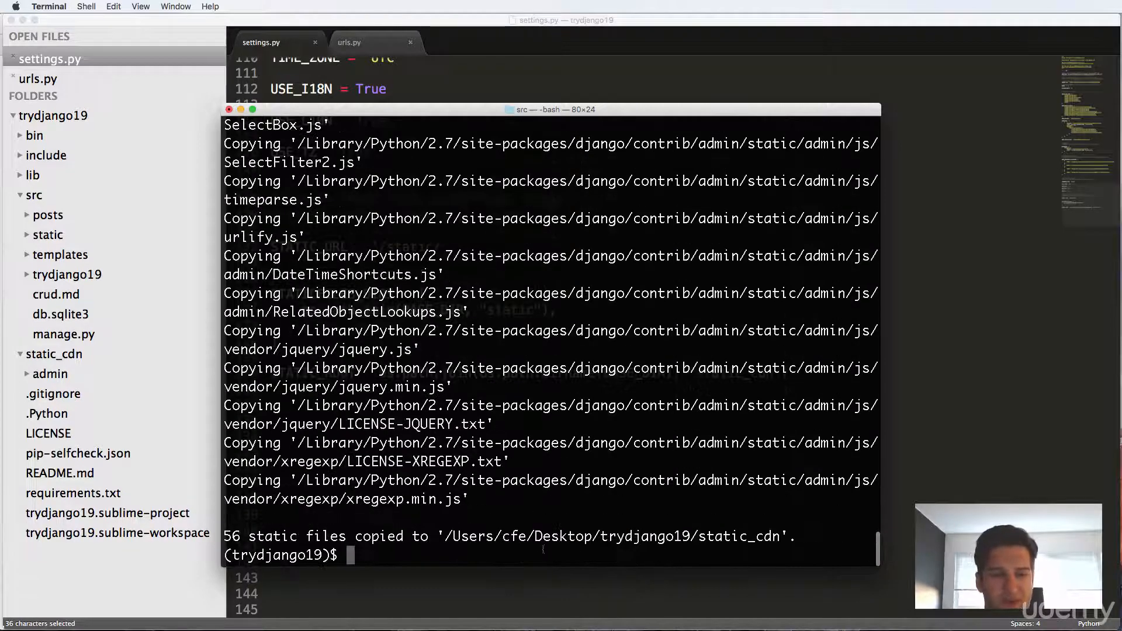
{"action": "double_click", "coordinate": [738, 536]}
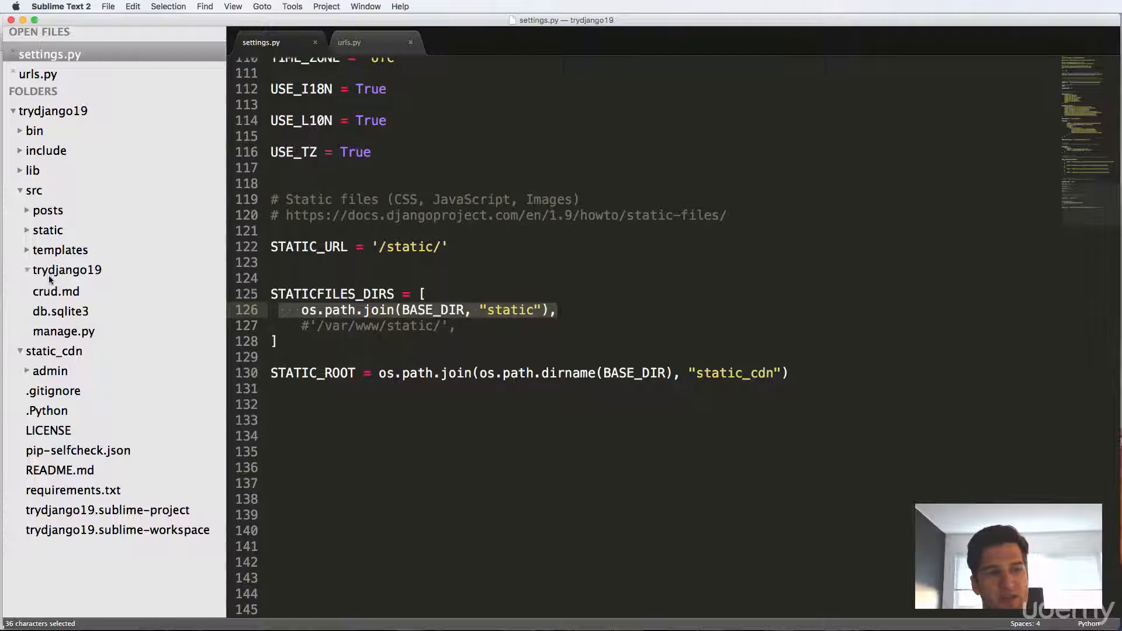
- Reveal the collected admin css, fonts, img and js folders inside static_cdn
{"action": "left_click", "coordinate": [60, 250]}
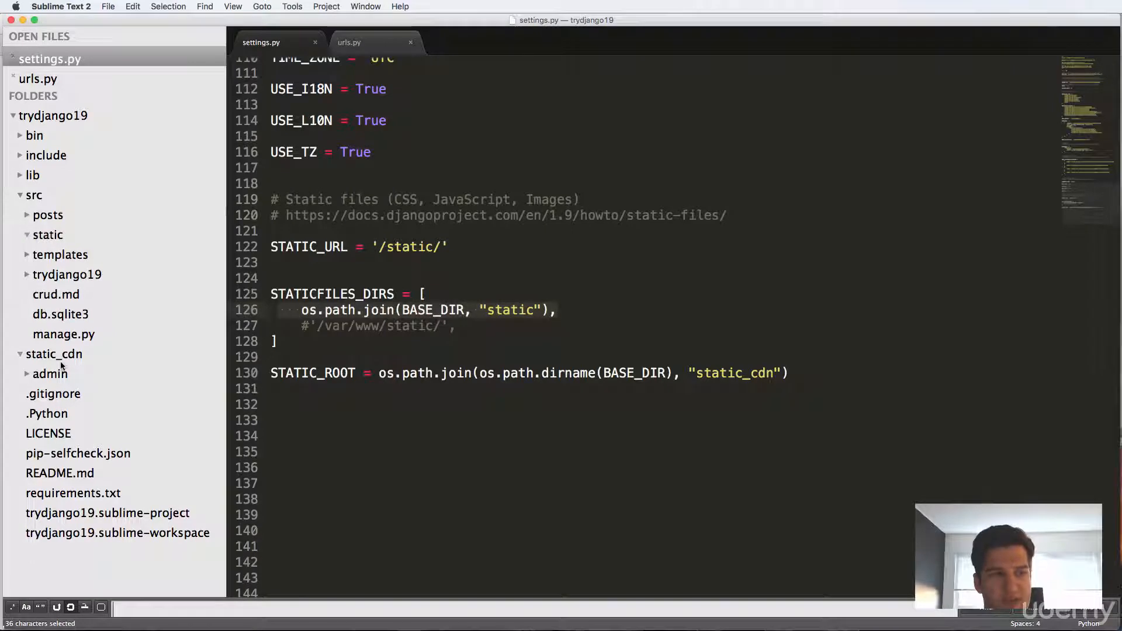
{"action": "left_click", "coordinate": [49, 374]}
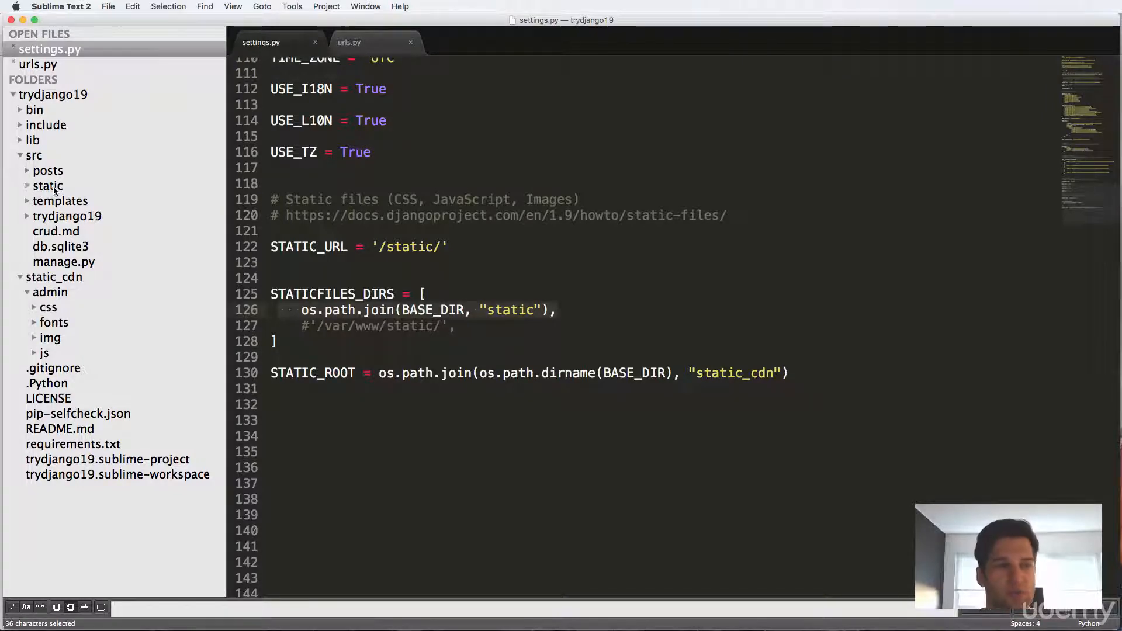
- Add a new css folder inside src/static via the sidebar's New Folder command
{"action": "right_click", "coordinate": [48, 186]}
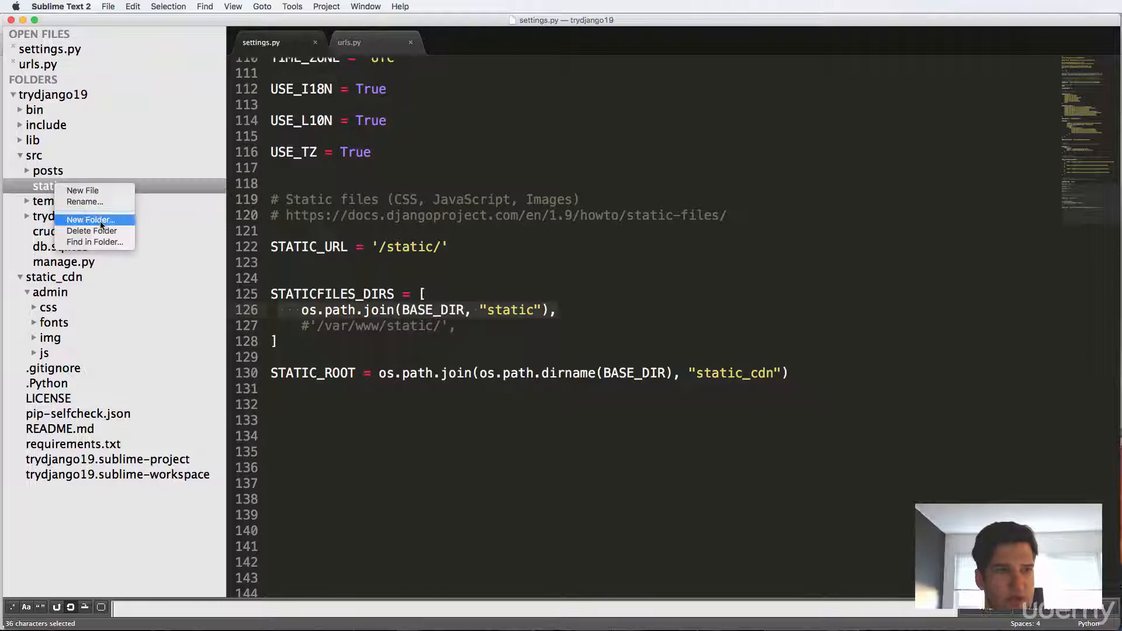
{"action": "left_click", "coordinate": [90, 220]}
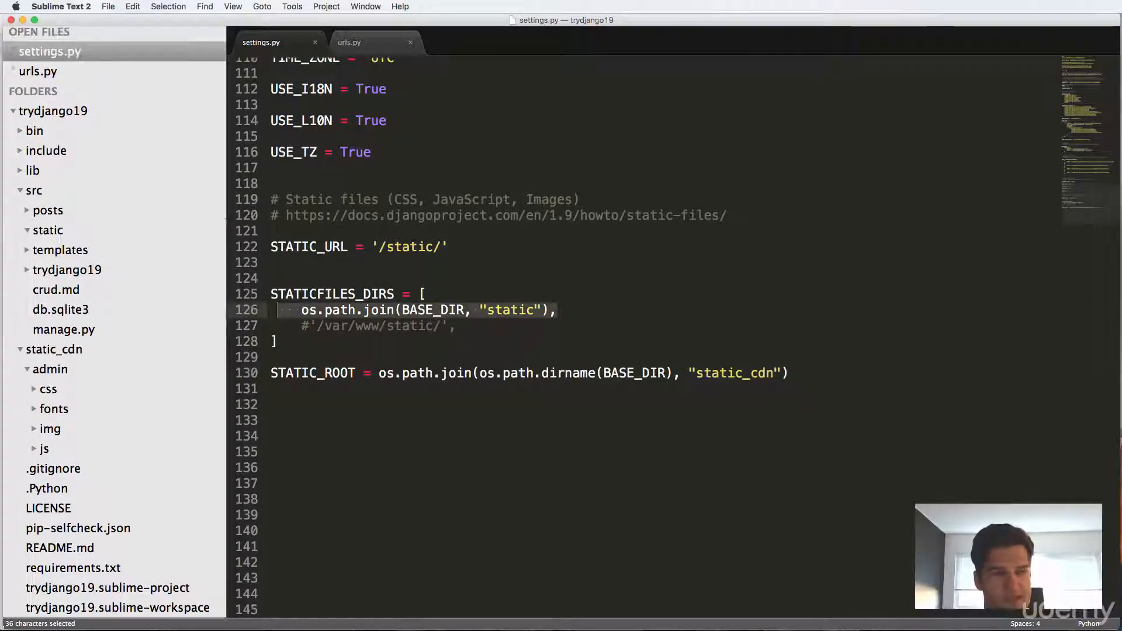
{"action": "left_click", "coordinate": [48, 230]}
{"action": "type", "text": "base.css"}
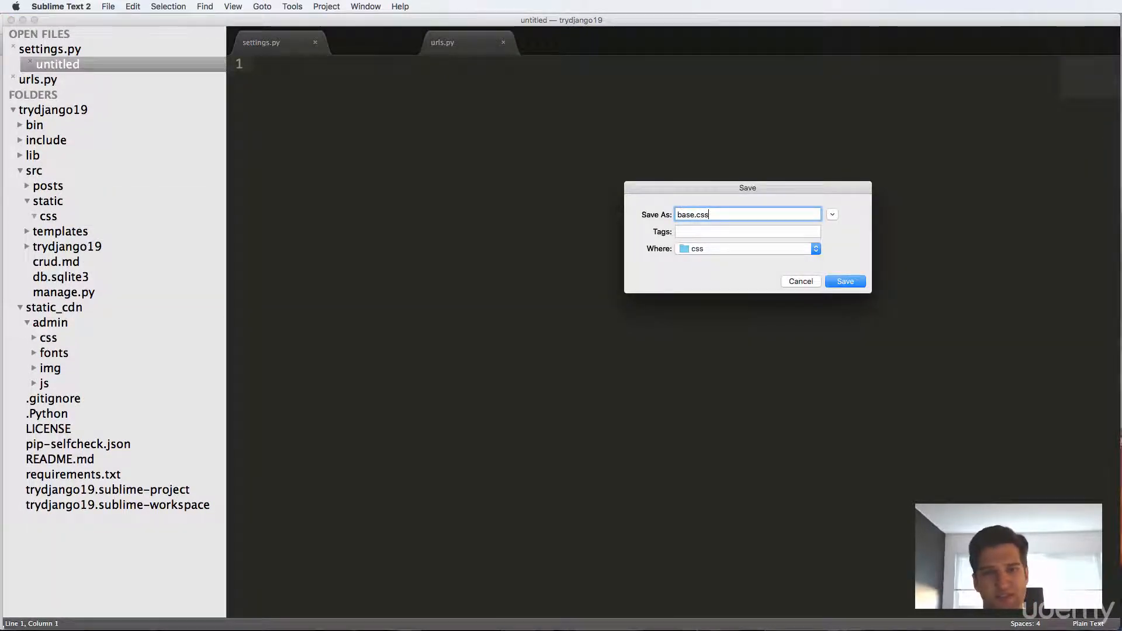
- Save base.css in static/css and write the .h1 rule with color #777777
{"action": "left_click", "coordinate": [844, 280]}
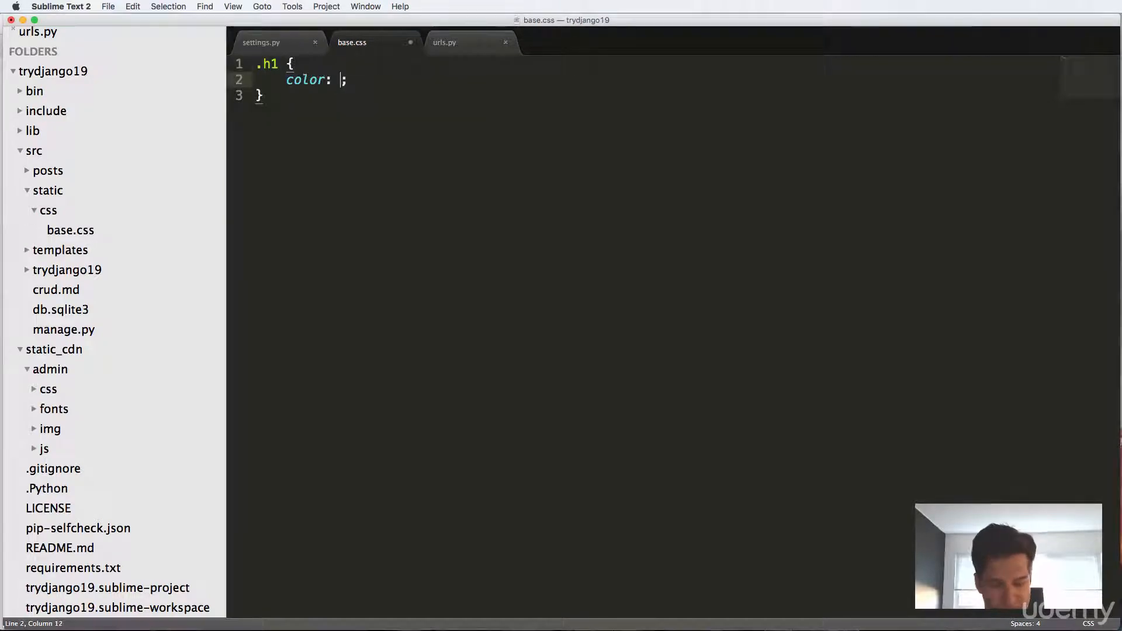
{"action": "type", "text": "$"}
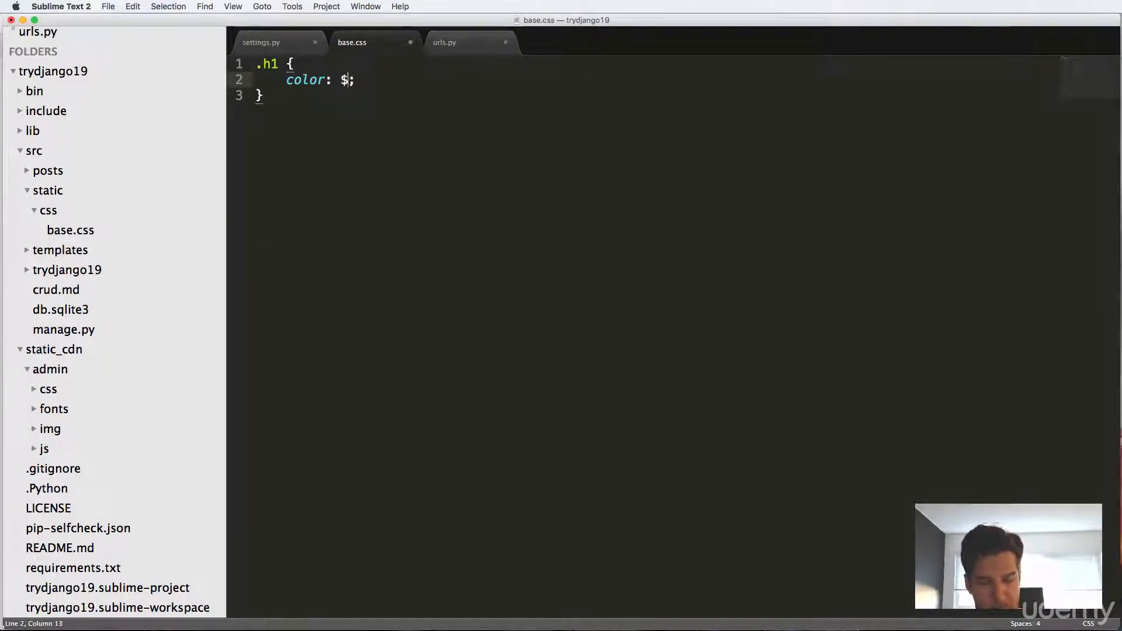
{"action": "type", "text": "#"}
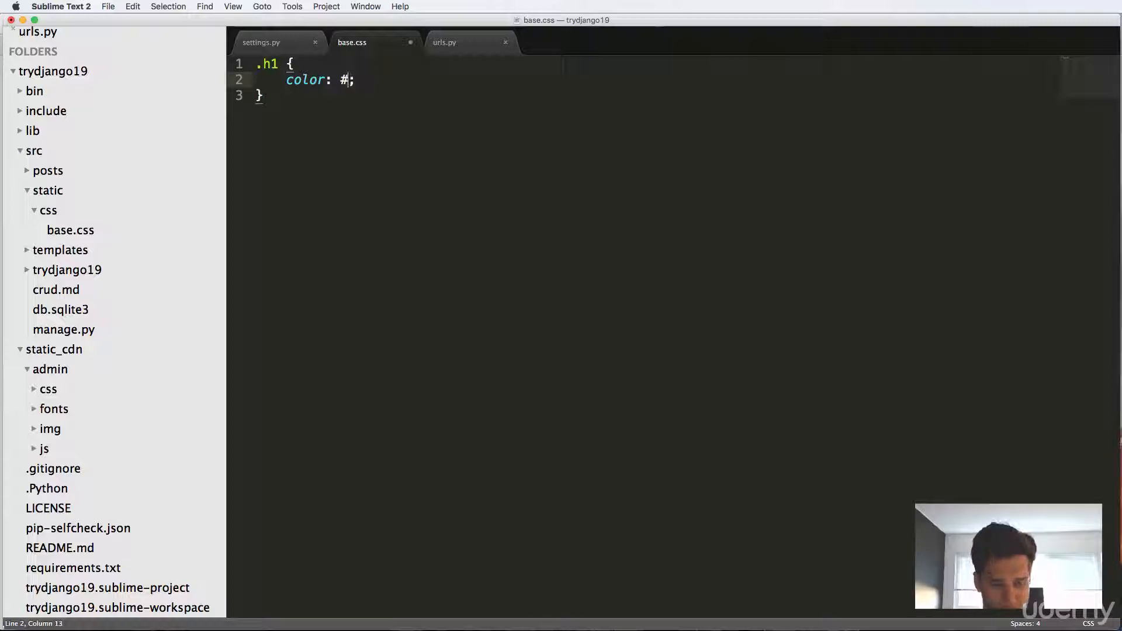
{"action": "type", "text": "777777"}
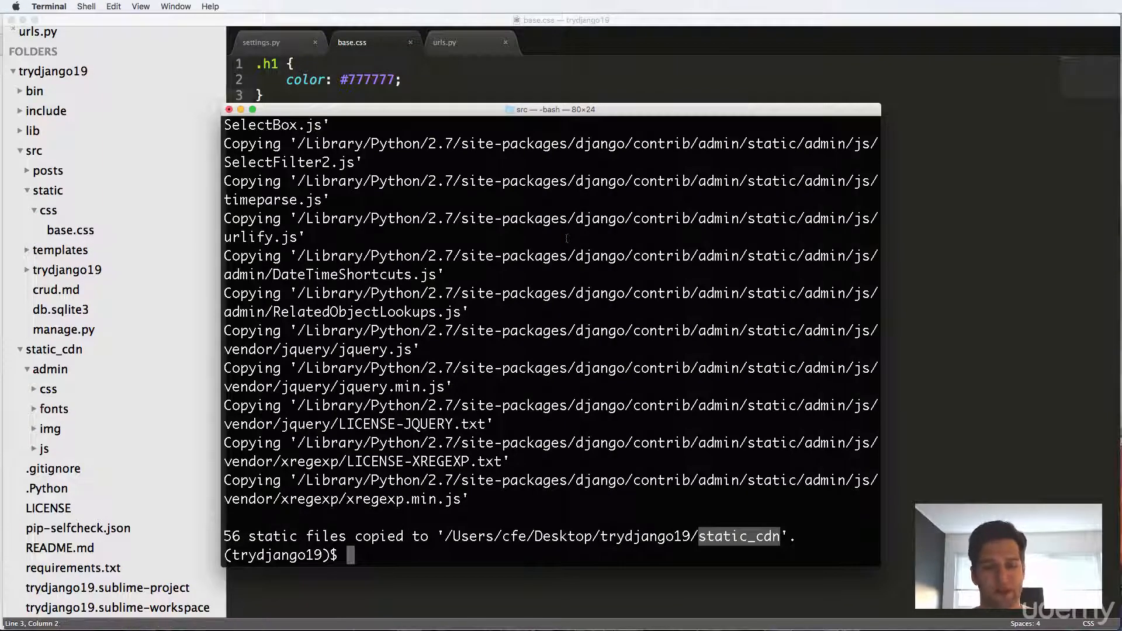
- Rerun python manage.py collectstatic and answer yes to overwrite static_cdn
{"action": "type", "text": "python manage.py collectstatic"}
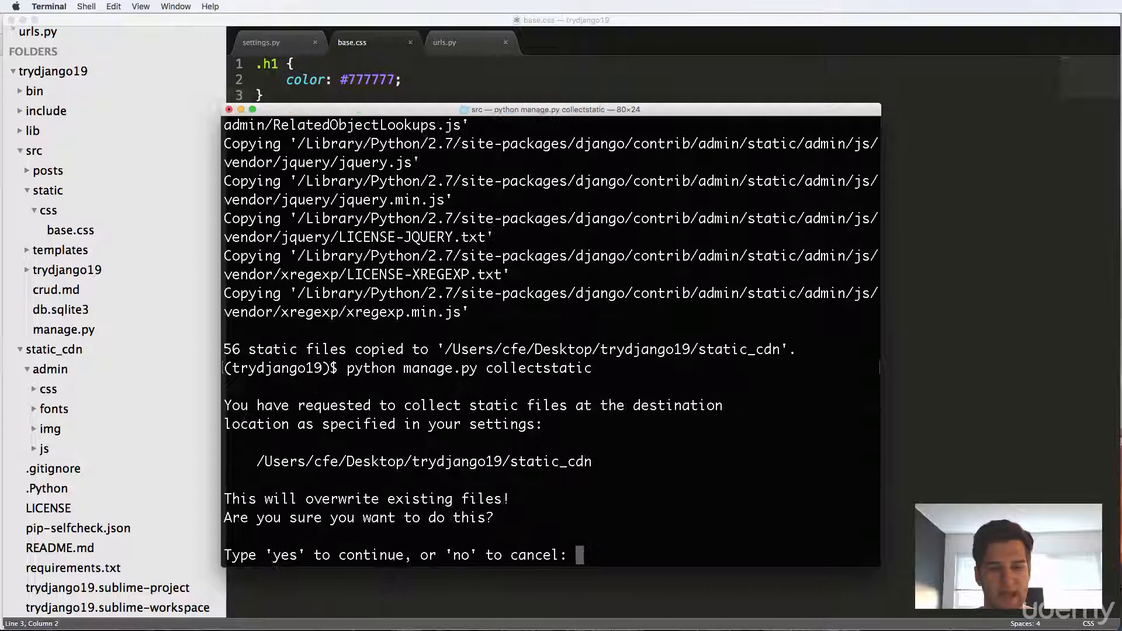
{"action": "type", "text": "yes"}
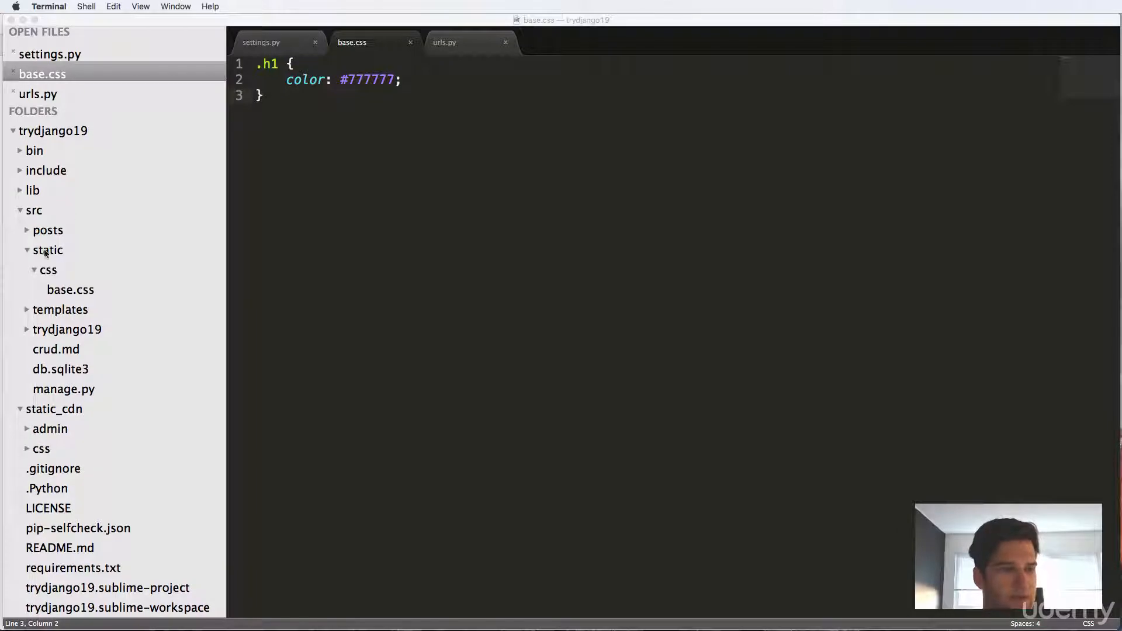
{"action": "mouse_move", "coordinate": [45, 421]}
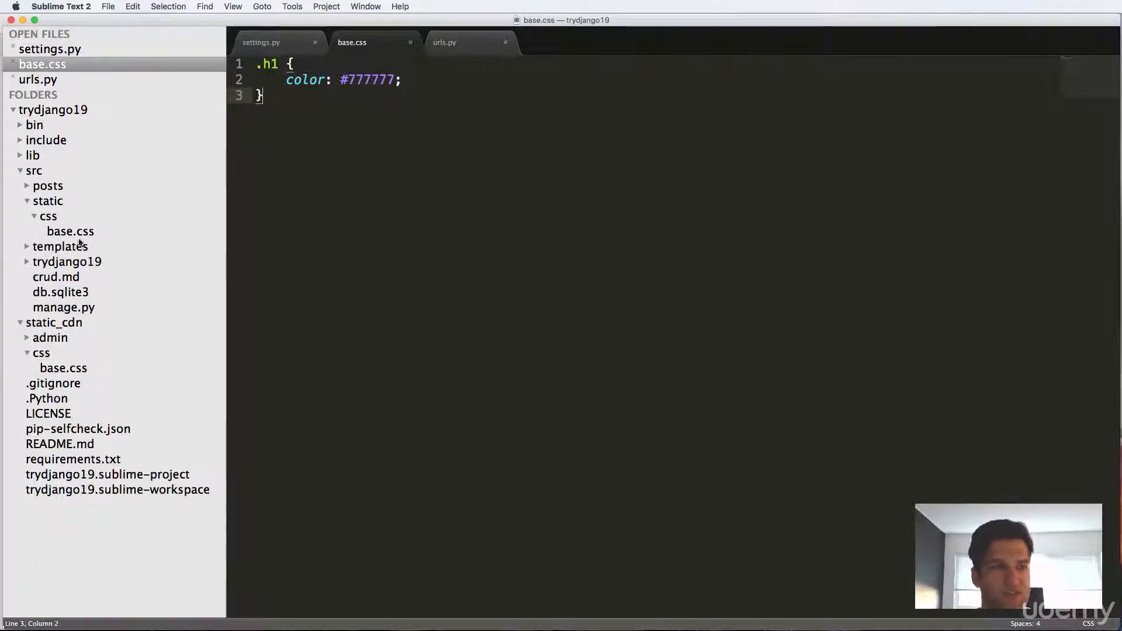
- Expand the templates folder to list base.html after checking static_cdn/css
{"action": "left_click", "coordinate": [60, 246]}
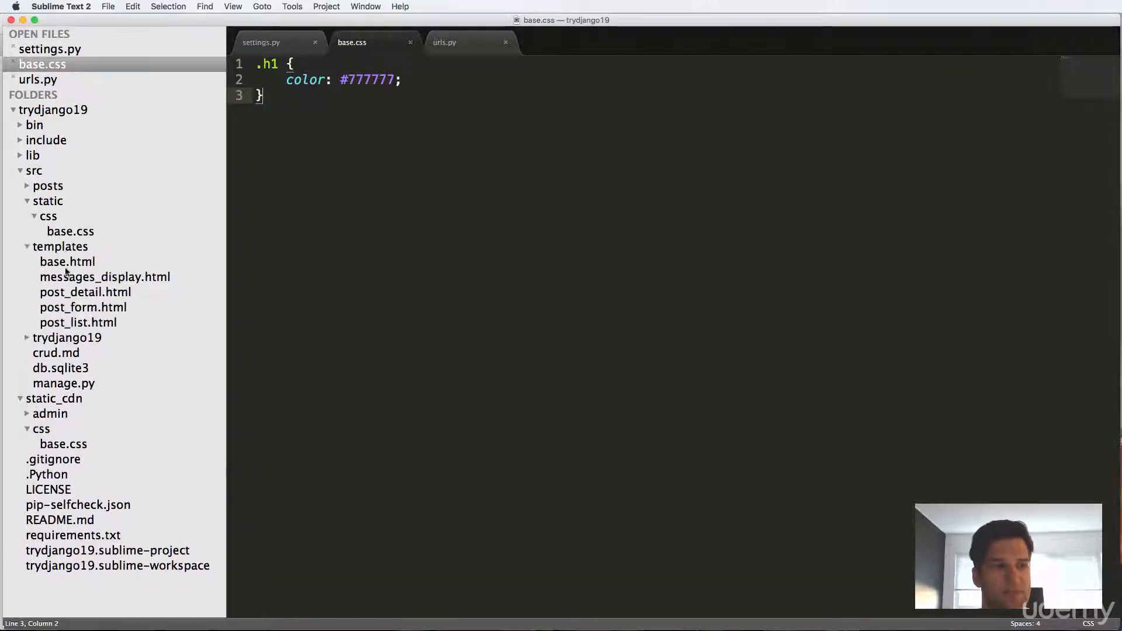
- Add <link rel='stylesheet' href='/static/css/base.css' /> after base.html's title and save
{"action": "left_click", "coordinate": [68, 261]}
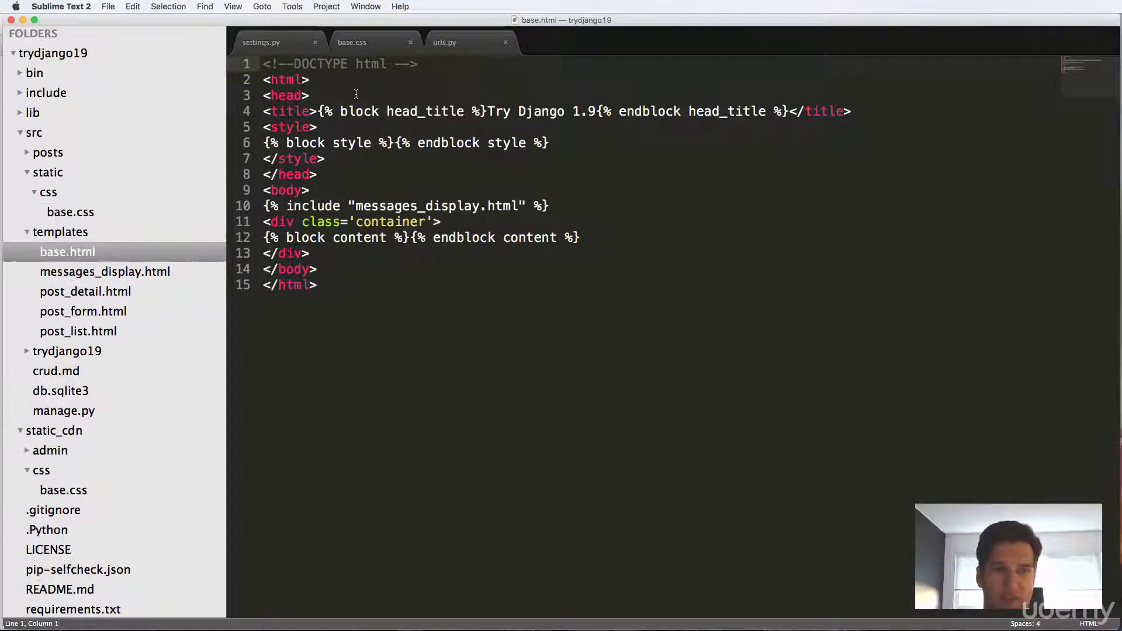
{"action": "left_click", "coordinate": [324, 158]}
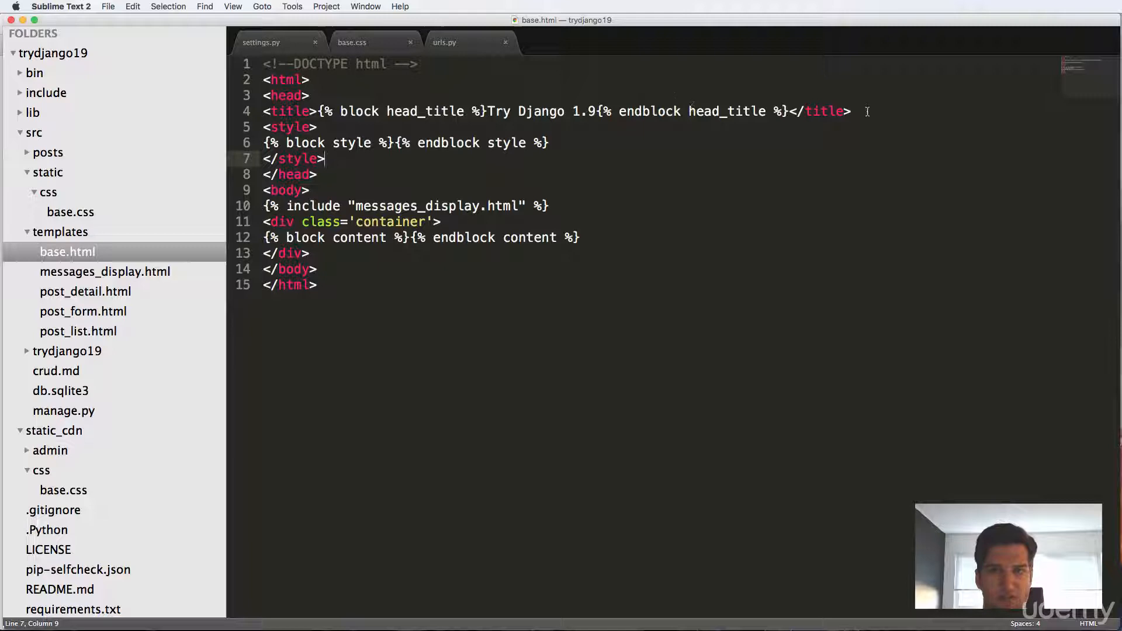
{"action": "type", "text": "<l"}
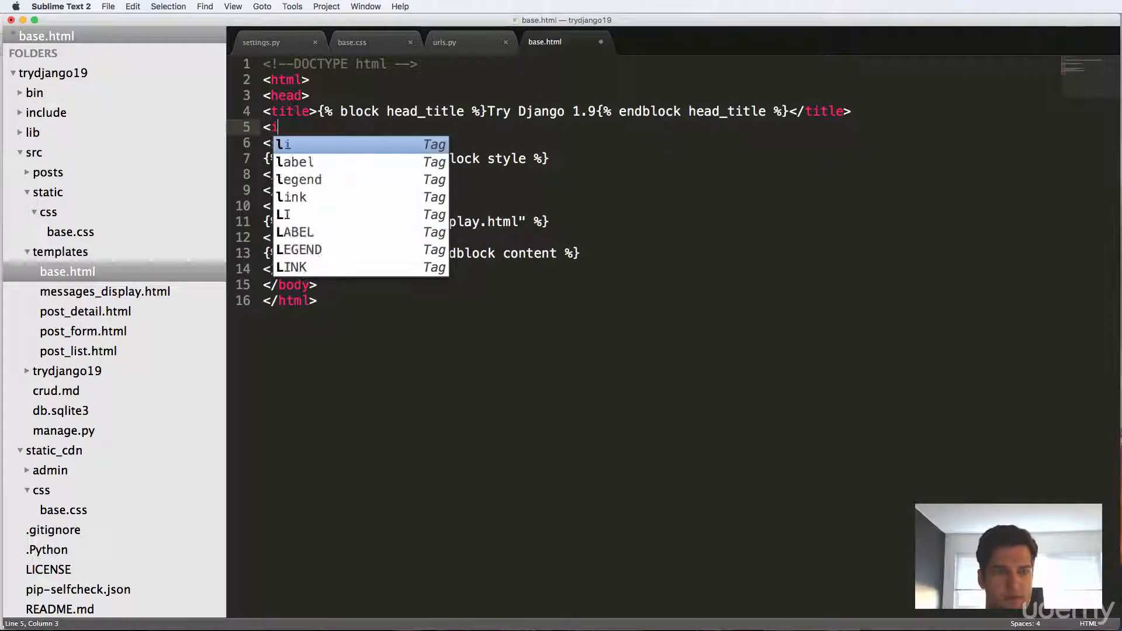
{"action": "type", "text": "link rel='style'"}
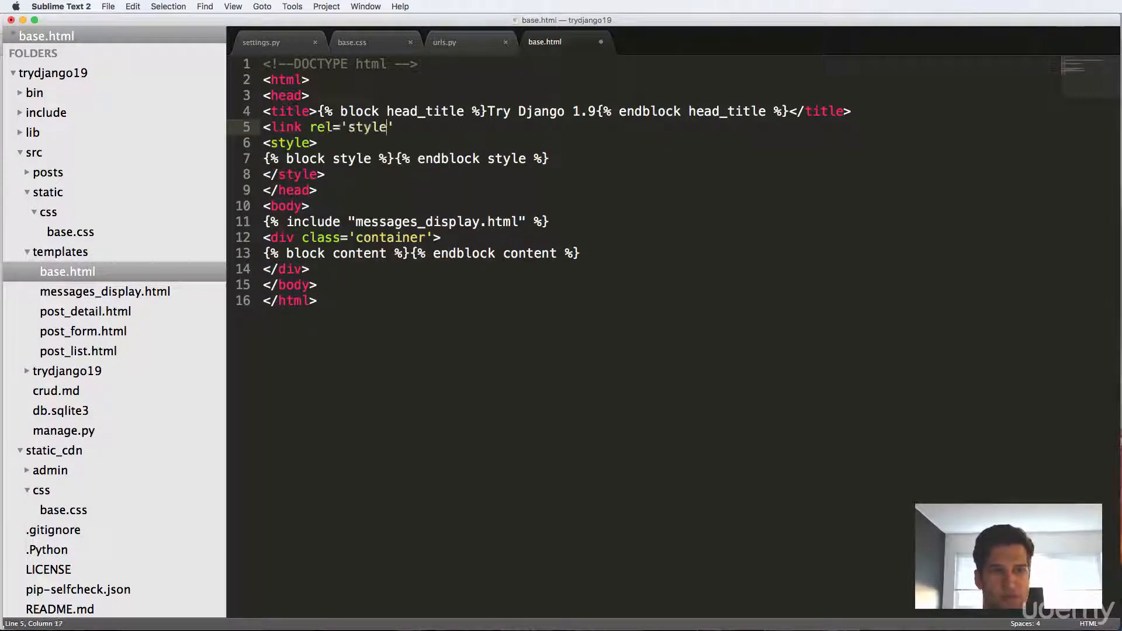
{"action": "type", "text": "sheet' href='/'"}
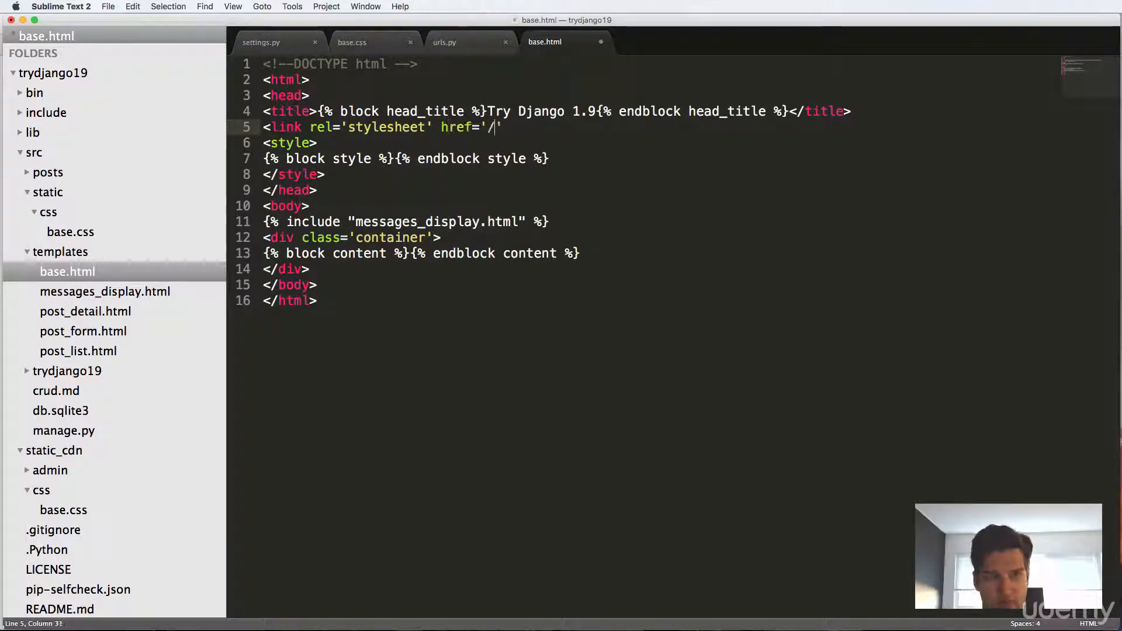
{"action": "type", "text": "static/cas"}
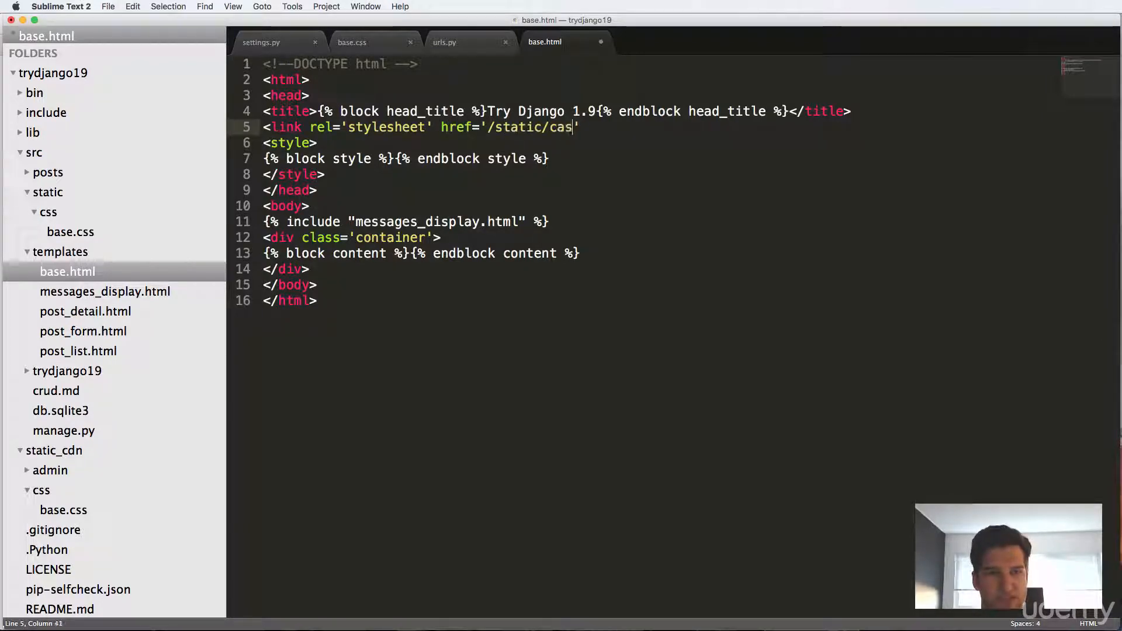
{"action": "type", "text": "s/b"}
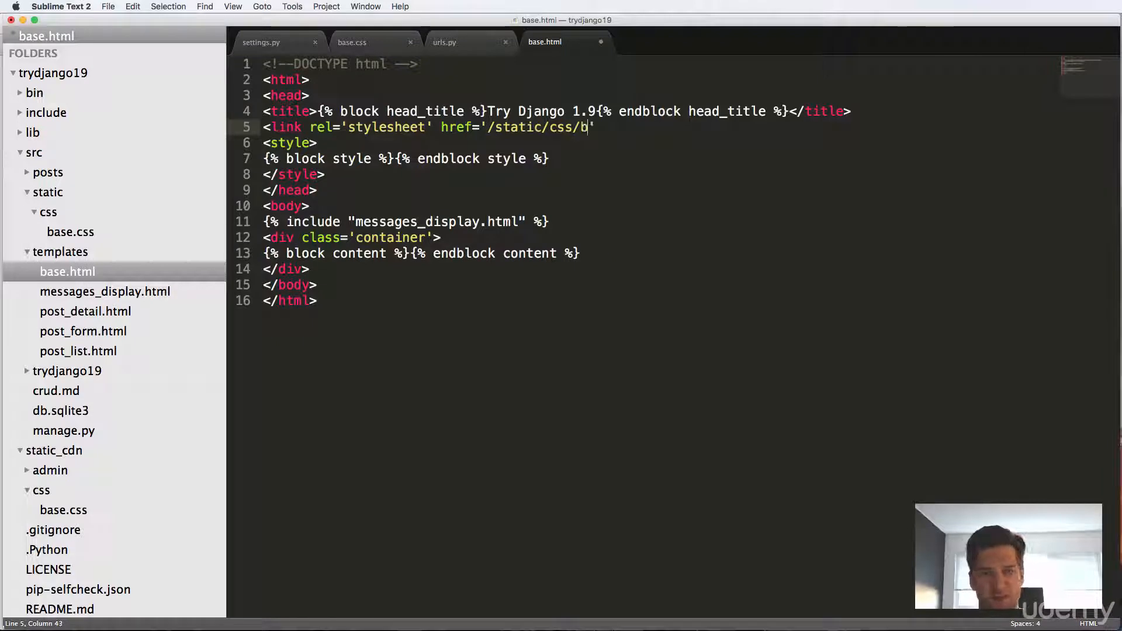
{"action": "type", "text": "ase.css"}
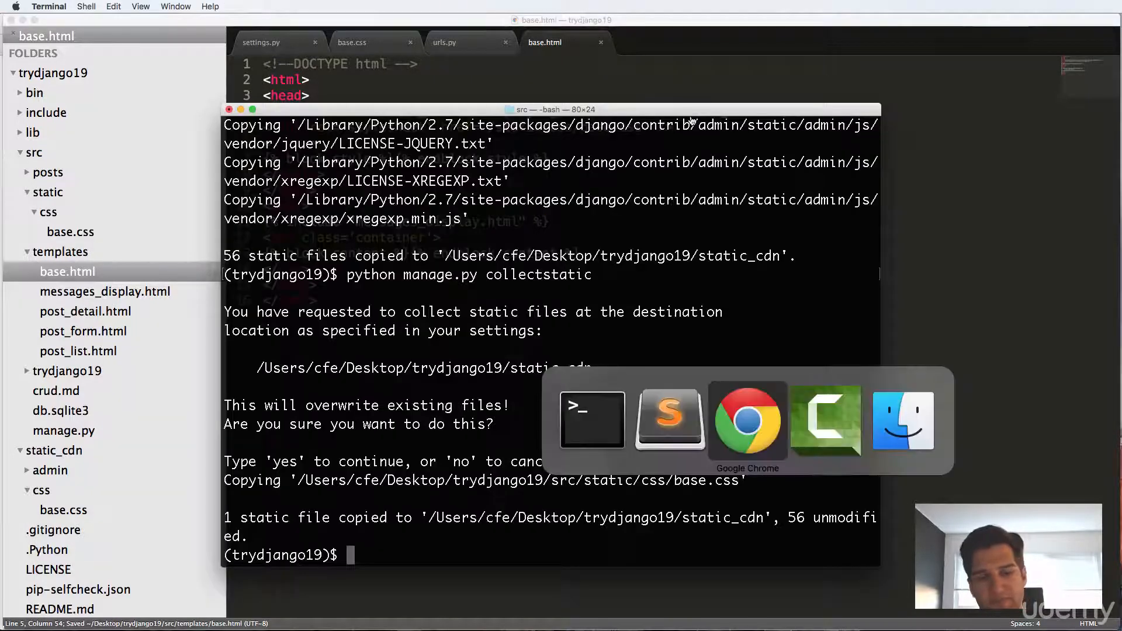
- Inspect the Hello there heading, expand <head> and check the link's href is /static/css/base.css
{"action": "type", "text": "python ma"}
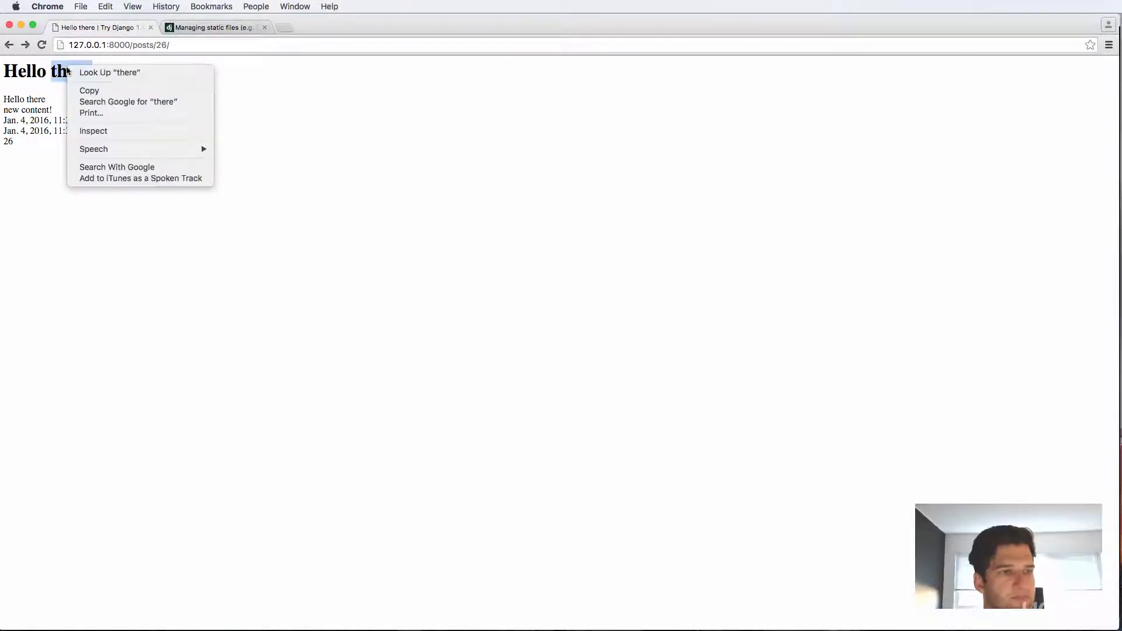
{"action": "mouse_move", "coordinate": [291, 107]}
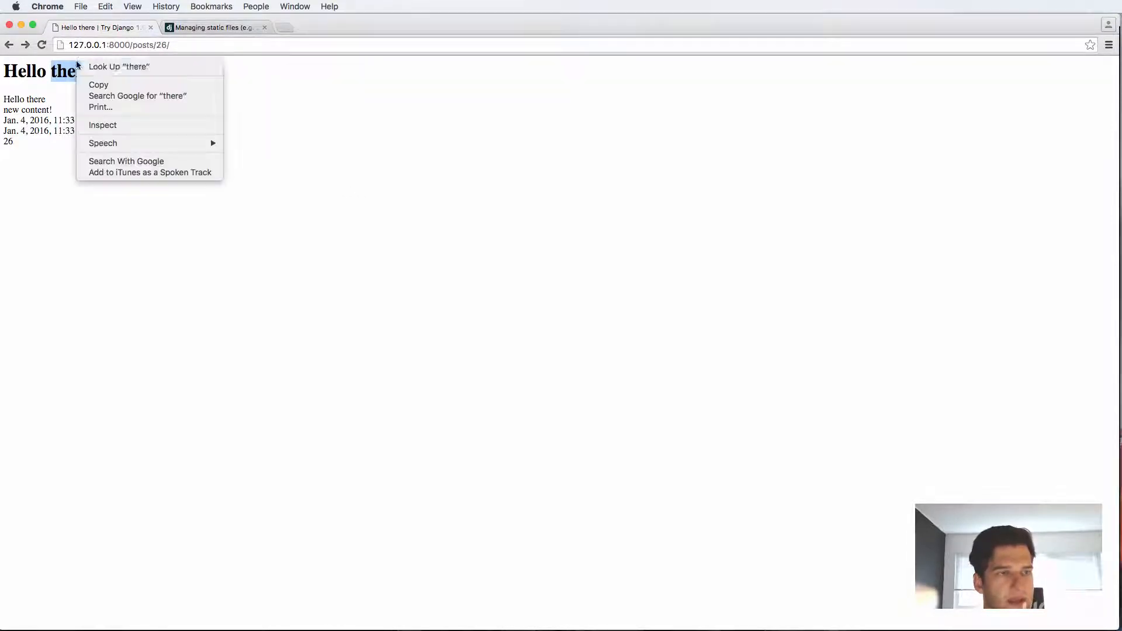
{"action": "left_click", "coordinate": [826, 123]}
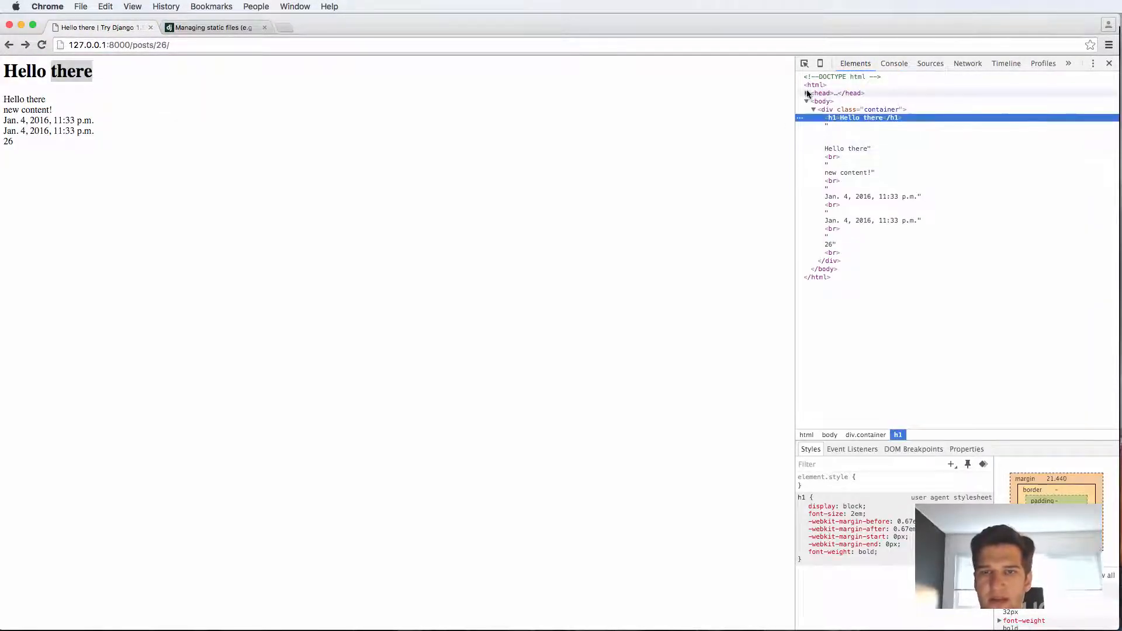
{"action": "left_click", "coordinate": [806, 94]}
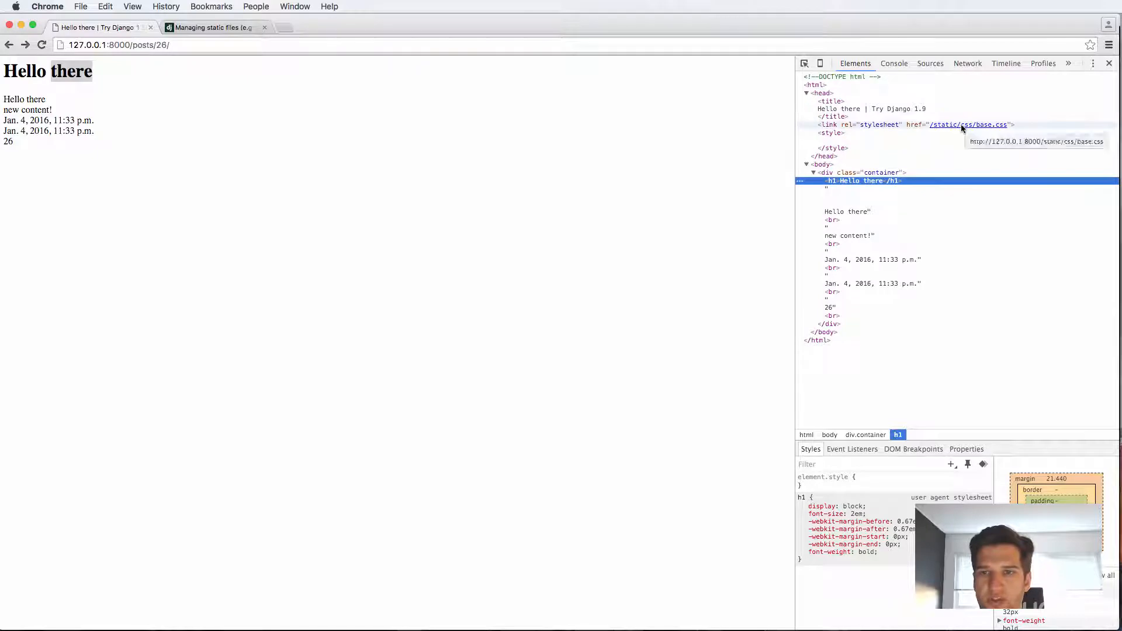
{"action": "right_click", "coordinate": [970, 125]}
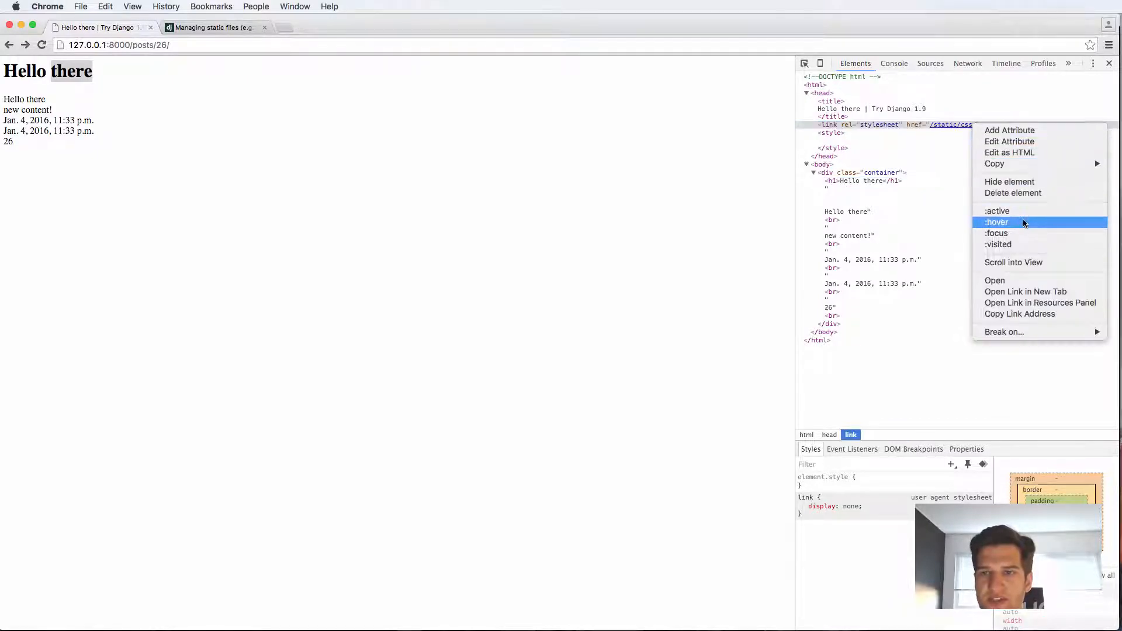
{"action": "left_click", "coordinate": [1024, 291]}
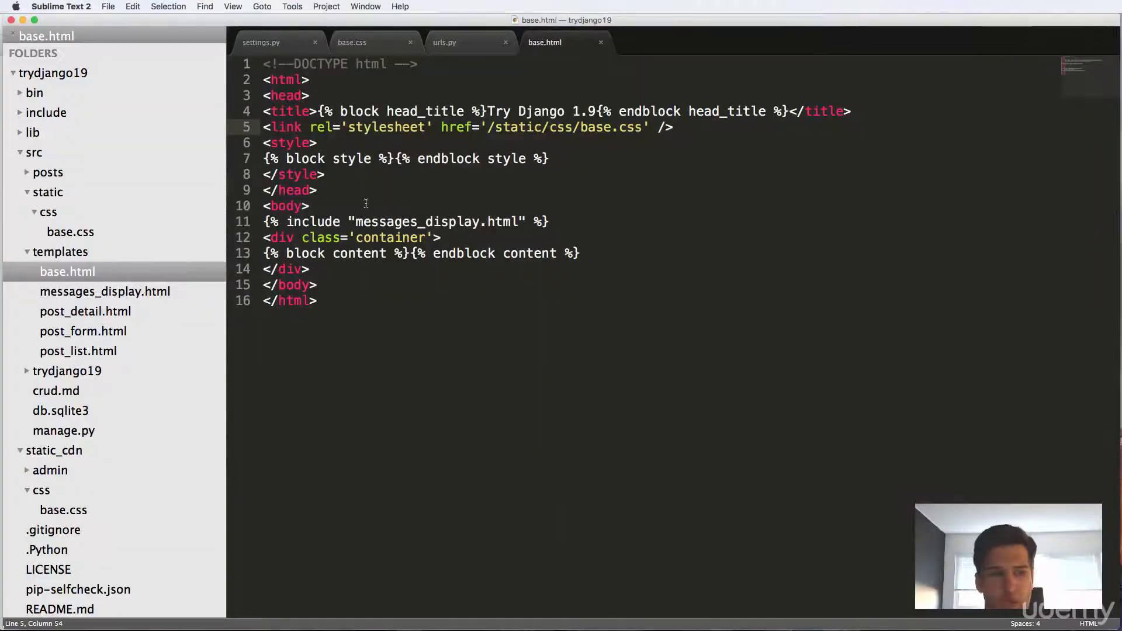
- Rerun collectstatic with yes, then start the server with python manage.py runserver
{"action": "left_click", "coordinate": [351, 42]}
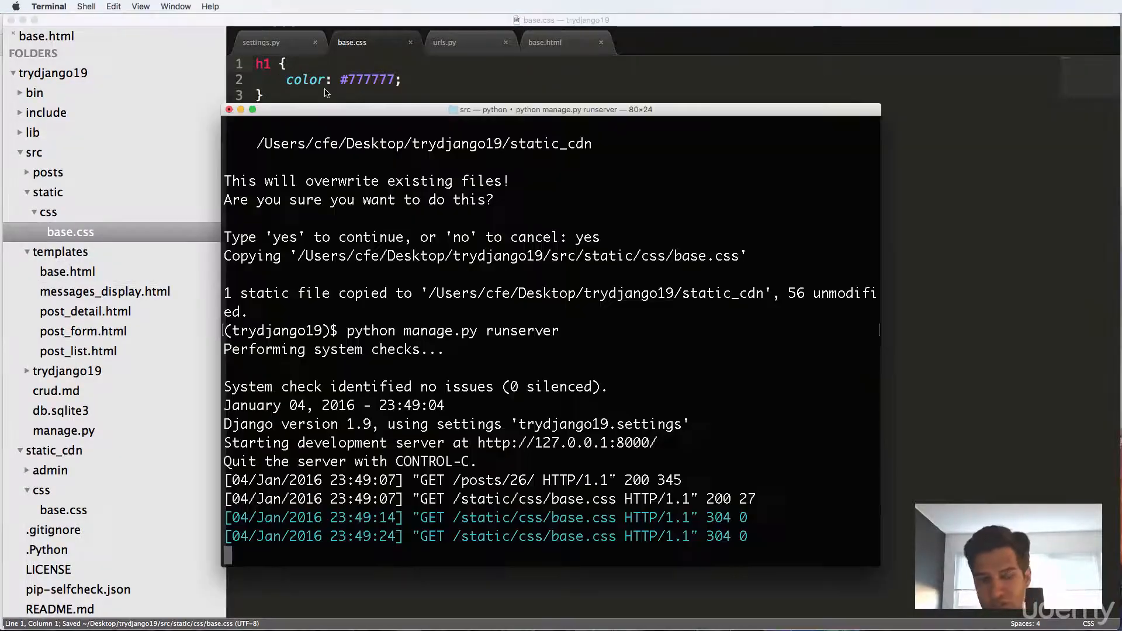
{"action": "type", "text": "python man"}
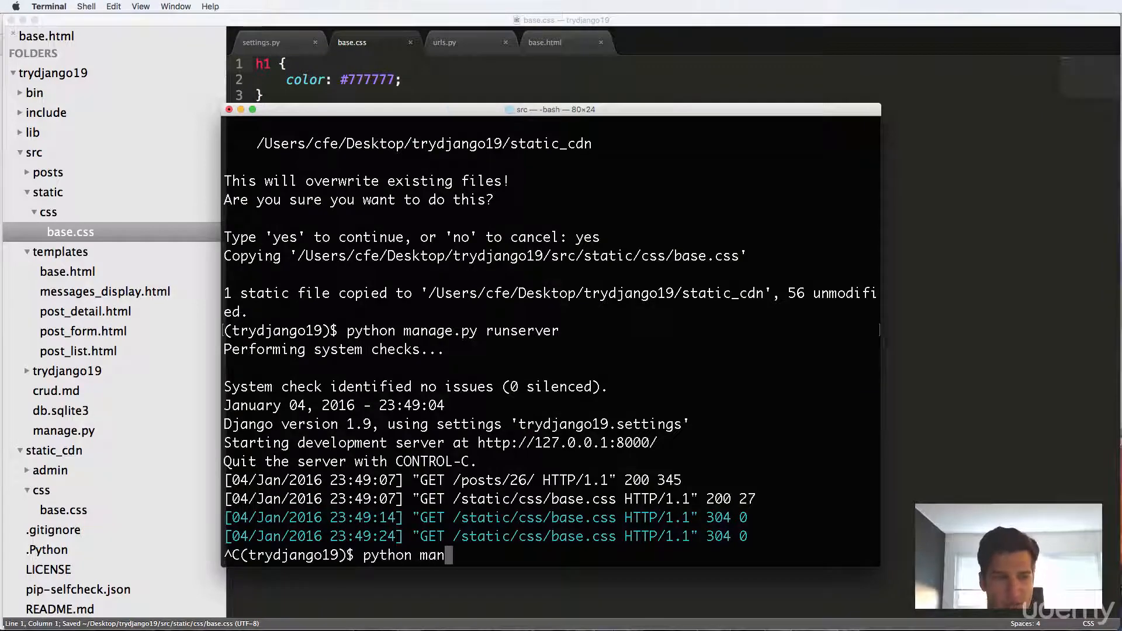
{"action": "type", "text": "age.py collectstati"}
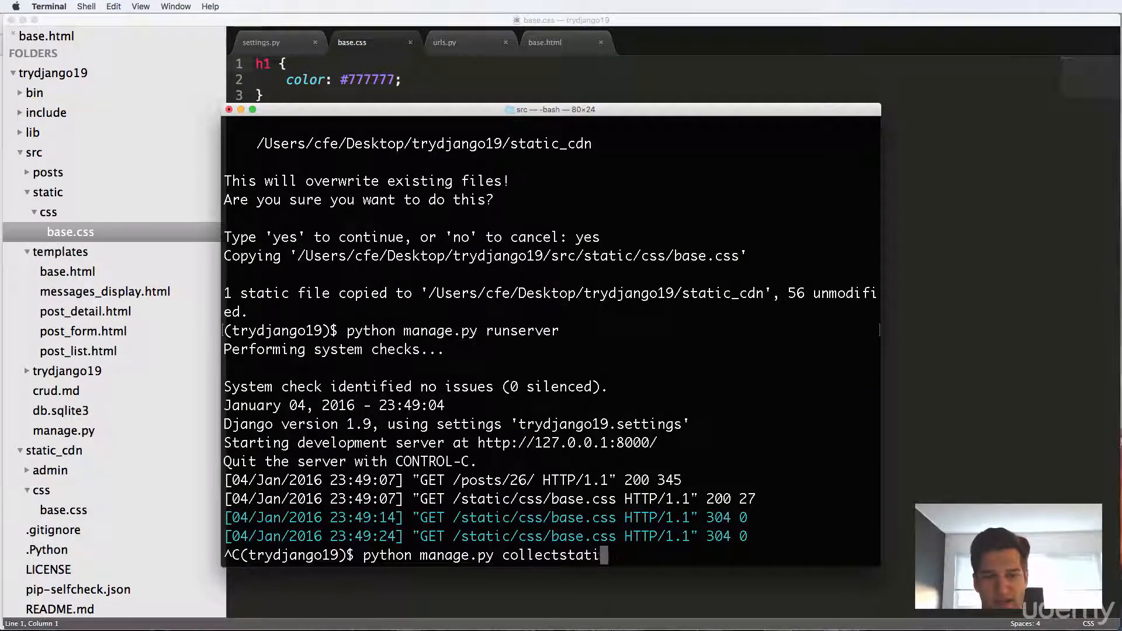
{"action": "key", "text": "Return"}
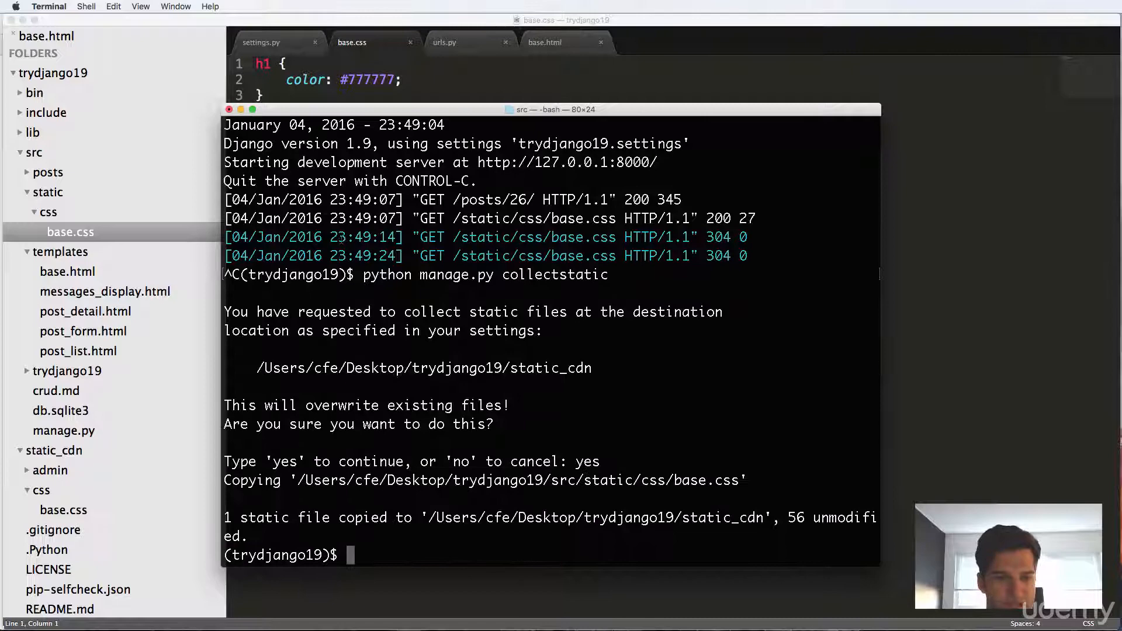
{"action": "type", "text": "python manage.py runserver"}
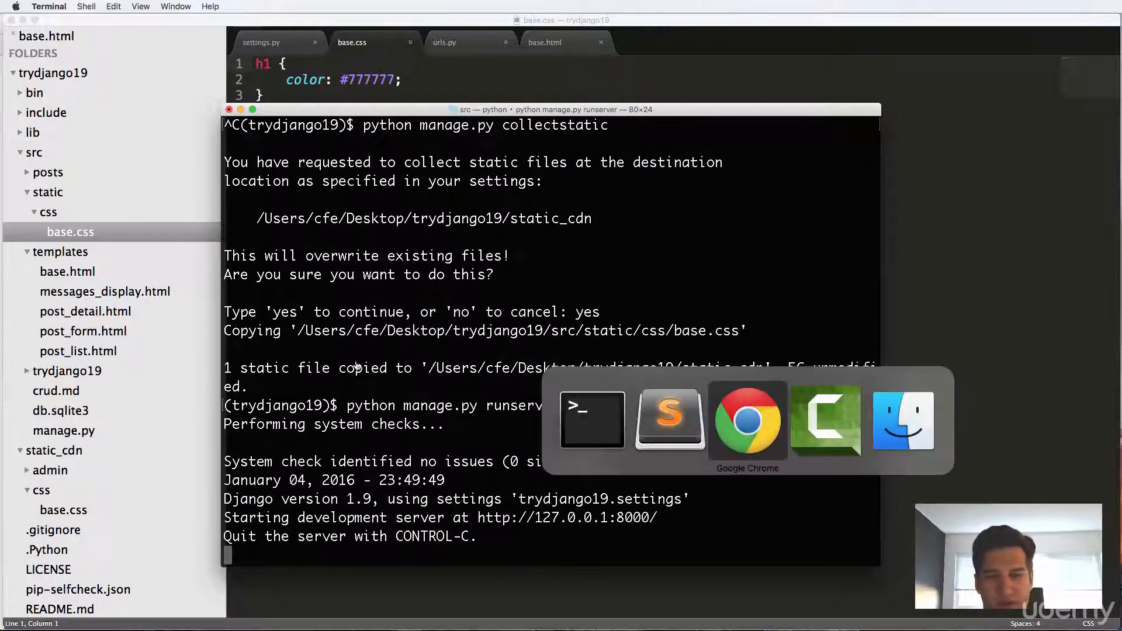
- Switch to Chrome's Hello there post tab, whose heading now renders gray from base.css
{"action": "left_click", "coordinate": [747, 420]}
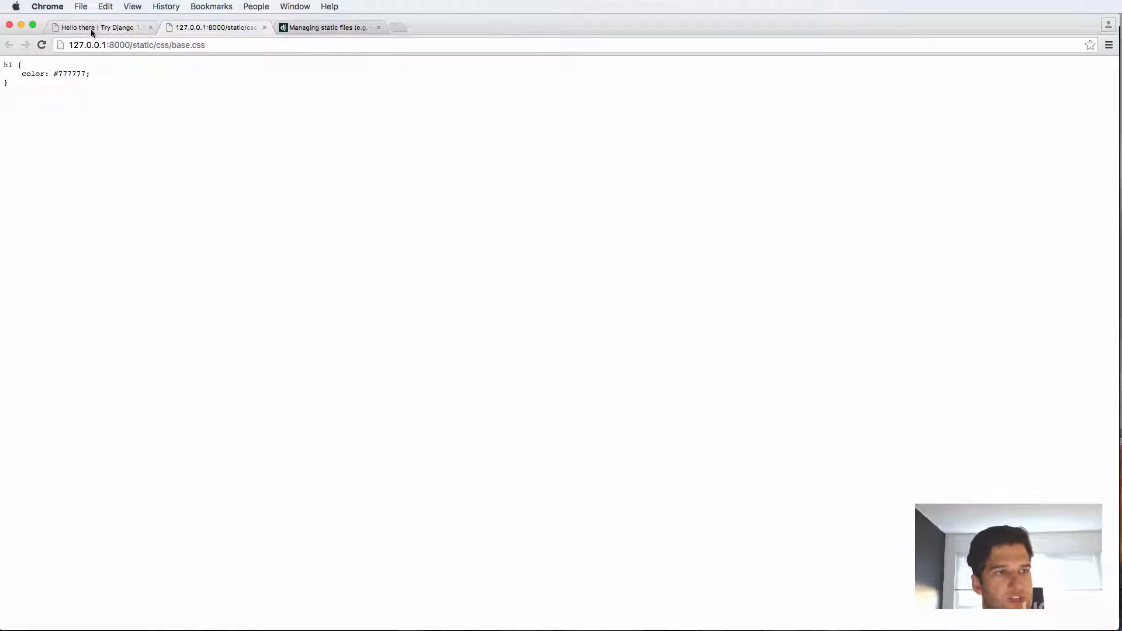
{"action": "left_click", "coordinate": [100, 27]}
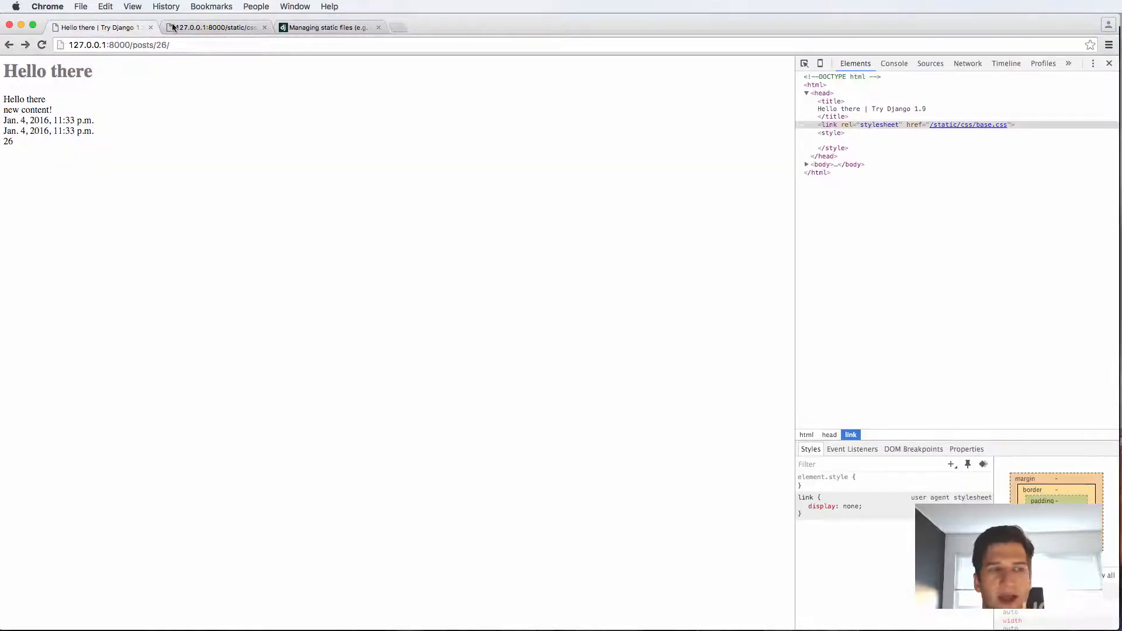
{"action": "mouse_move", "coordinate": [215, 27]}
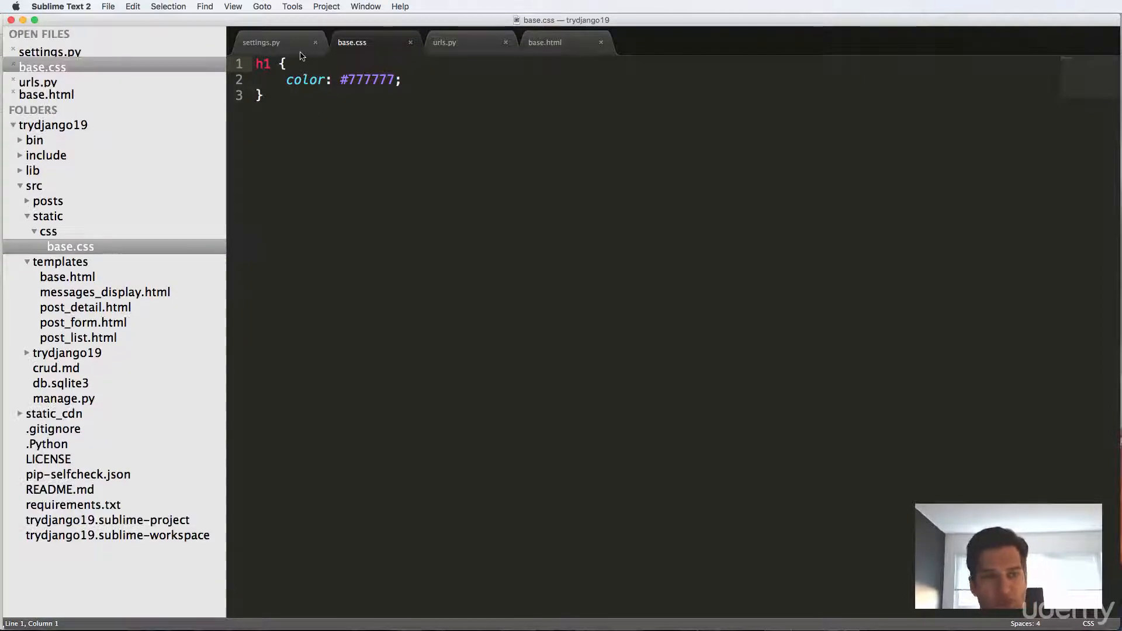
- Duplicate STATIC_ROOT in settings.py as MEDIA_ROOT pointing to media_cdn
{"action": "left_click", "coordinate": [261, 42]}
{"action": "type", "text": "MEDIA_ROOT = os.path.join(os.path.dirname(BASE_DIR), \"static_cdn\")"}
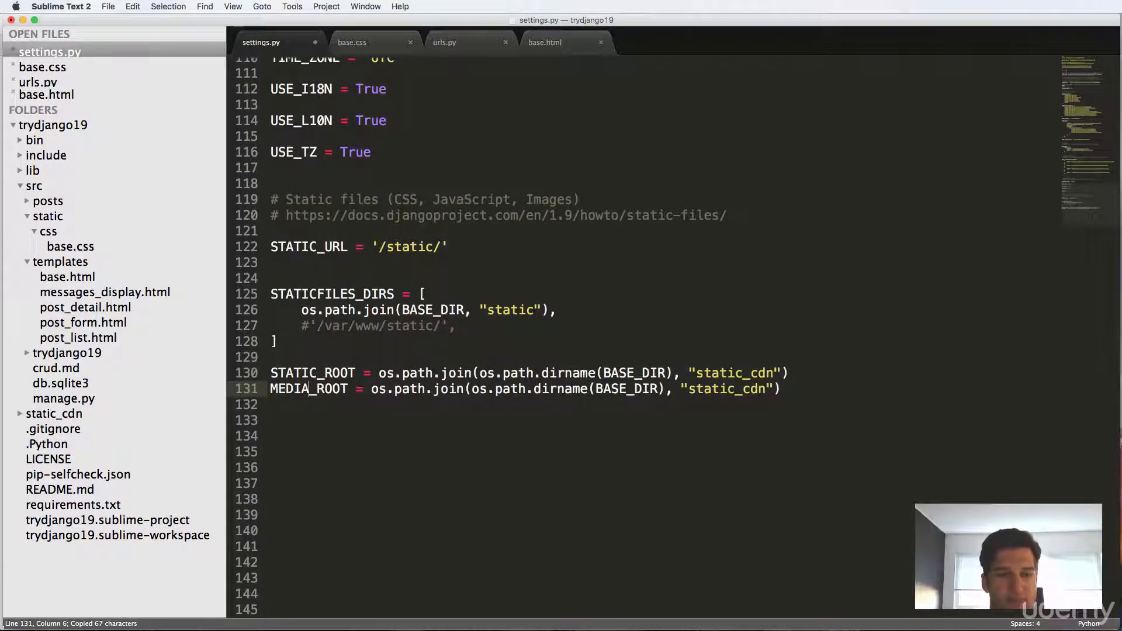
{"action": "double_click", "coordinate": [728, 388]}
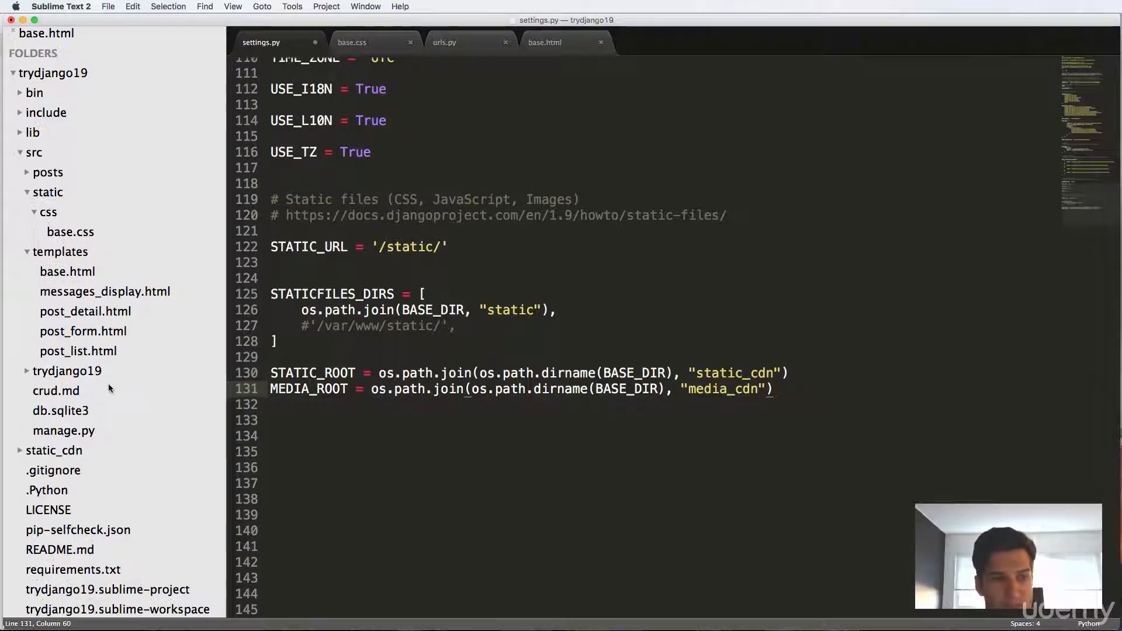
- Create a media_cdn folder in the project beside static_cdn
{"action": "right_click", "coordinate": [34, 152]}
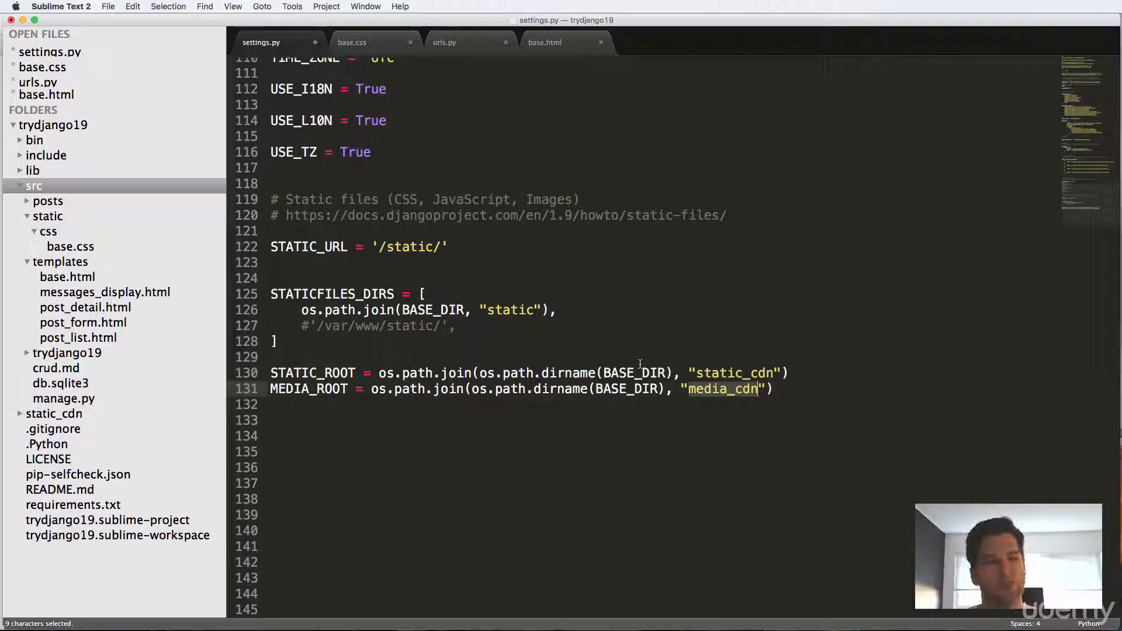
{"action": "scroll", "scroll_direction": "up", "scroll_amount": 3}
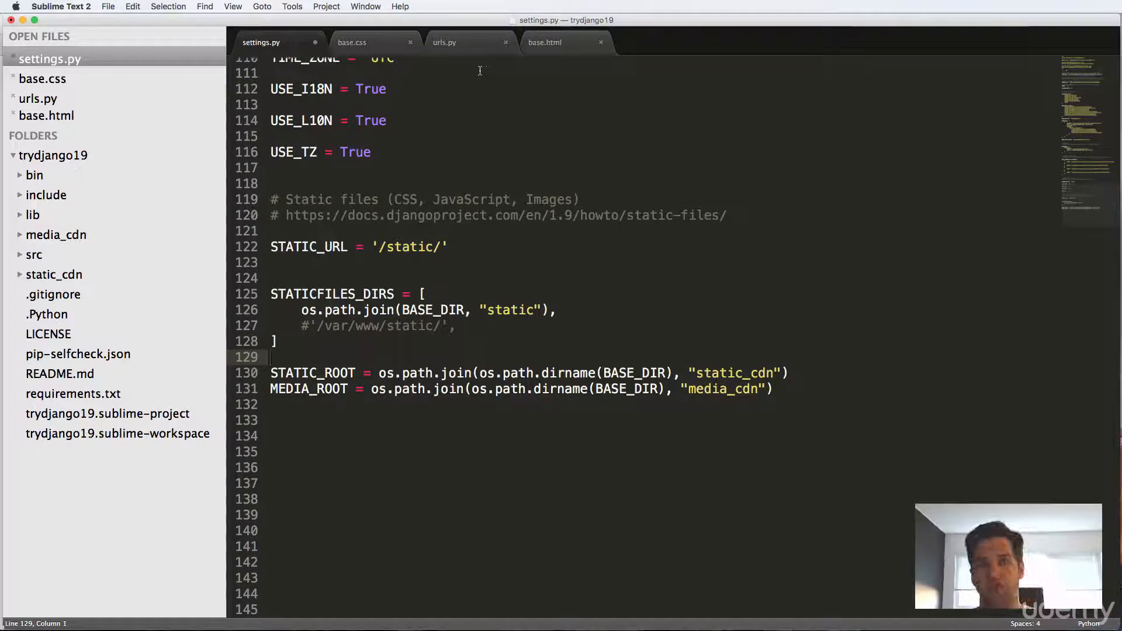
{"action": "left_click", "coordinate": [544, 42]}
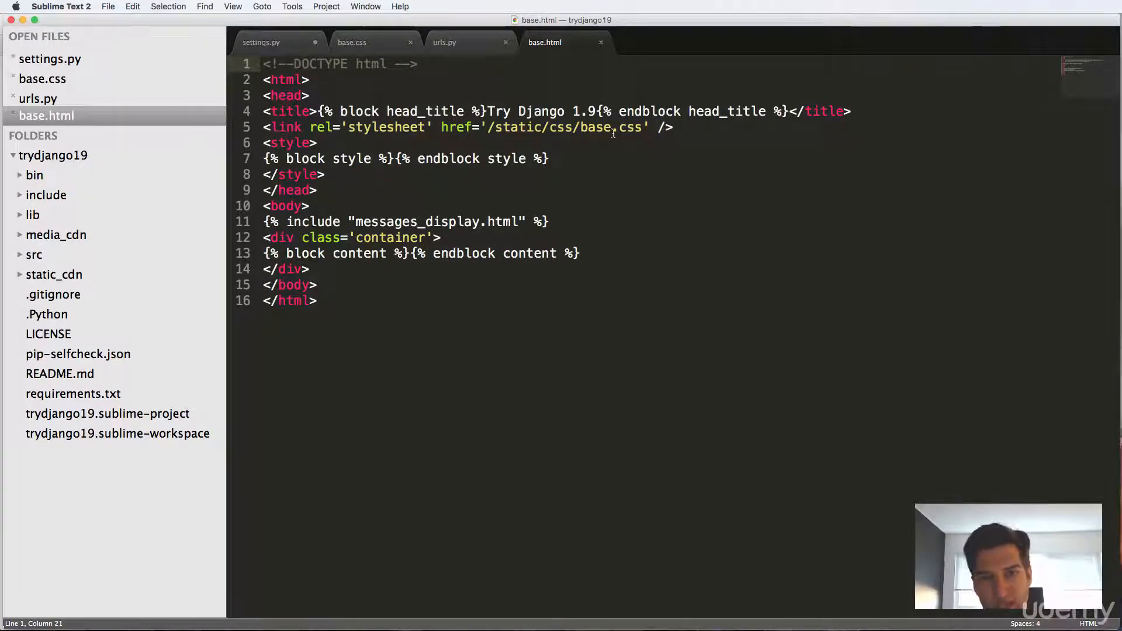
- Check STATIC_URL in settings.py, then add {% load staticfiles %} on base.html's first line
{"action": "left_click", "coordinate": [260, 42]}
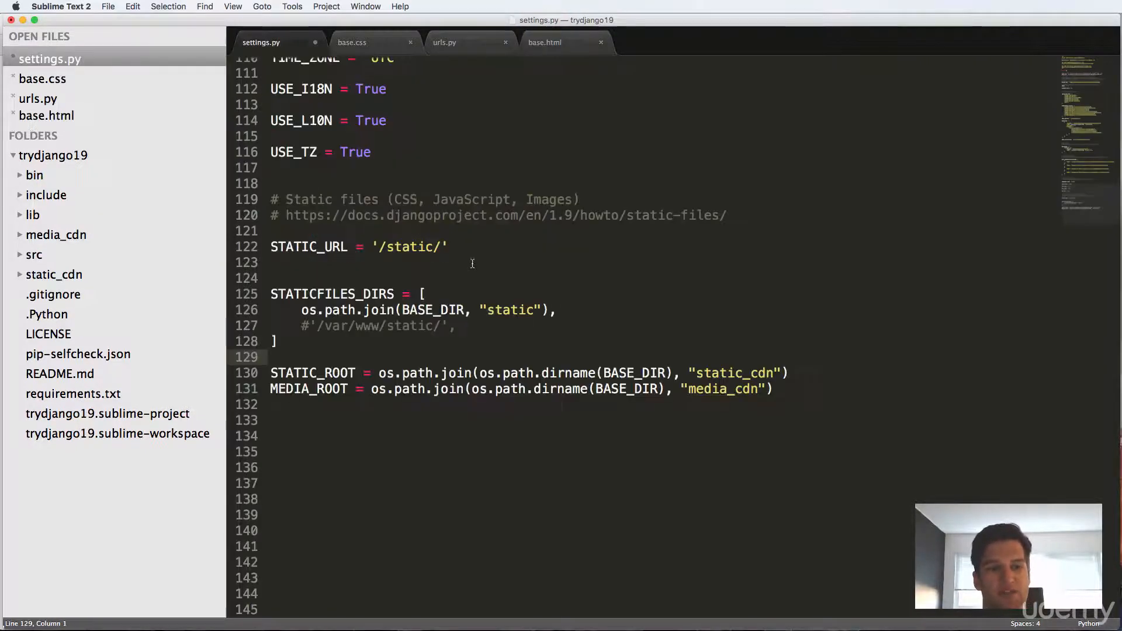
{"action": "triple_click", "coordinate": [357, 246]}
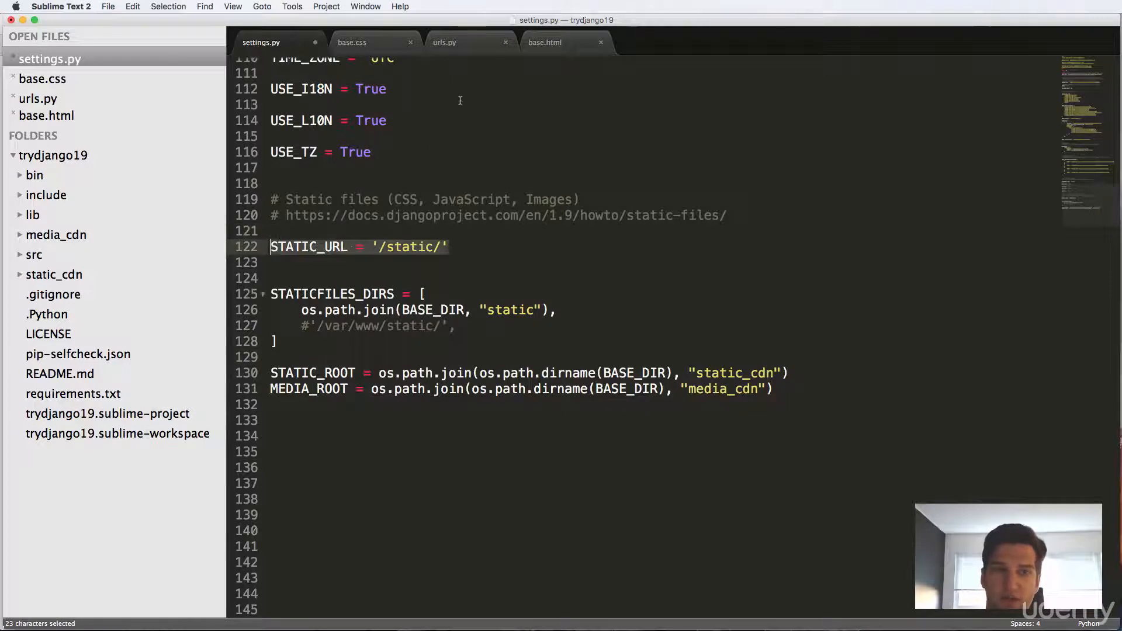
{"action": "left_click", "coordinate": [546, 42]}
{"action": "type", "text": "{% load"}
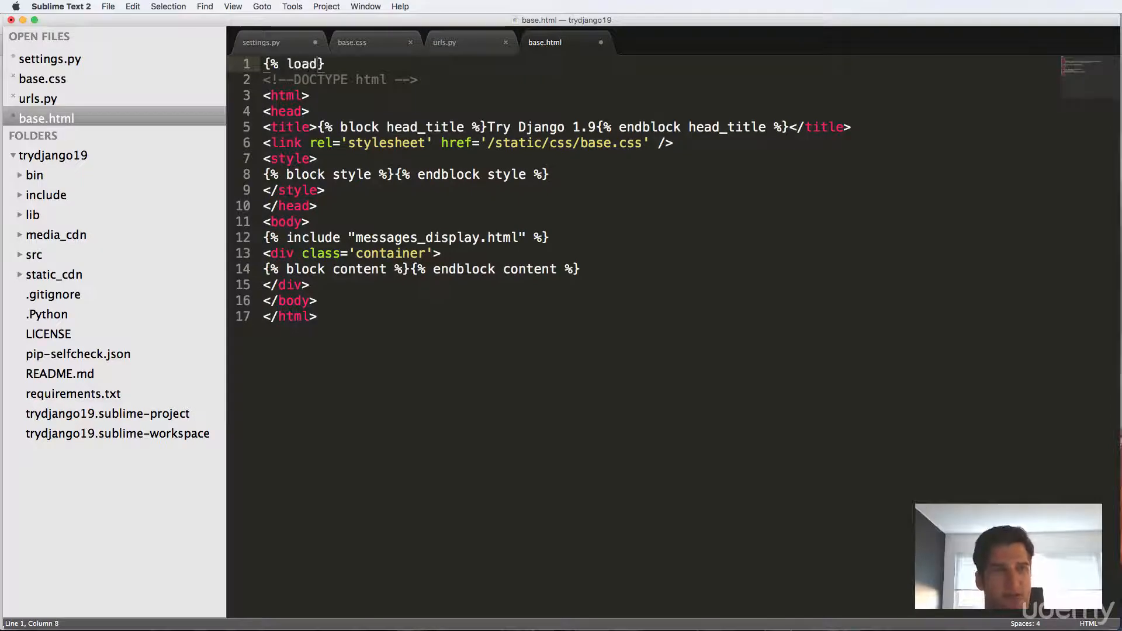
{"action": "type", "text": "staticfi"}
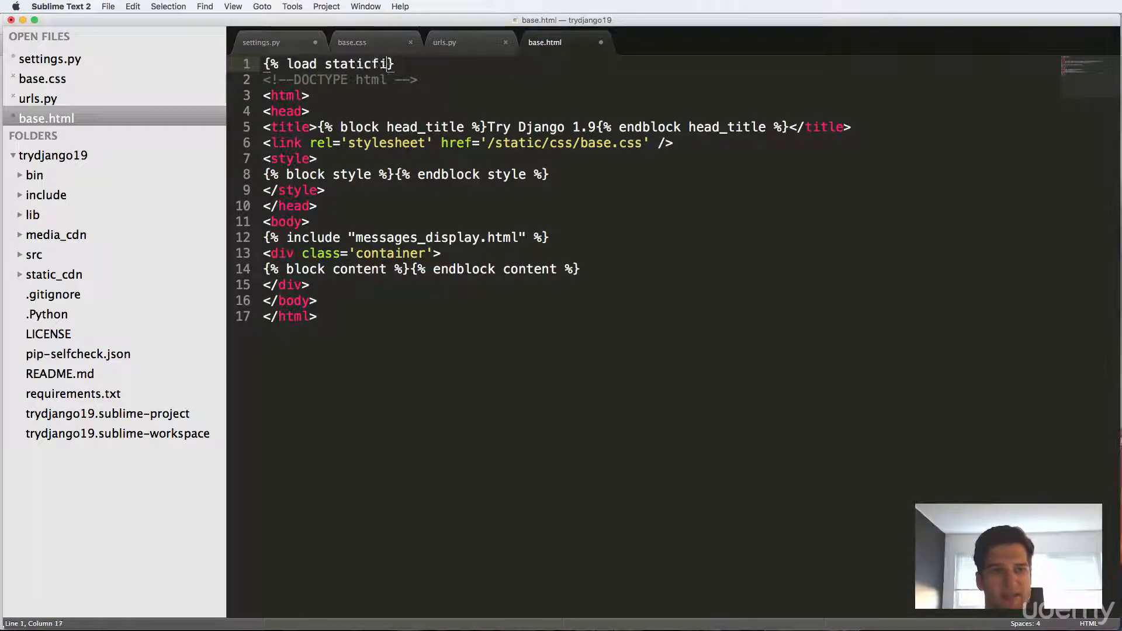
{"action": "type", "text": "les %}"}
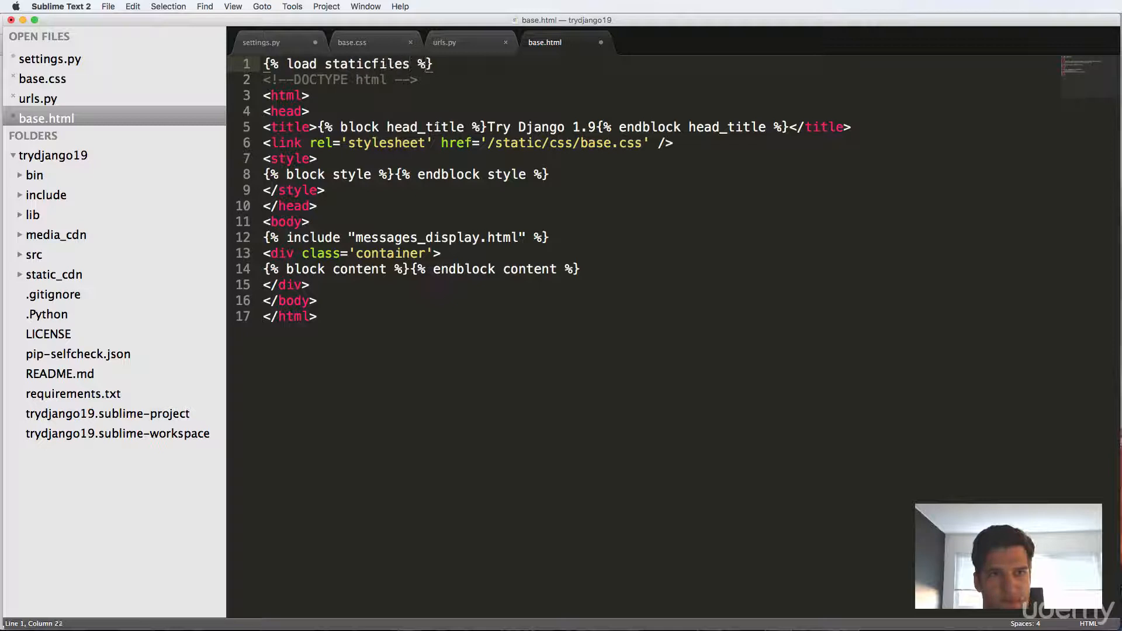
- Replace the stylesheet href with {% static "css/base.css" %} and save the template
{"action": "left_click", "coordinate": [488, 143]}
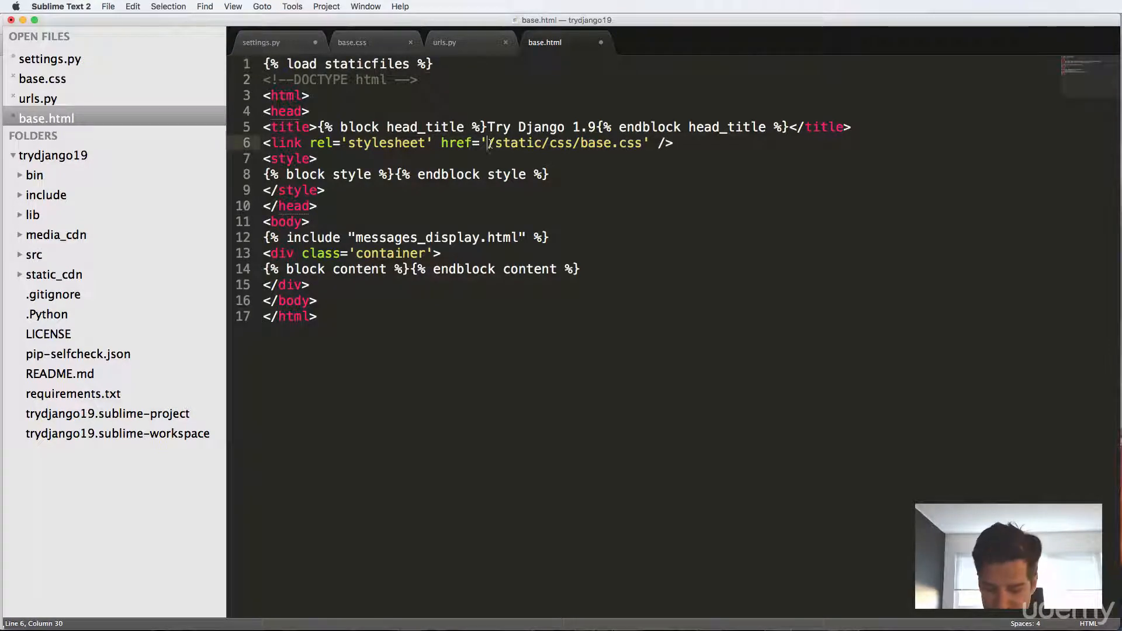
{"action": "type", "text": "{% stac"}
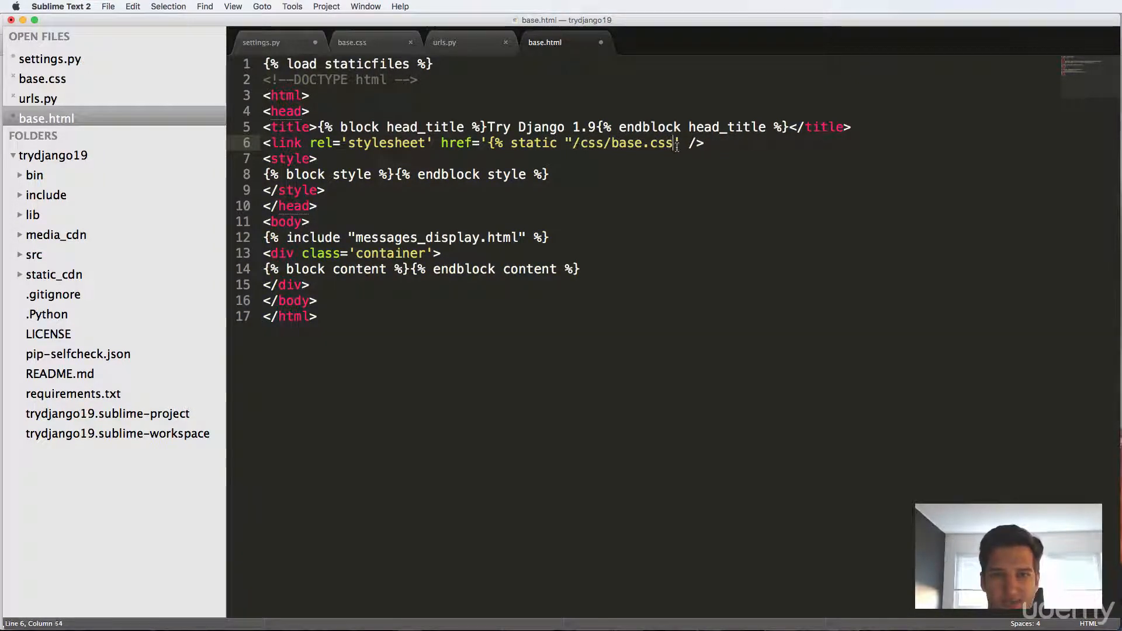
{"action": "type", "text": "%}"}
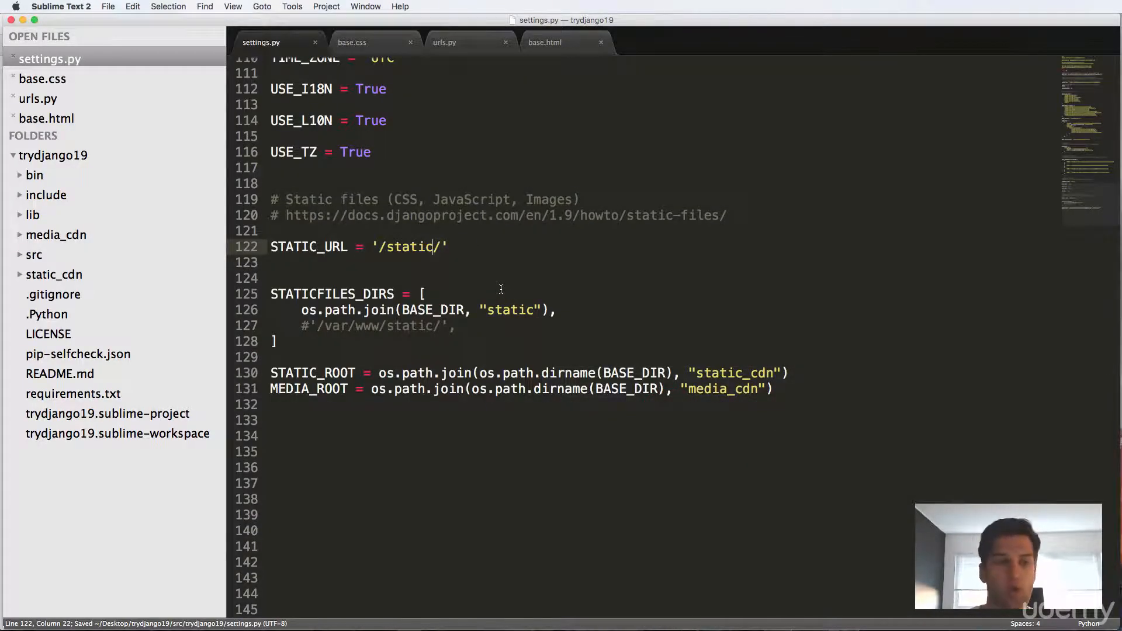
{"action": "double_click", "coordinate": [308, 247]}
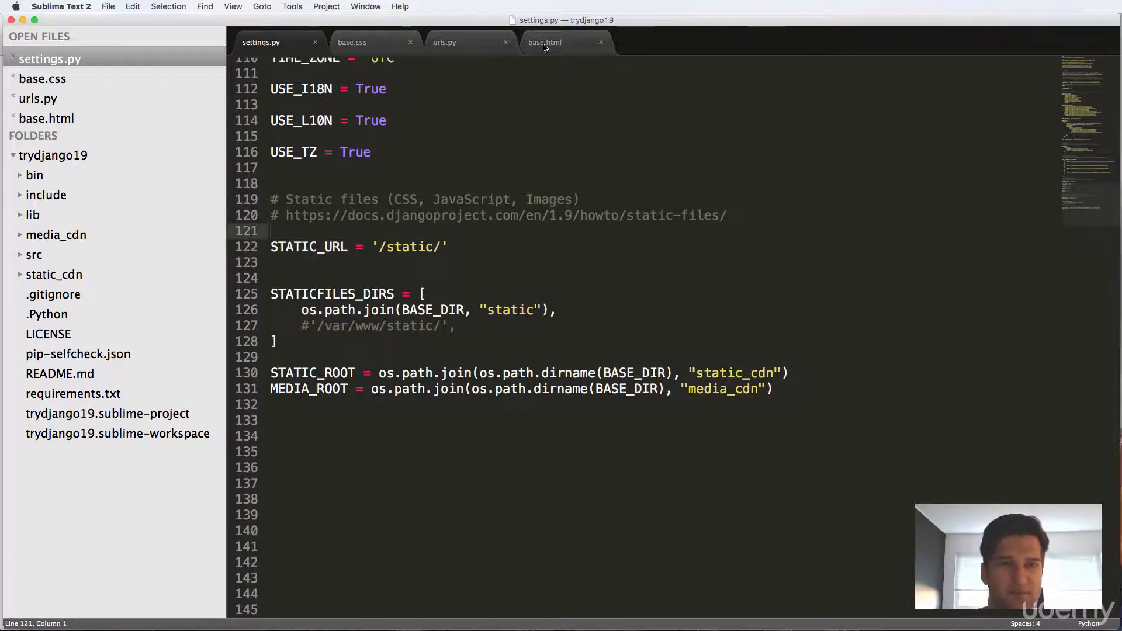
{"action": "left_click", "coordinate": [544, 43]}
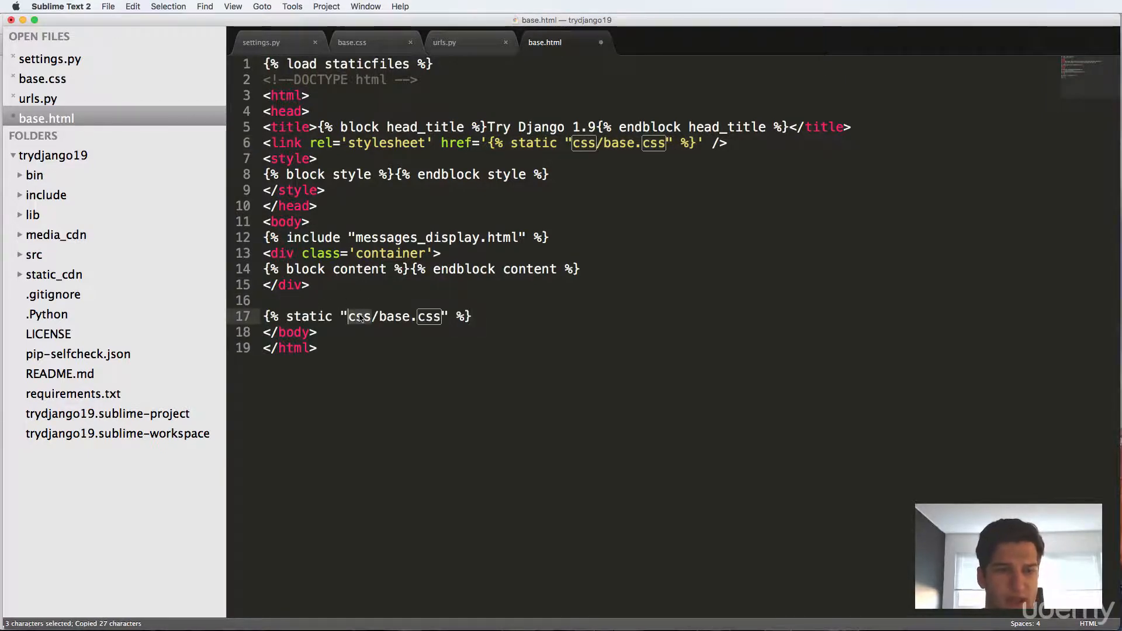
- Turn the pasted static tag into <img src='{% static "img/beach.jgp" %}'> before </body>
{"action": "type", "text": "img"}
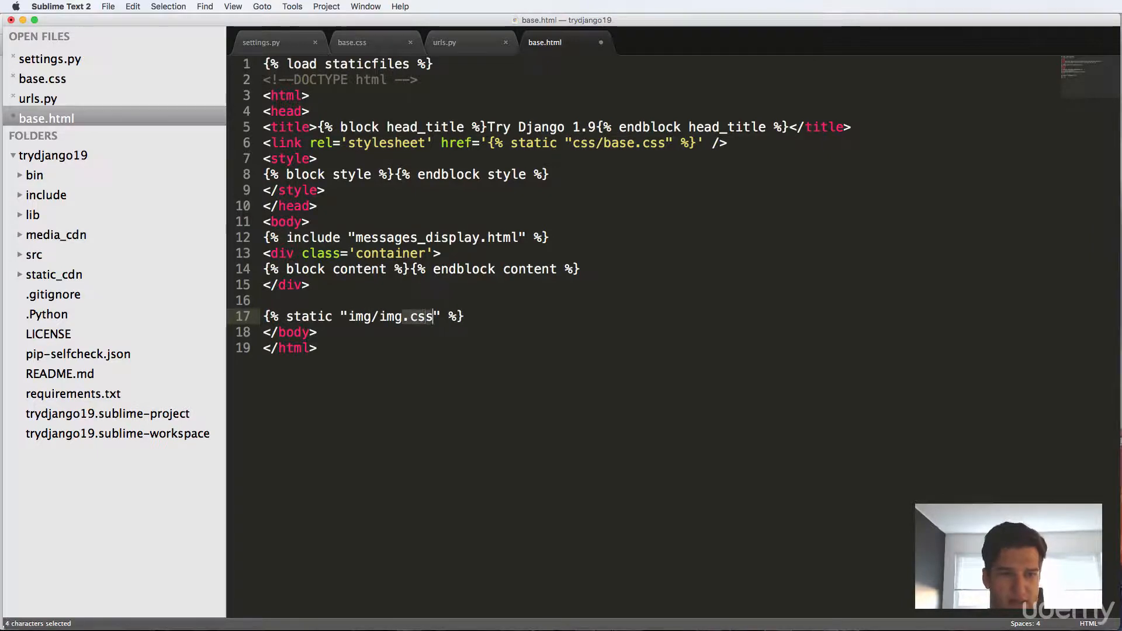
{"action": "type", "text": "beach.j"}
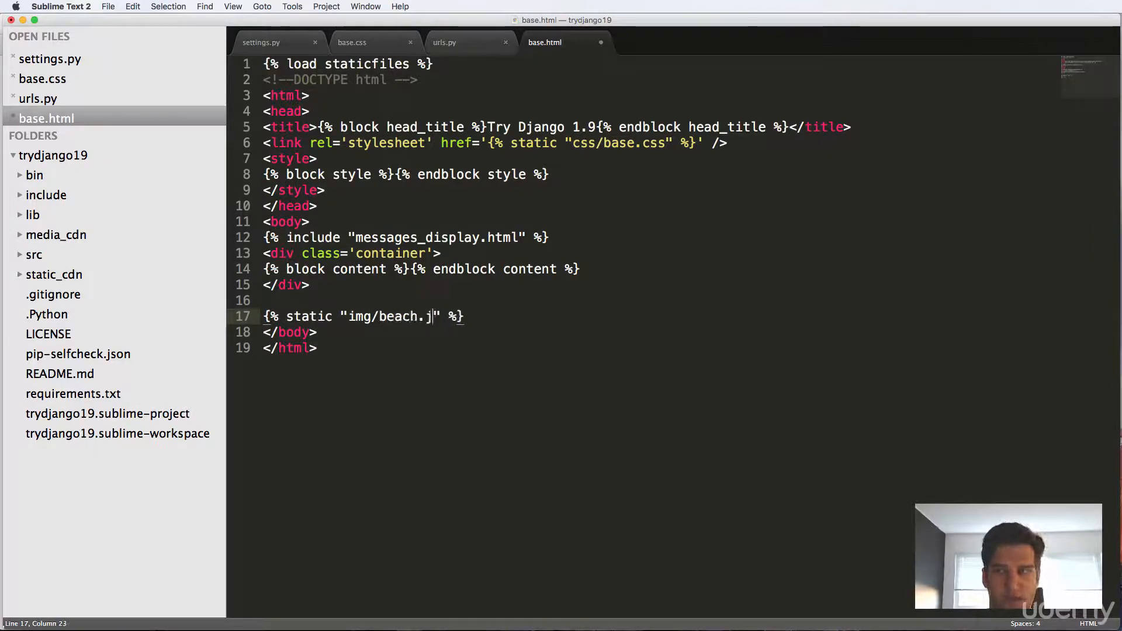
{"action": "type", "text": "gp"}
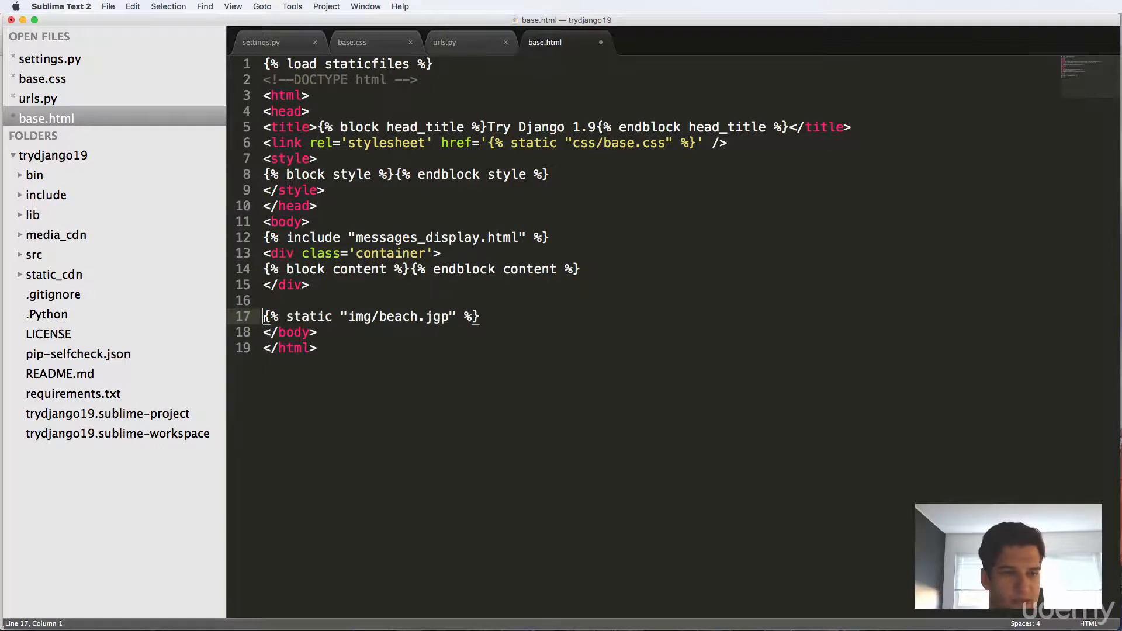
{"action": "type", "text": "<img src='"}
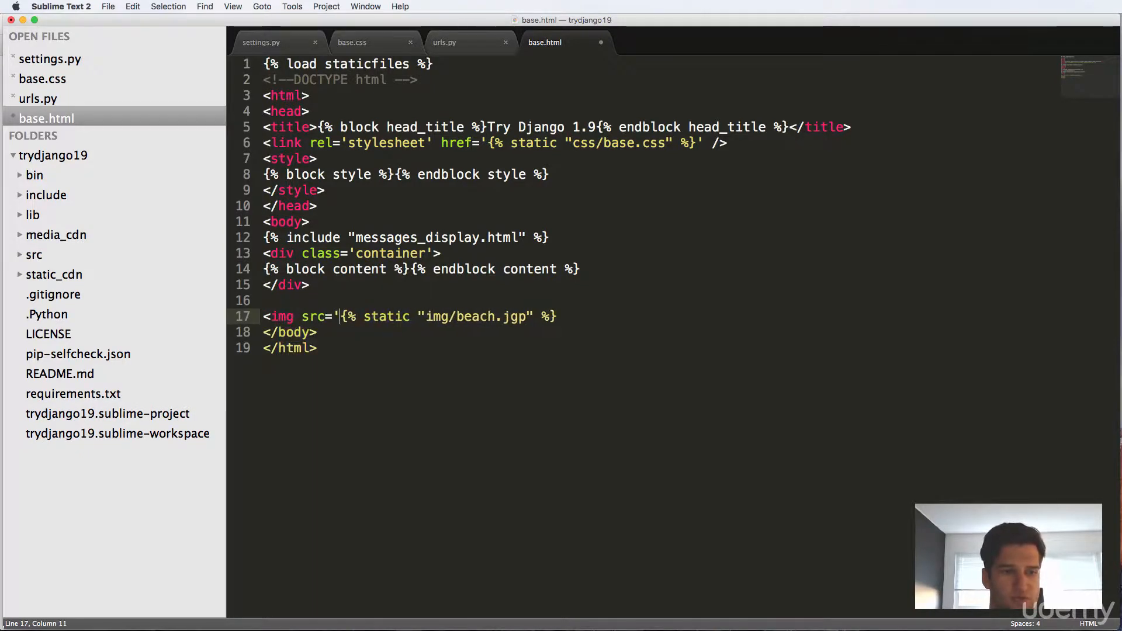
{"action": "type", "text": "'"}
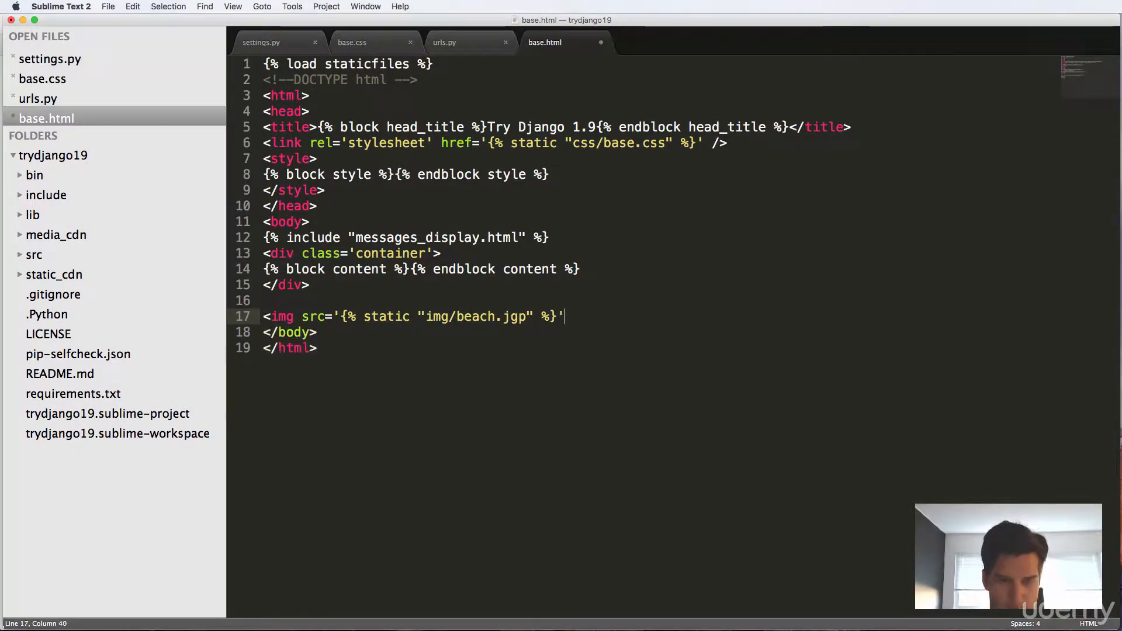